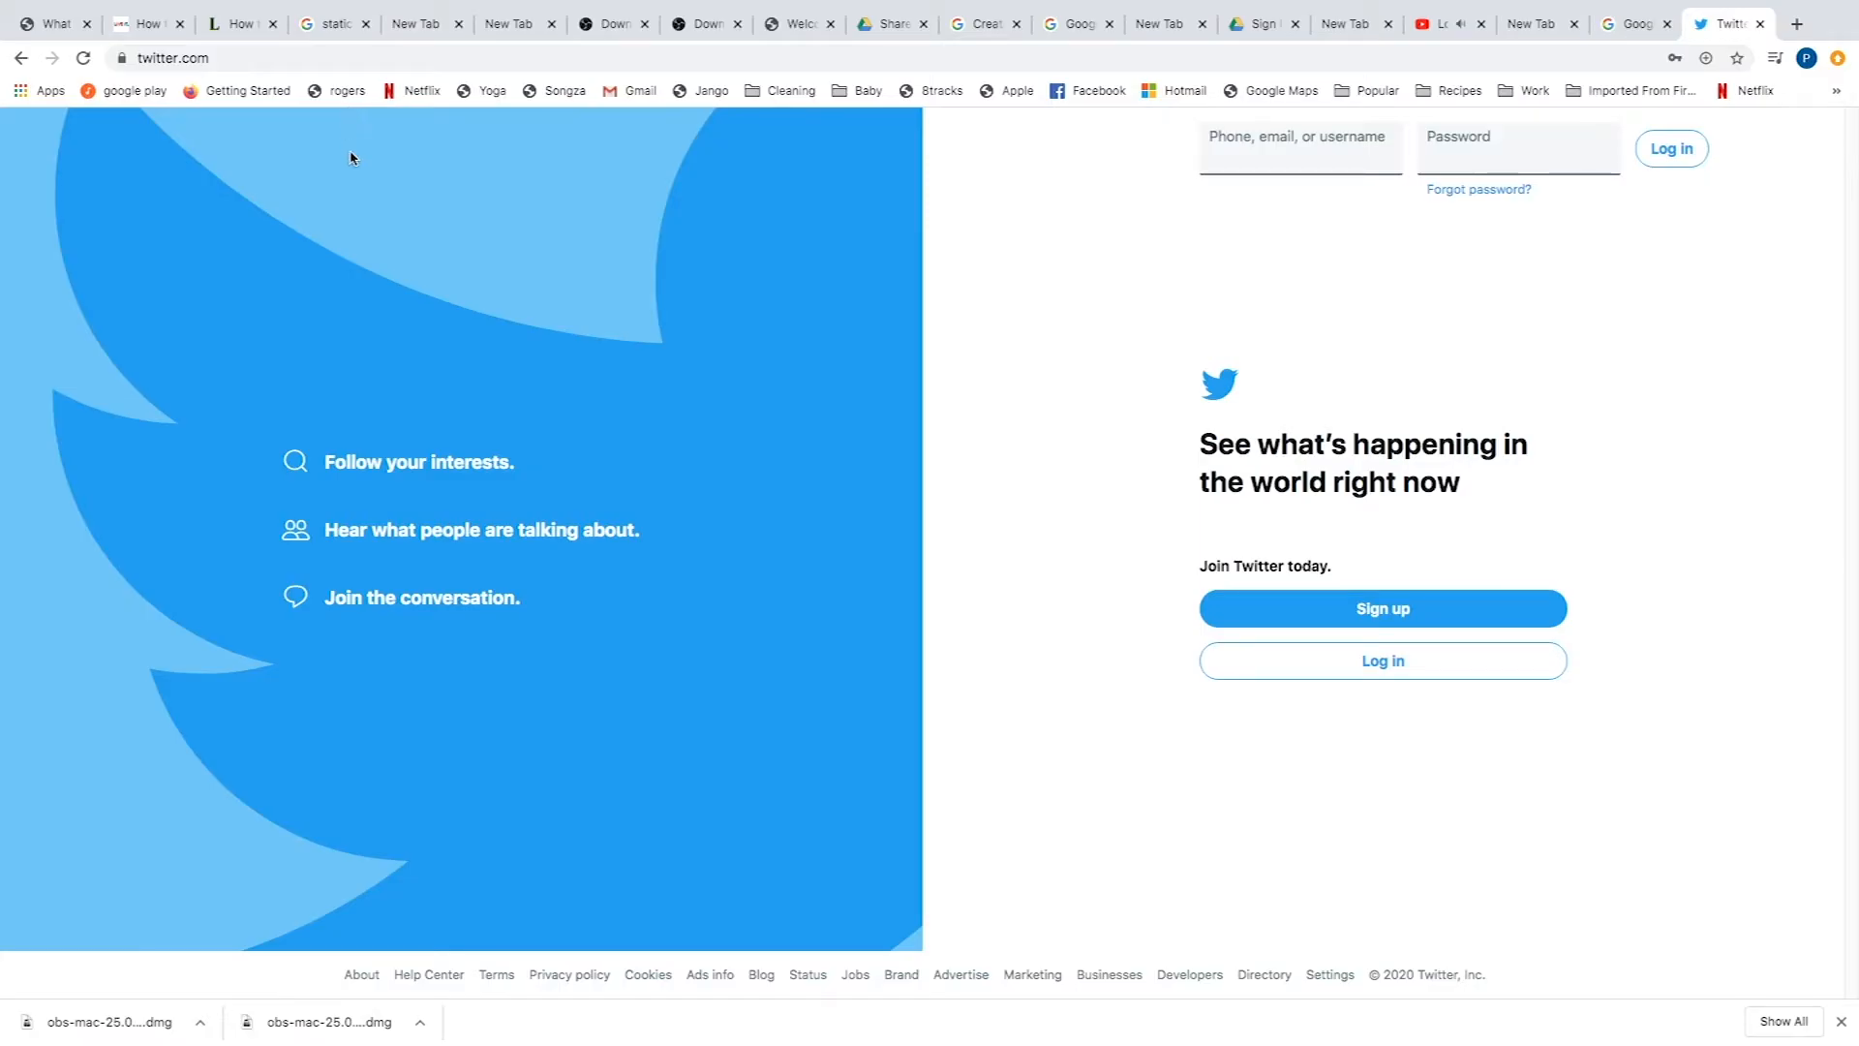
{"action": "mouse_move", "coordinate": [1383, 609]}
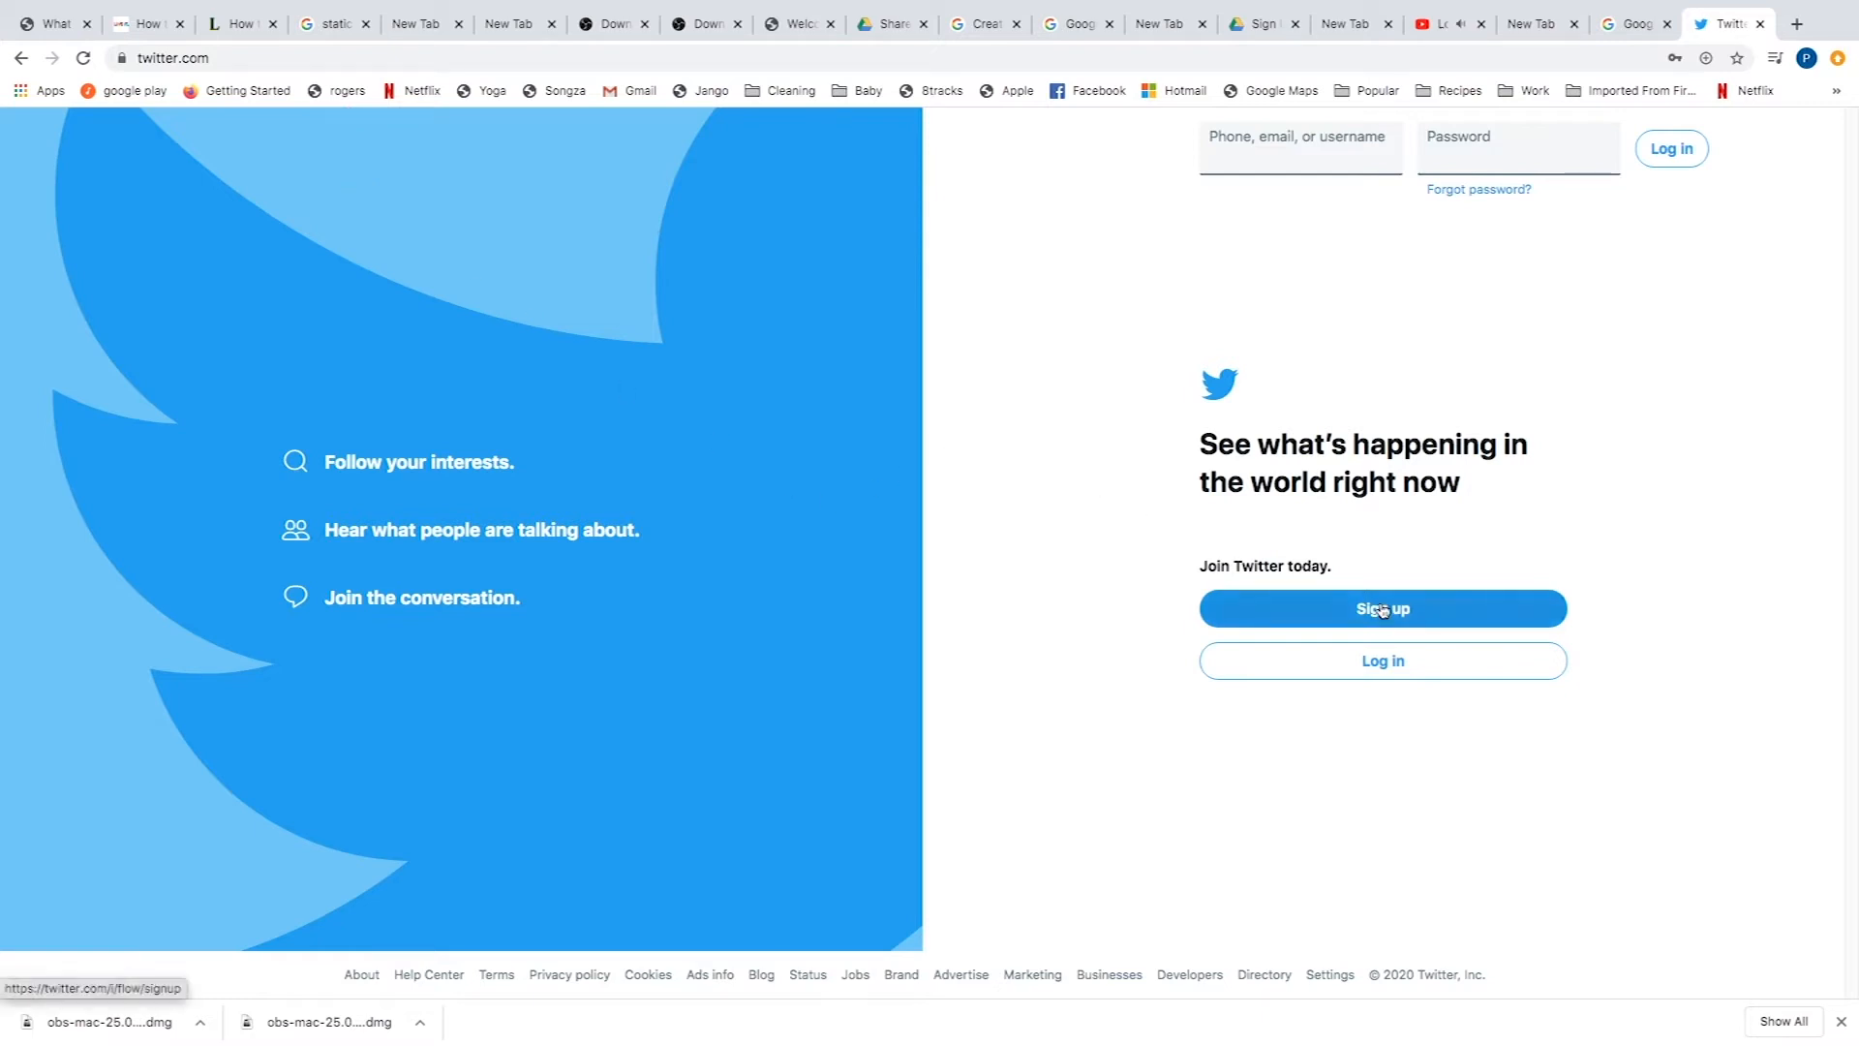
{"action": "left_click", "coordinate": [1383, 609]}
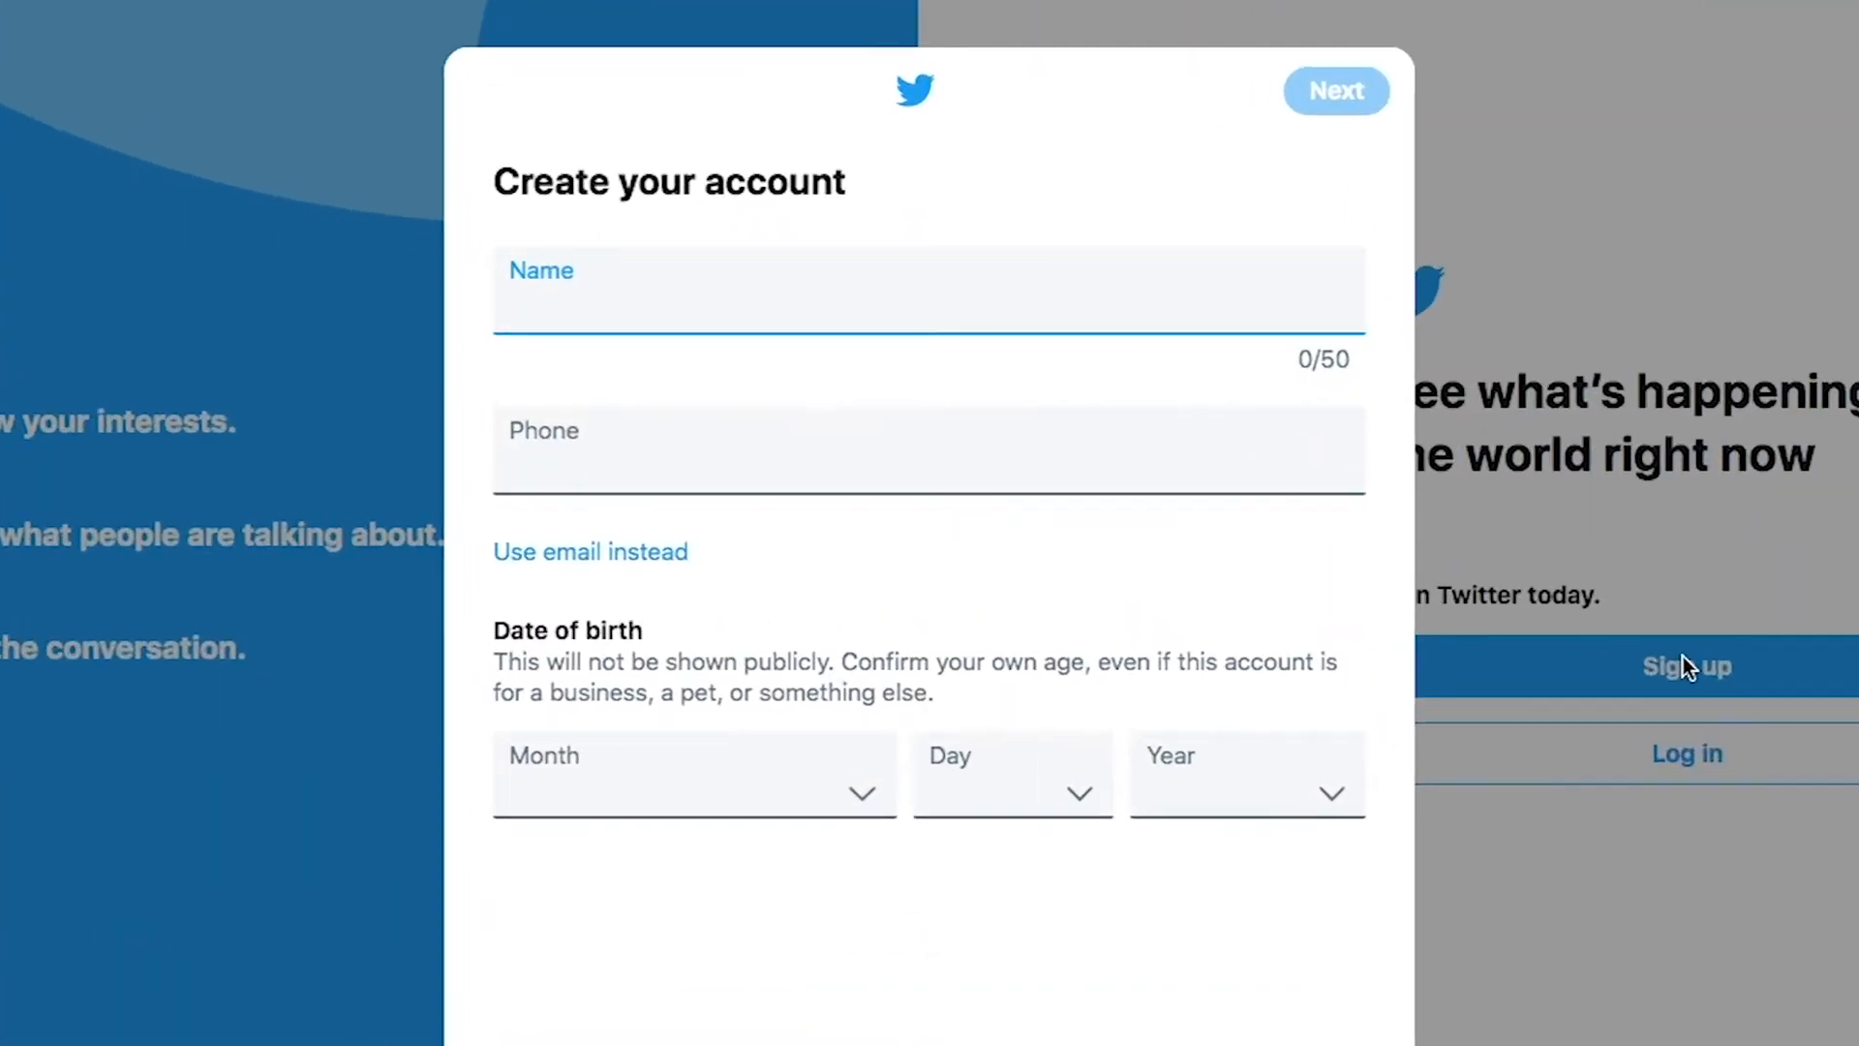
{"action": "type", "text": "John S"}
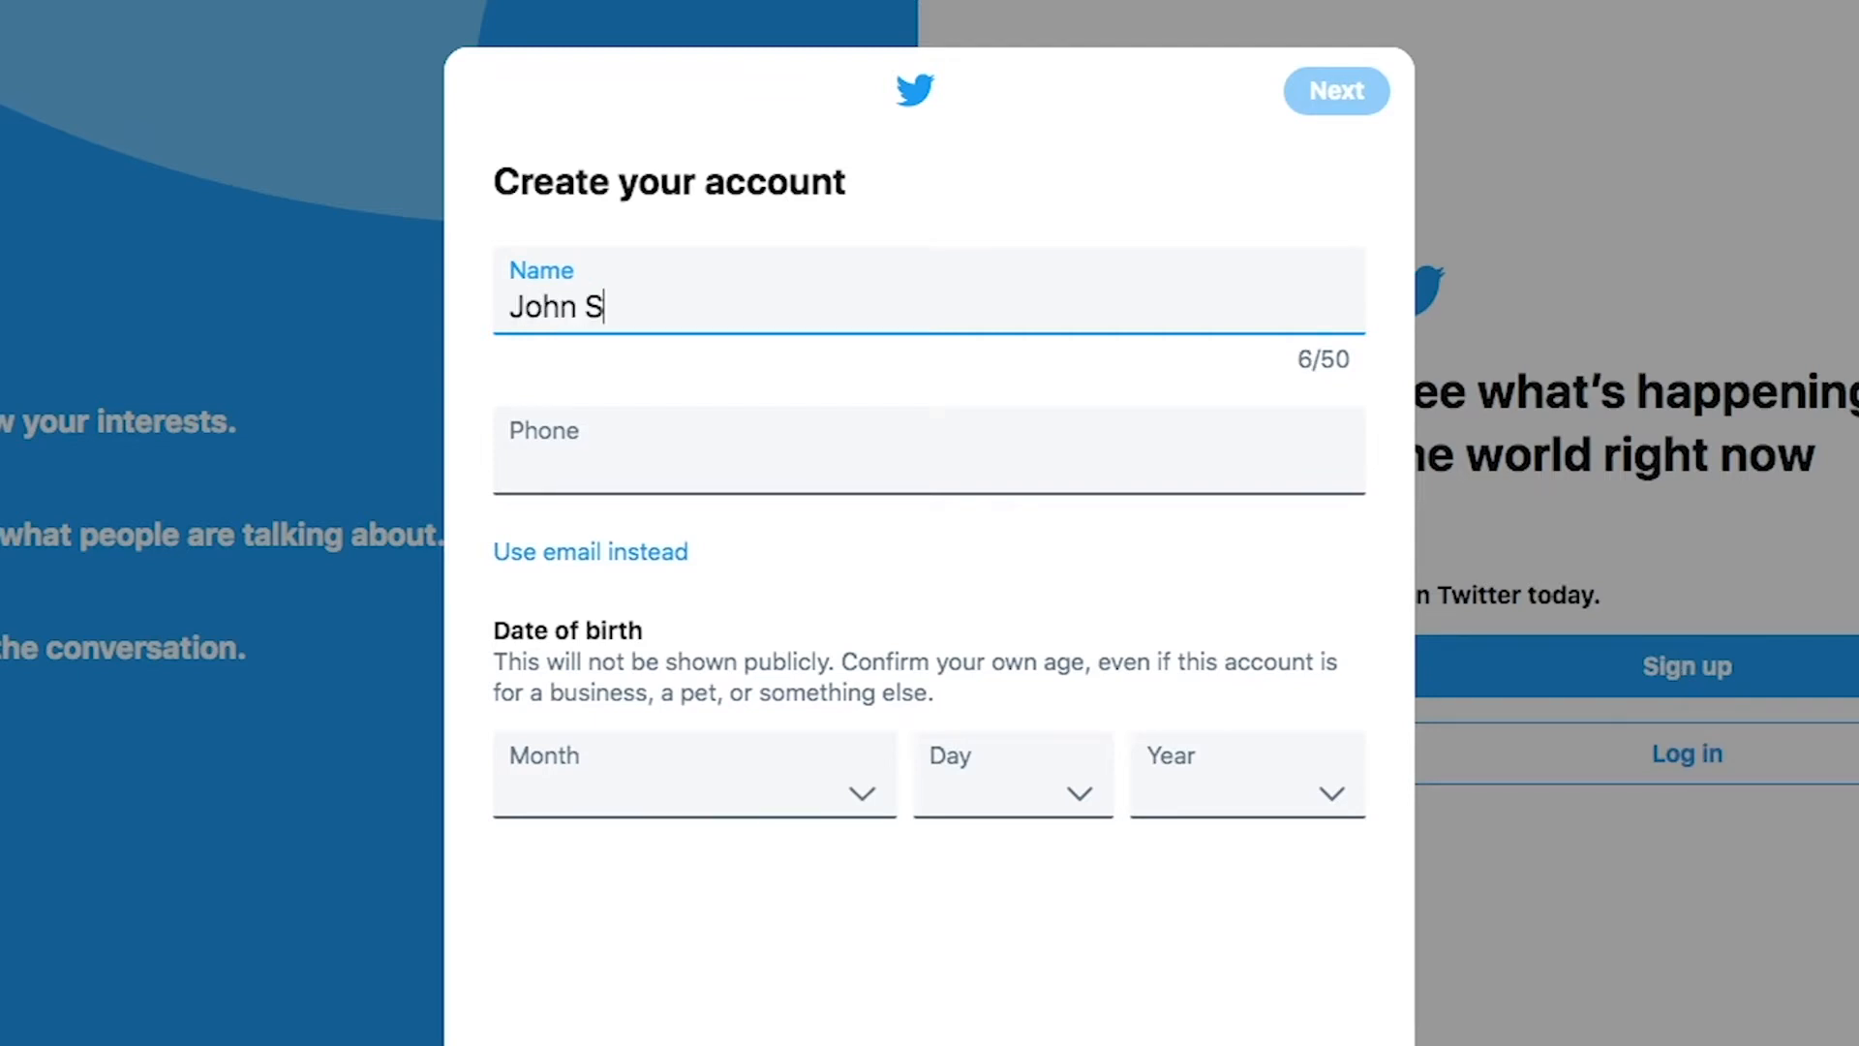
{"action": "type", "text": "mith"}
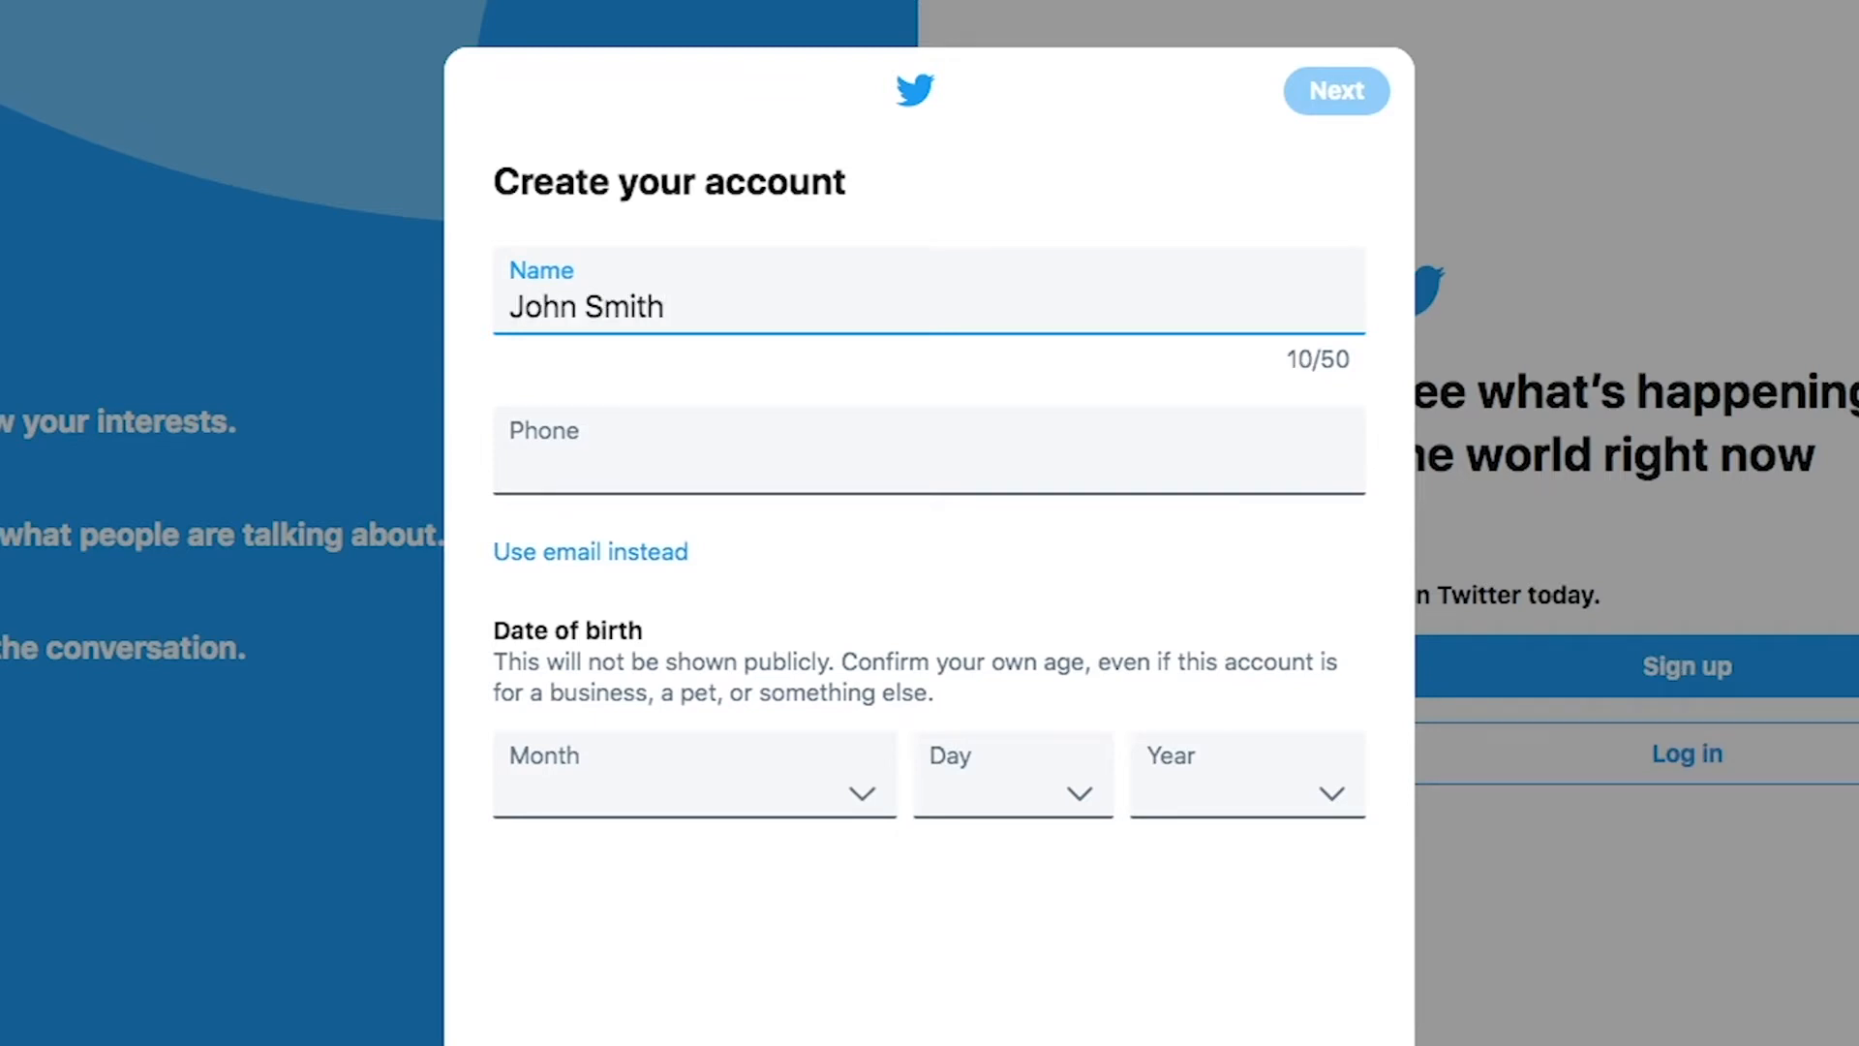
{"action": "mouse_move", "coordinate": [719, 510]}
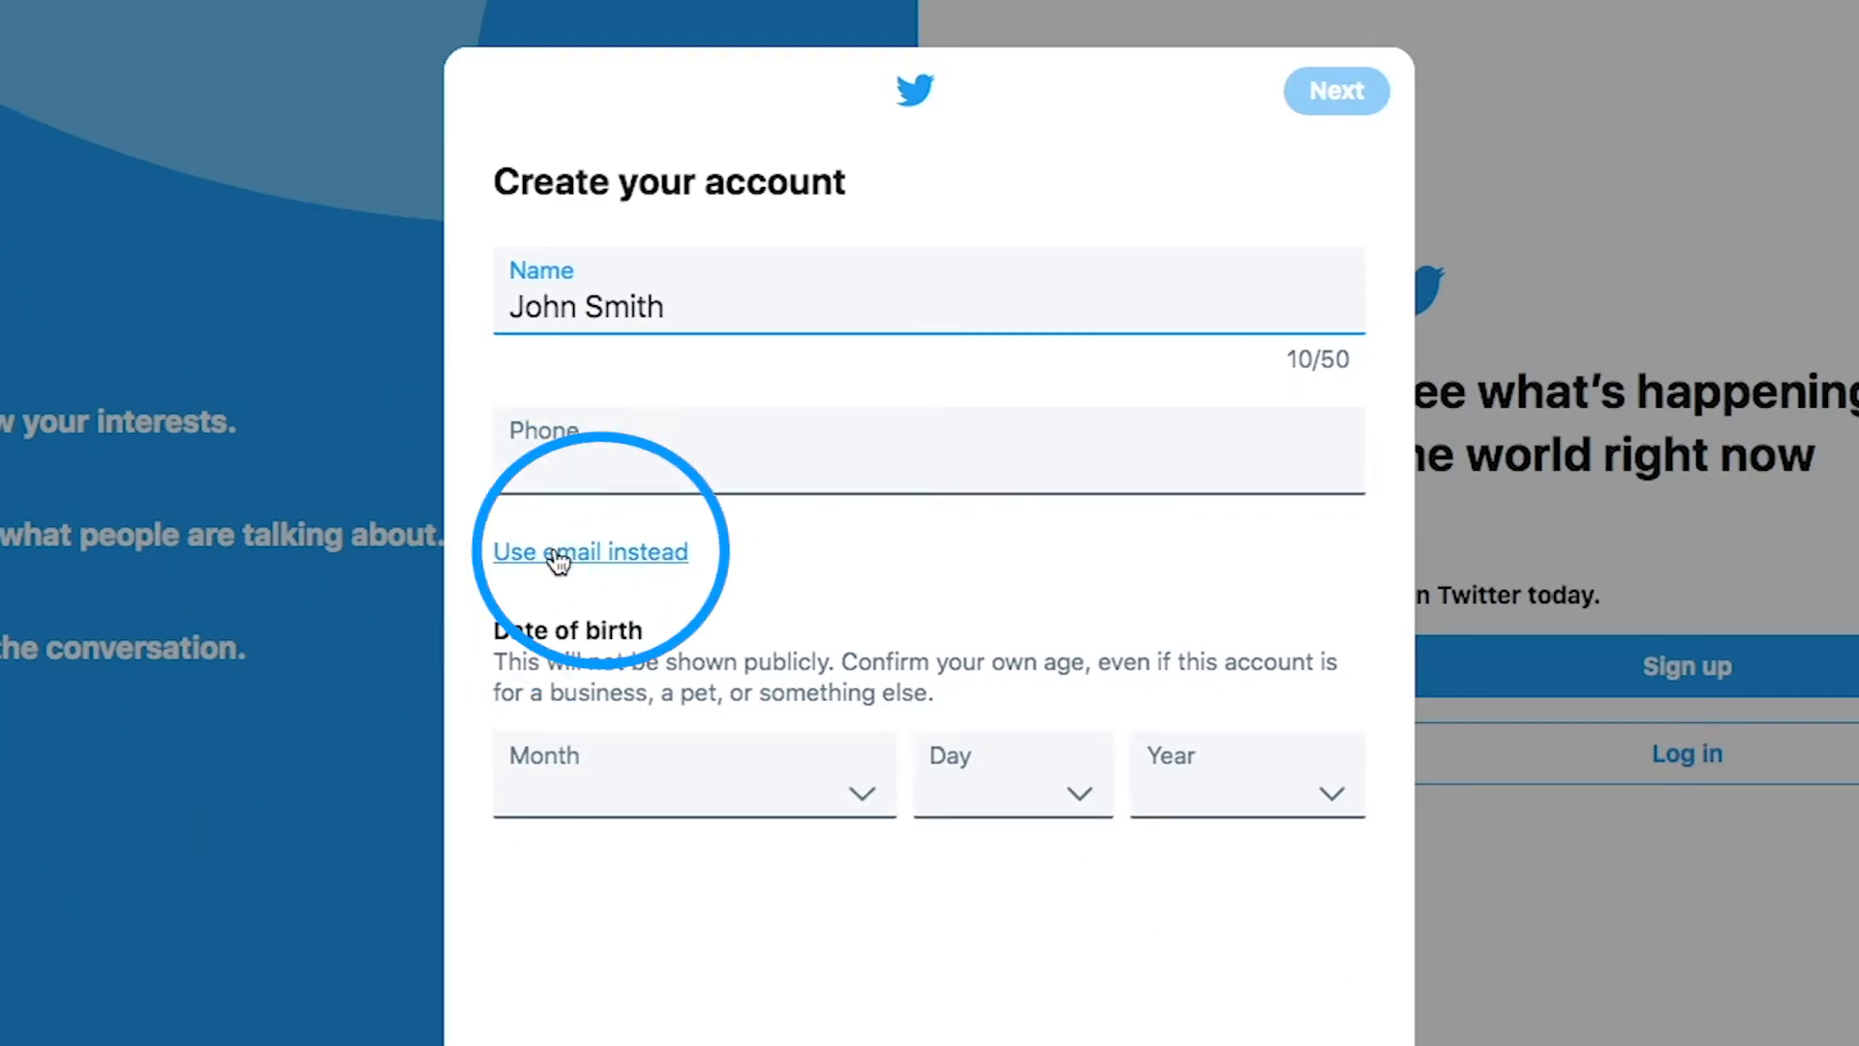
{"action": "left_click", "coordinate": [591, 552]}
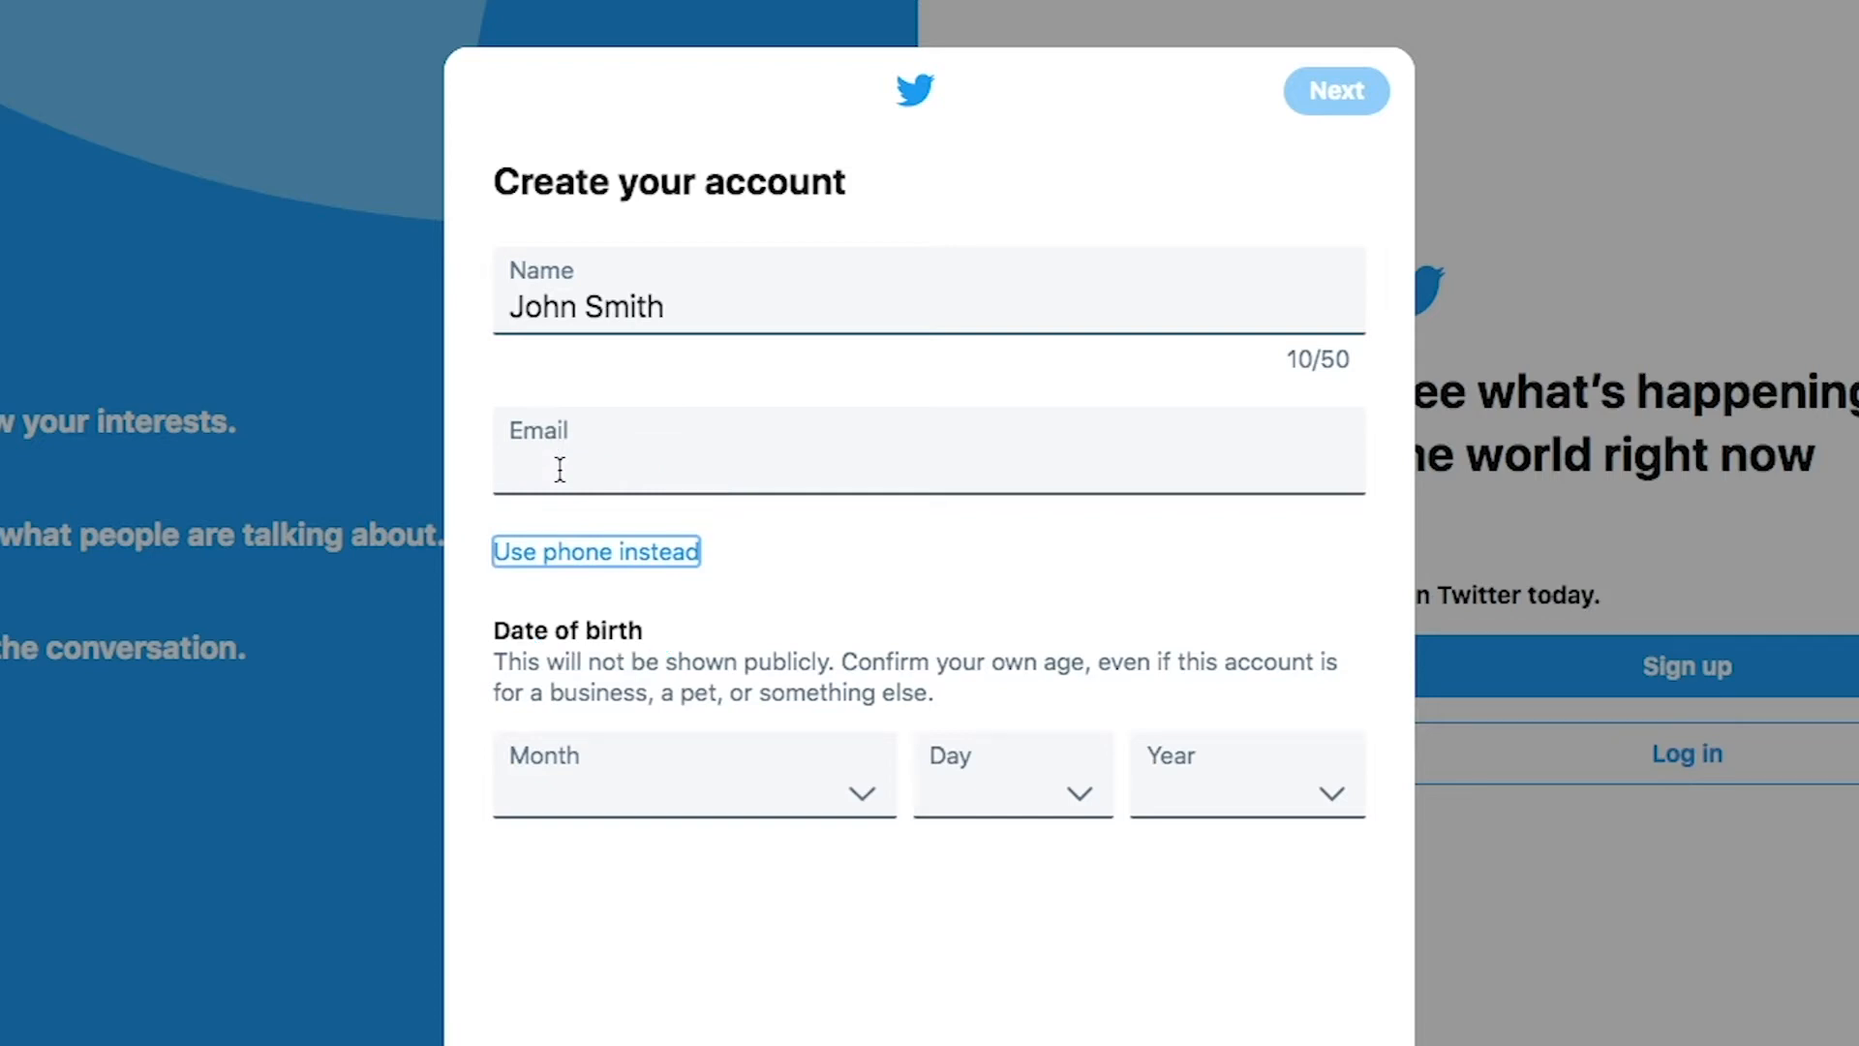
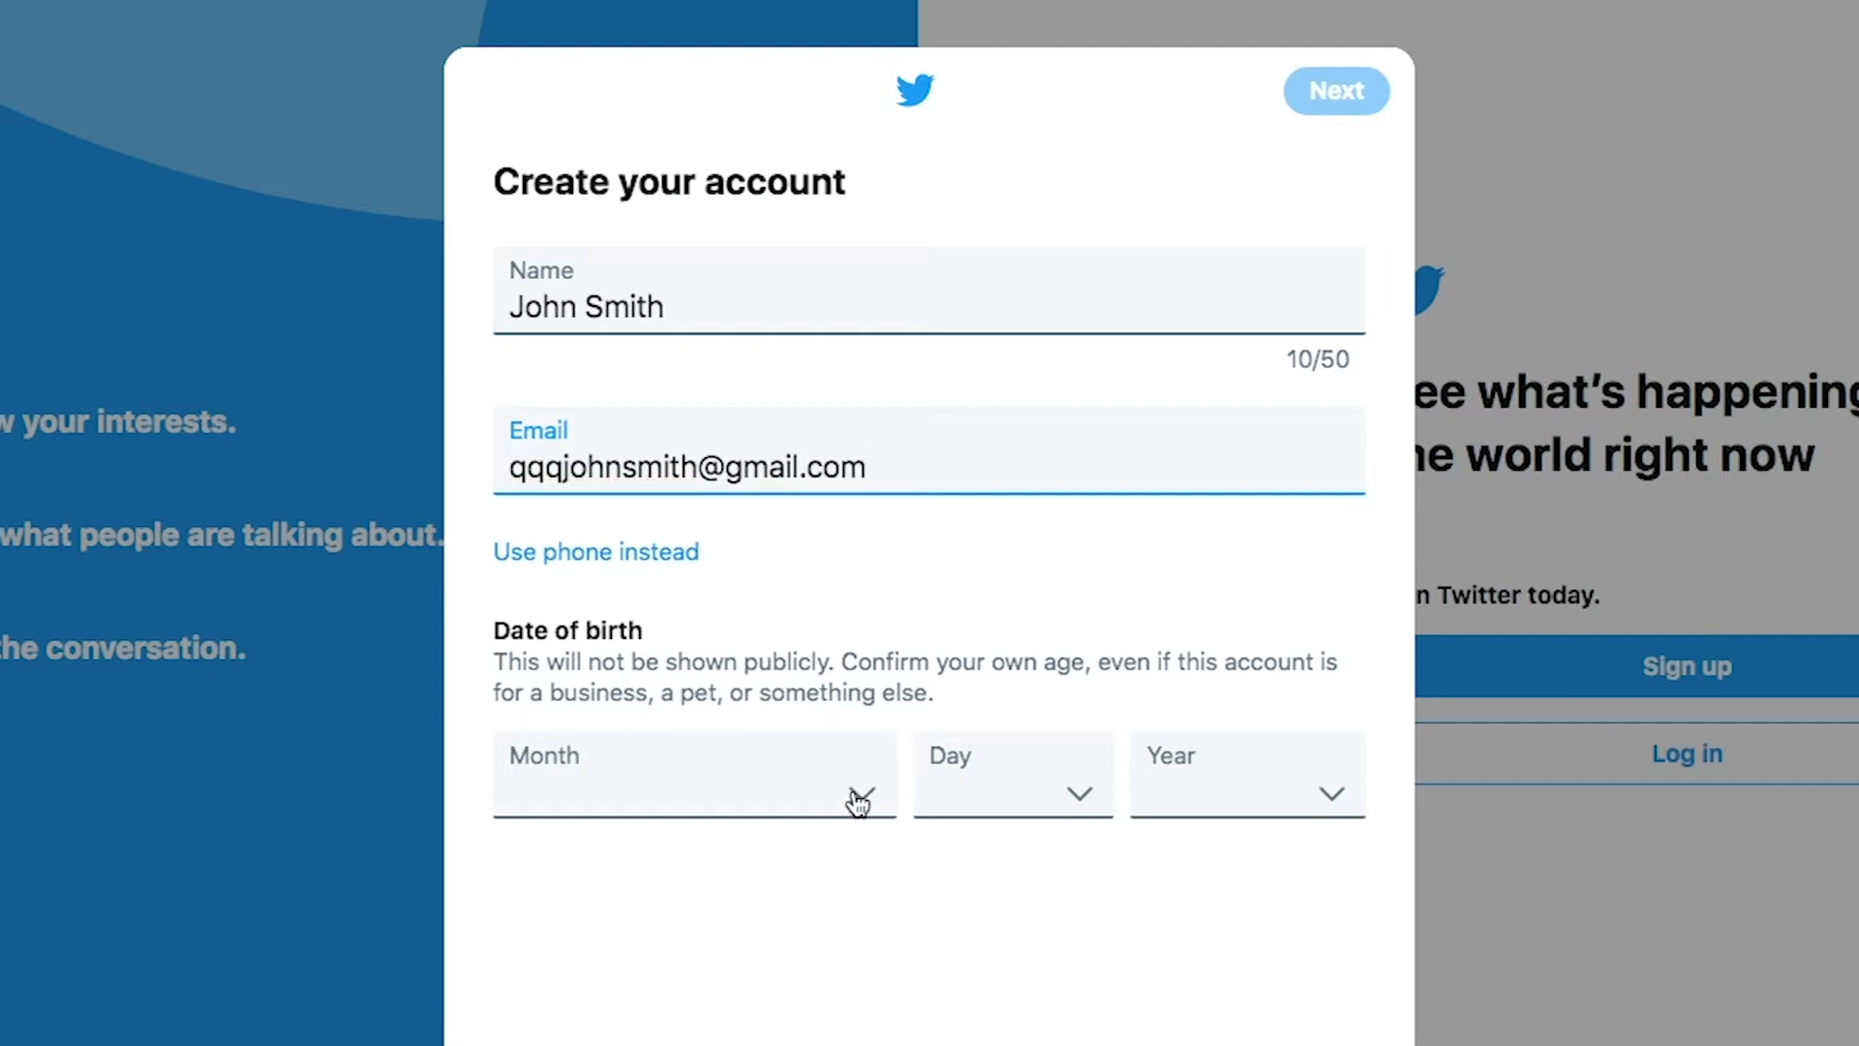
{"action": "left_click", "coordinate": [1011, 789]}
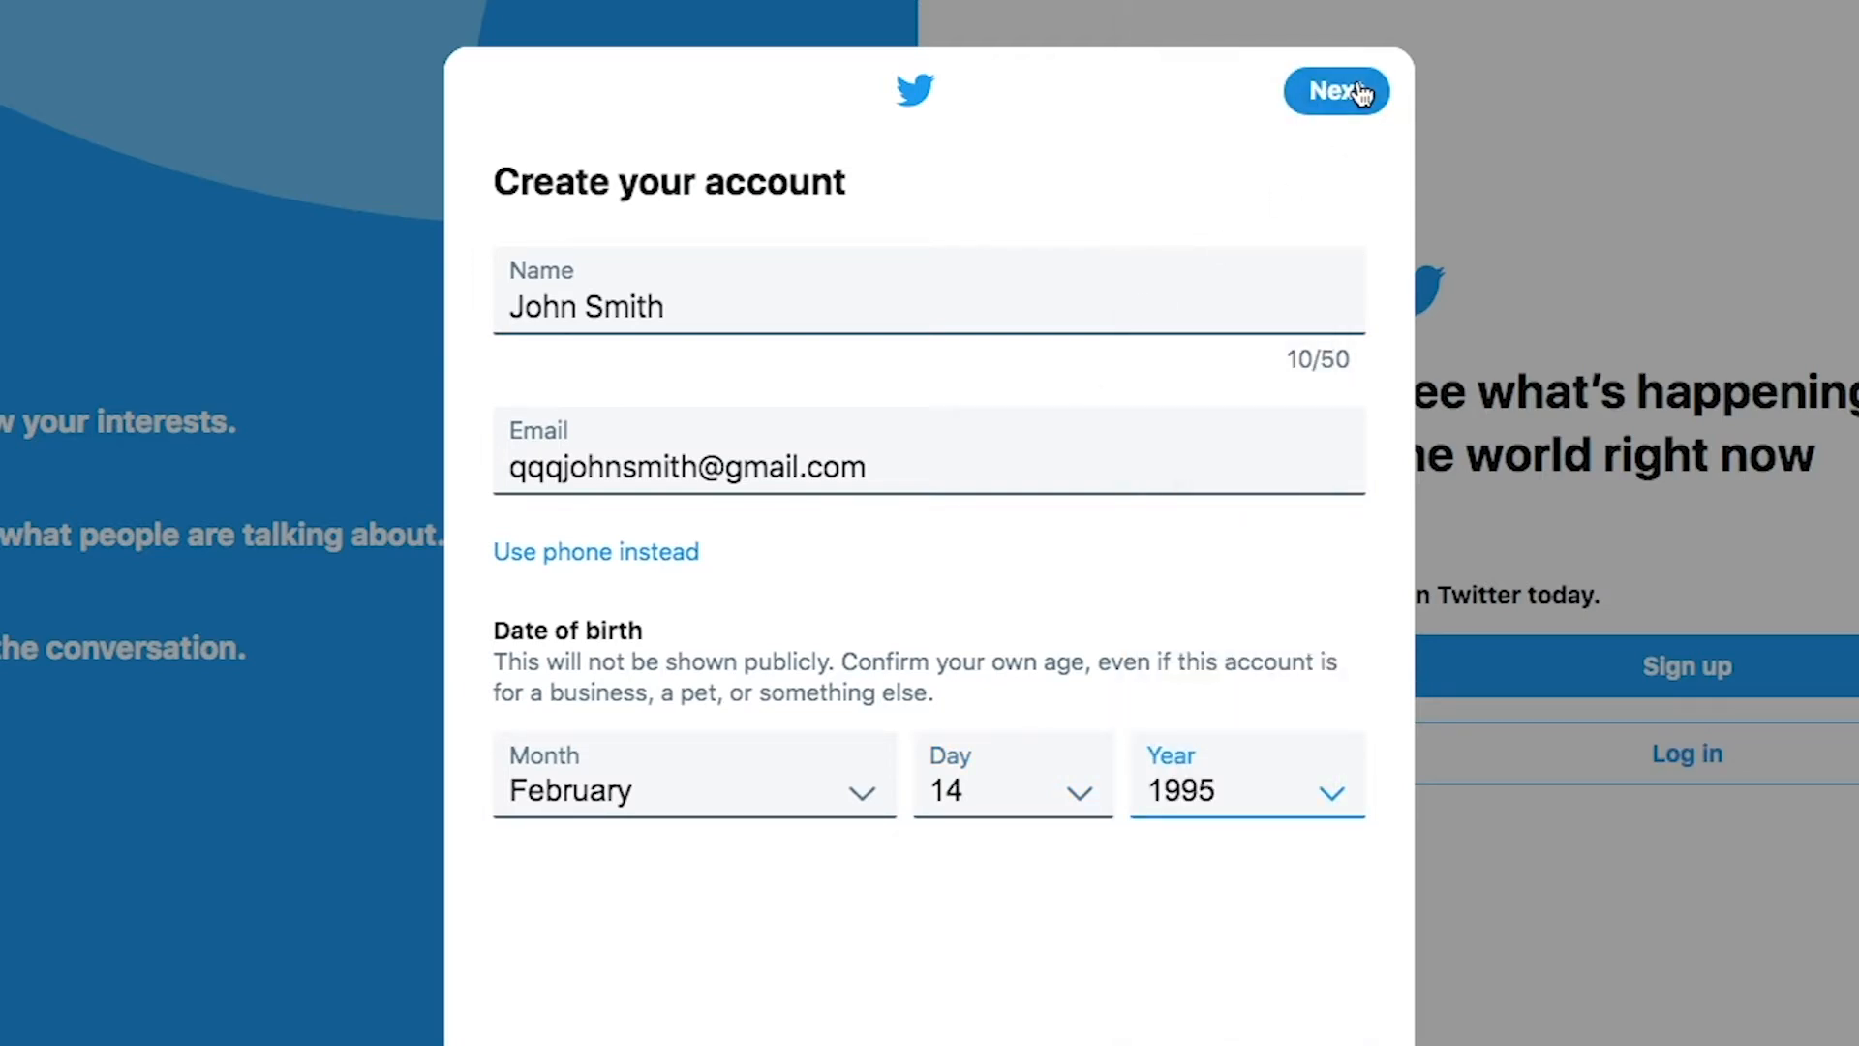
Uncheck 'Track where you see Twitter content' and 'Personalized ads' on the customize-experience step.
{"action": "left_click", "coordinate": [1336, 90]}
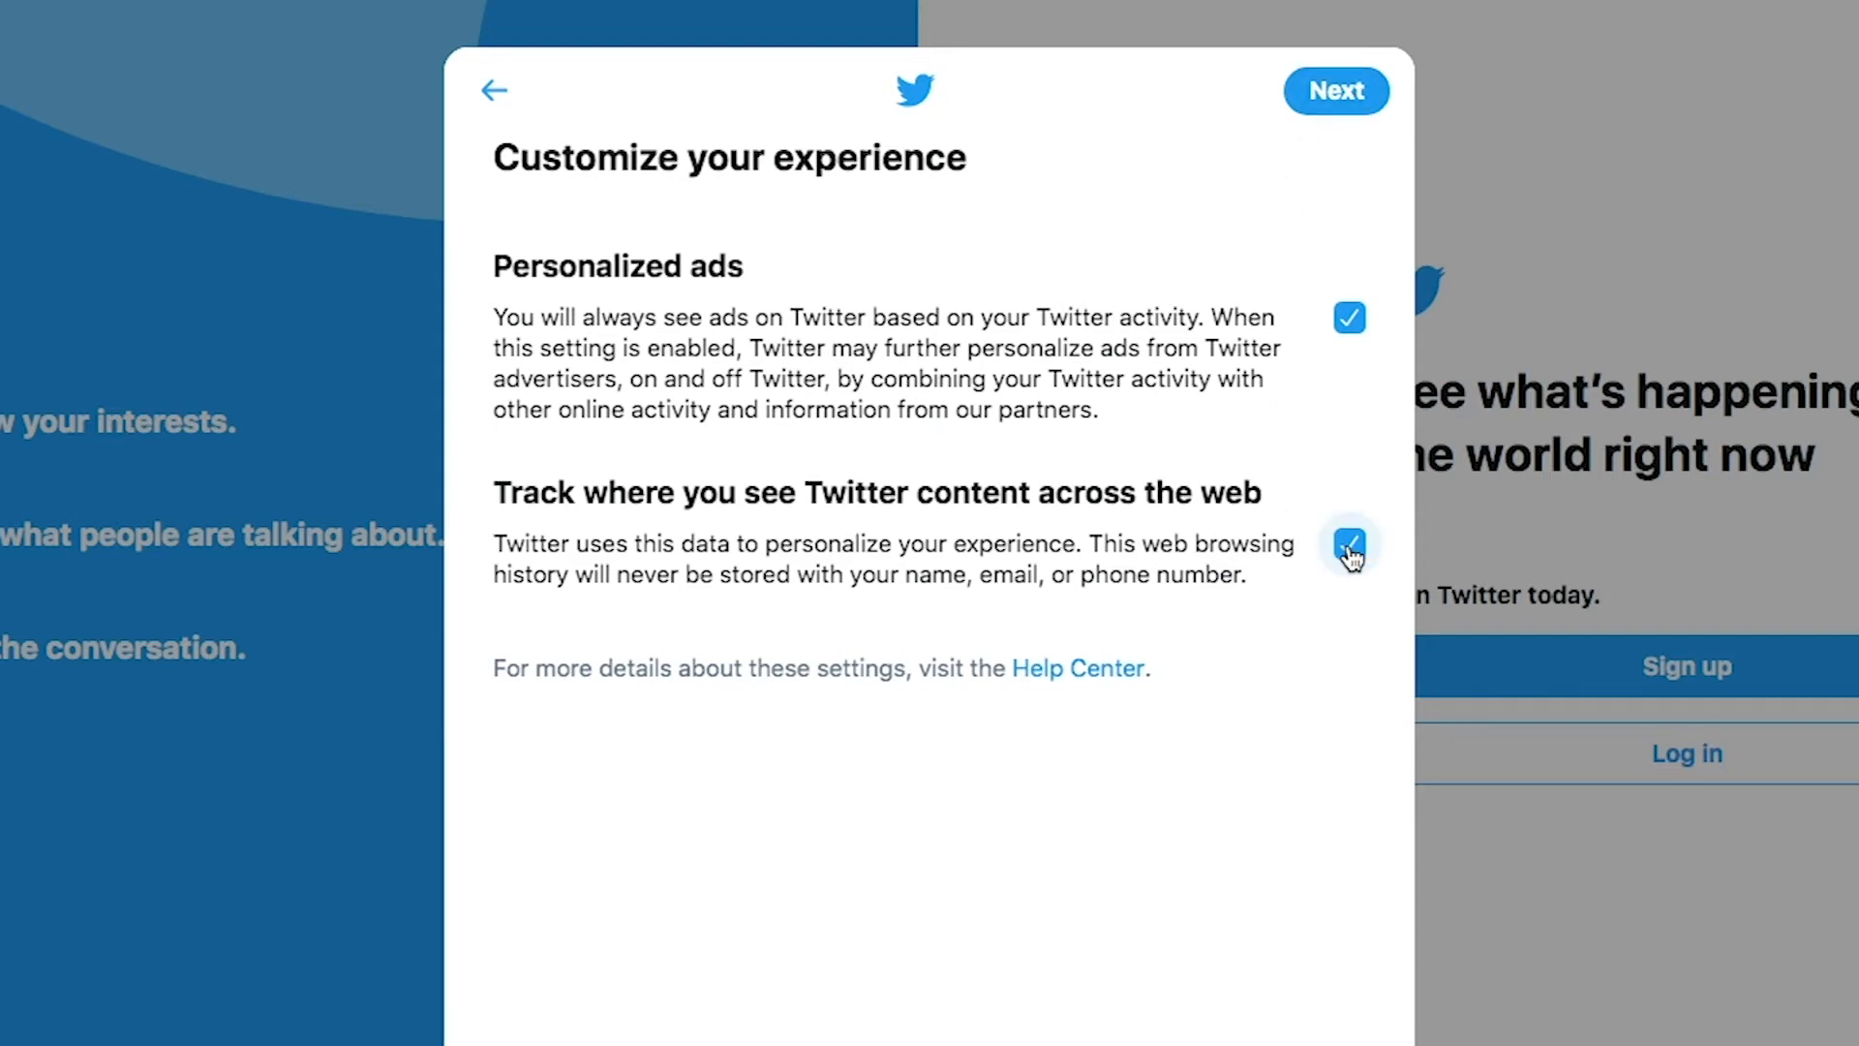
{"action": "left_click", "coordinate": [1350, 545]}
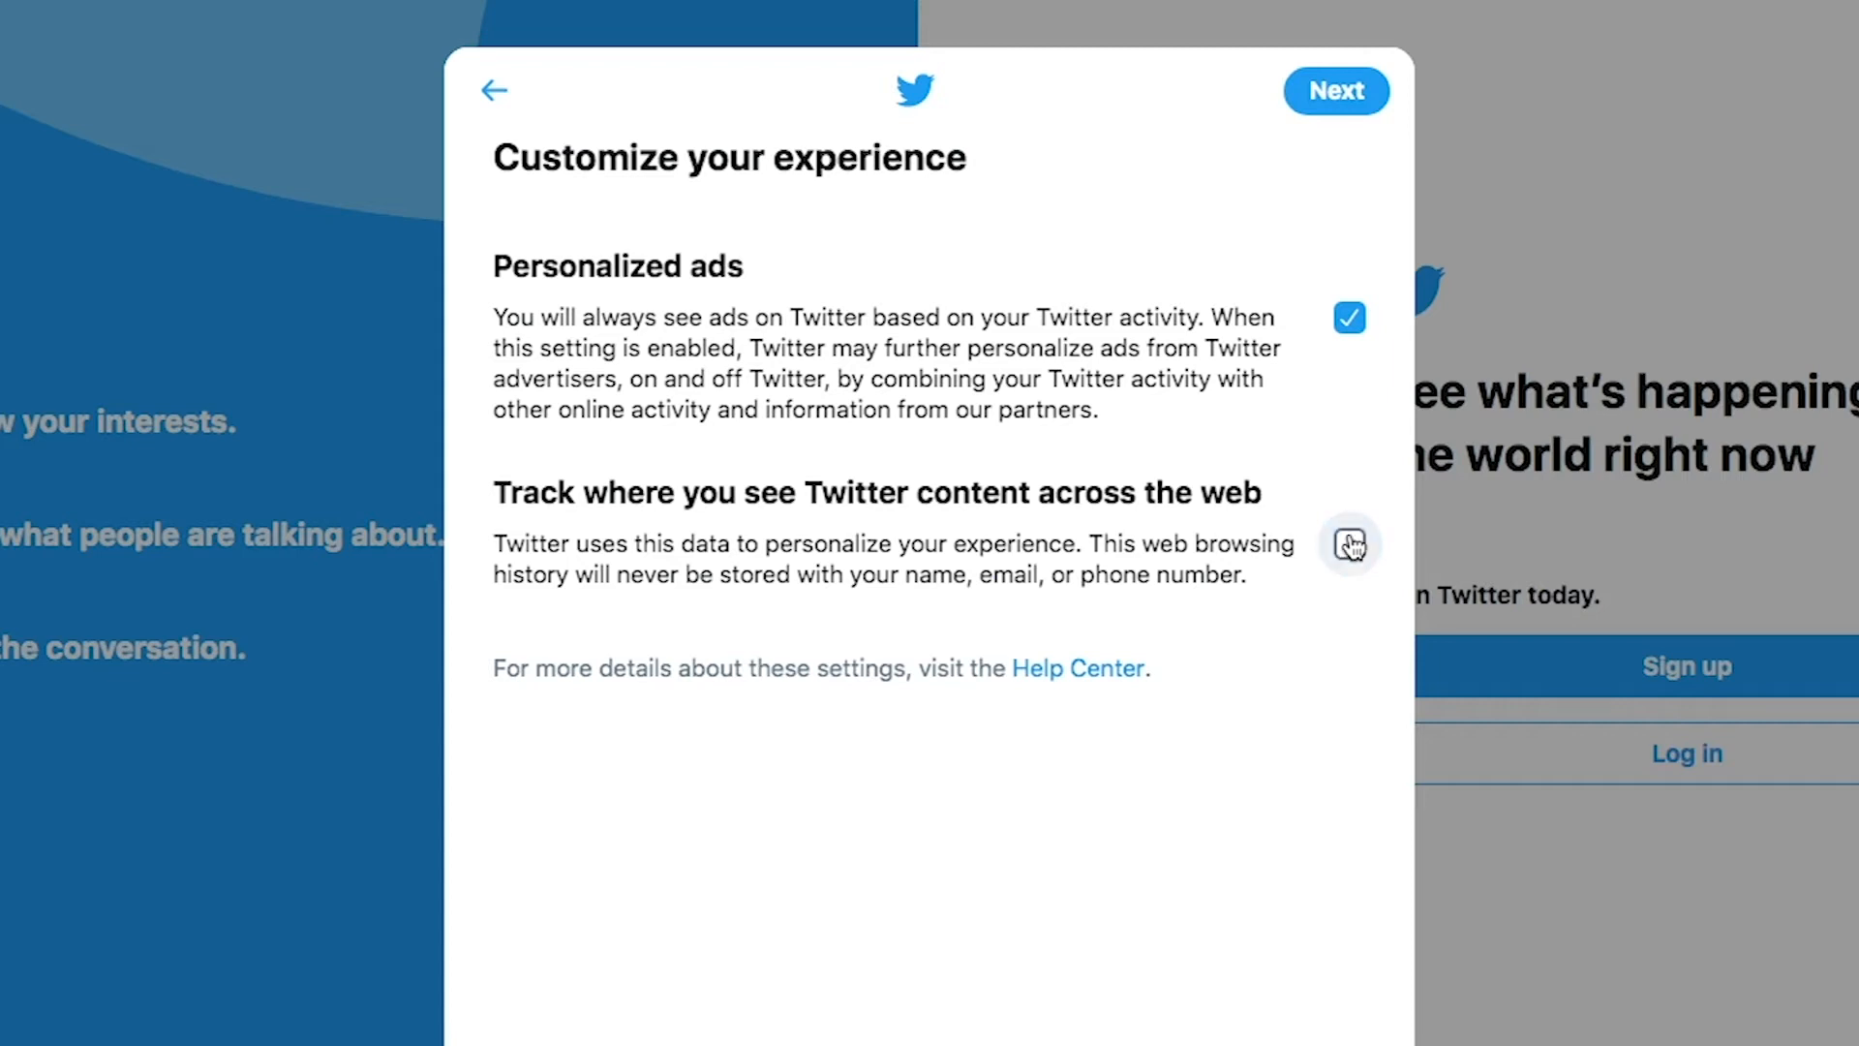
{"action": "left_click", "coordinate": [1349, 545]}
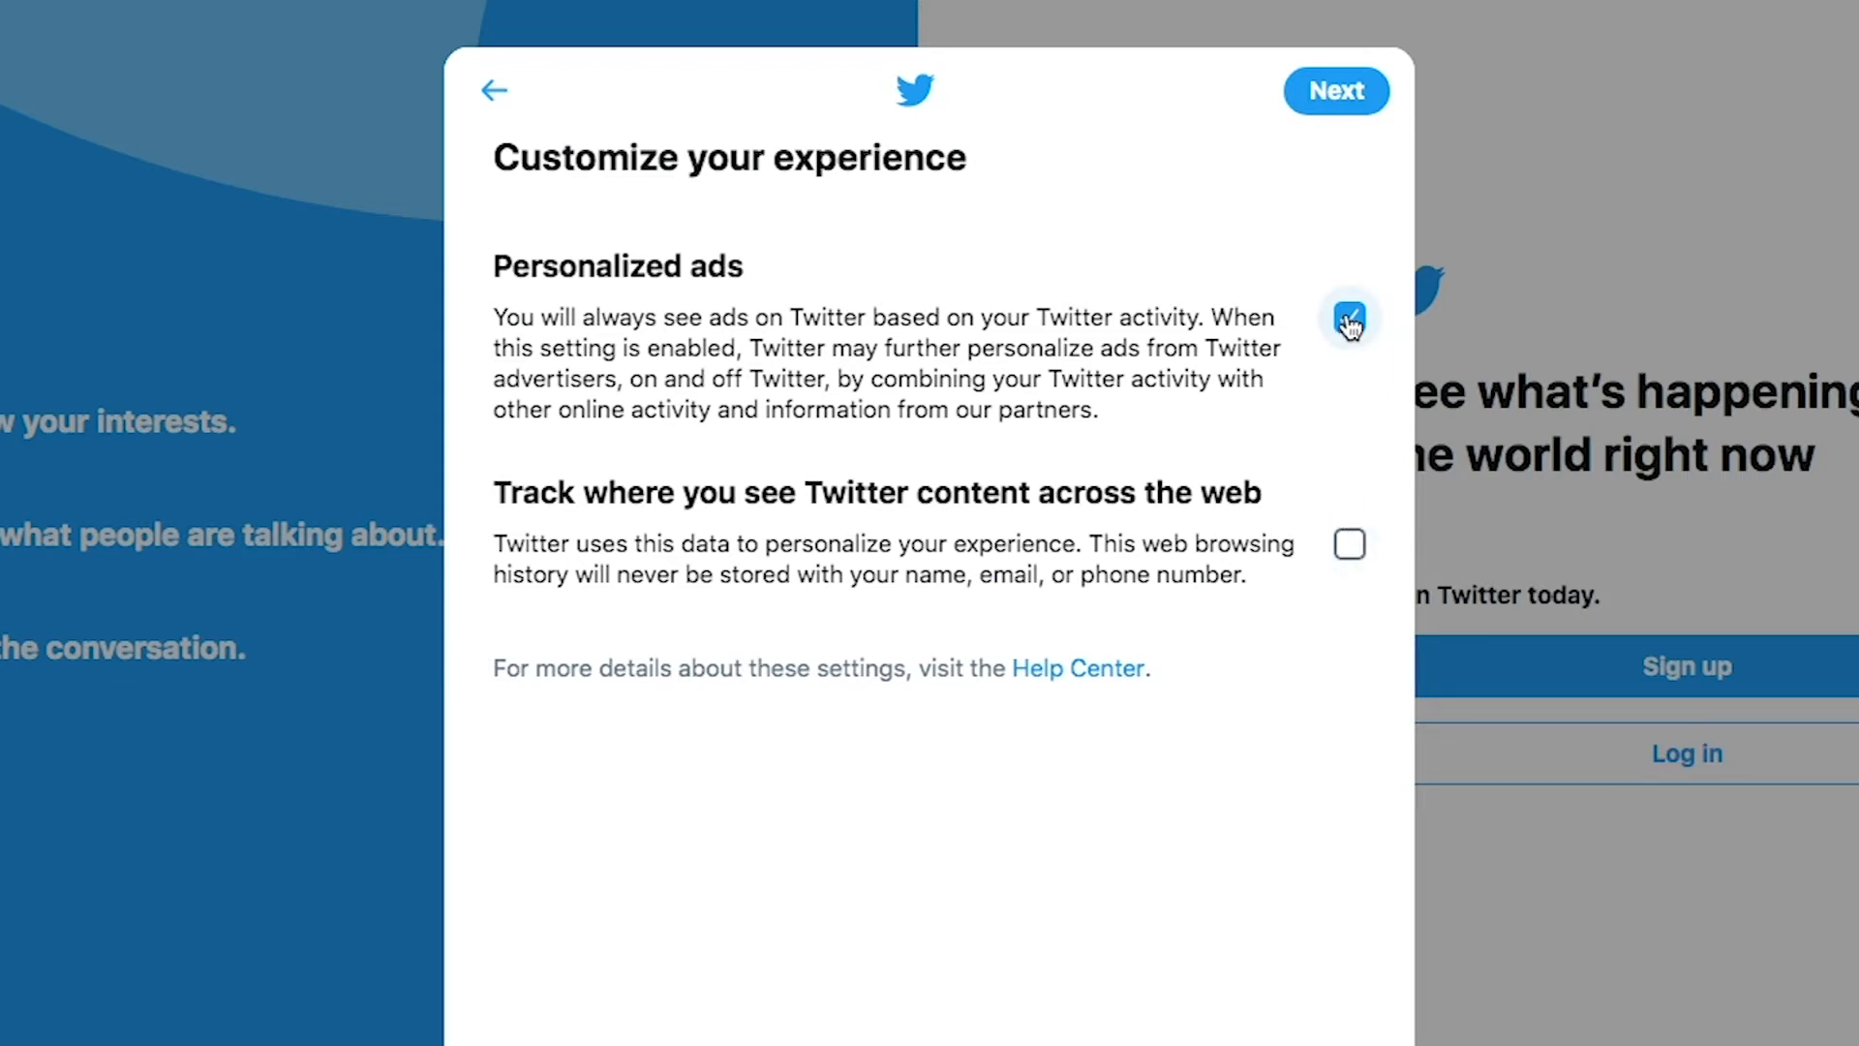
{"action": "left_click", "coordinate": [1349, 320]}
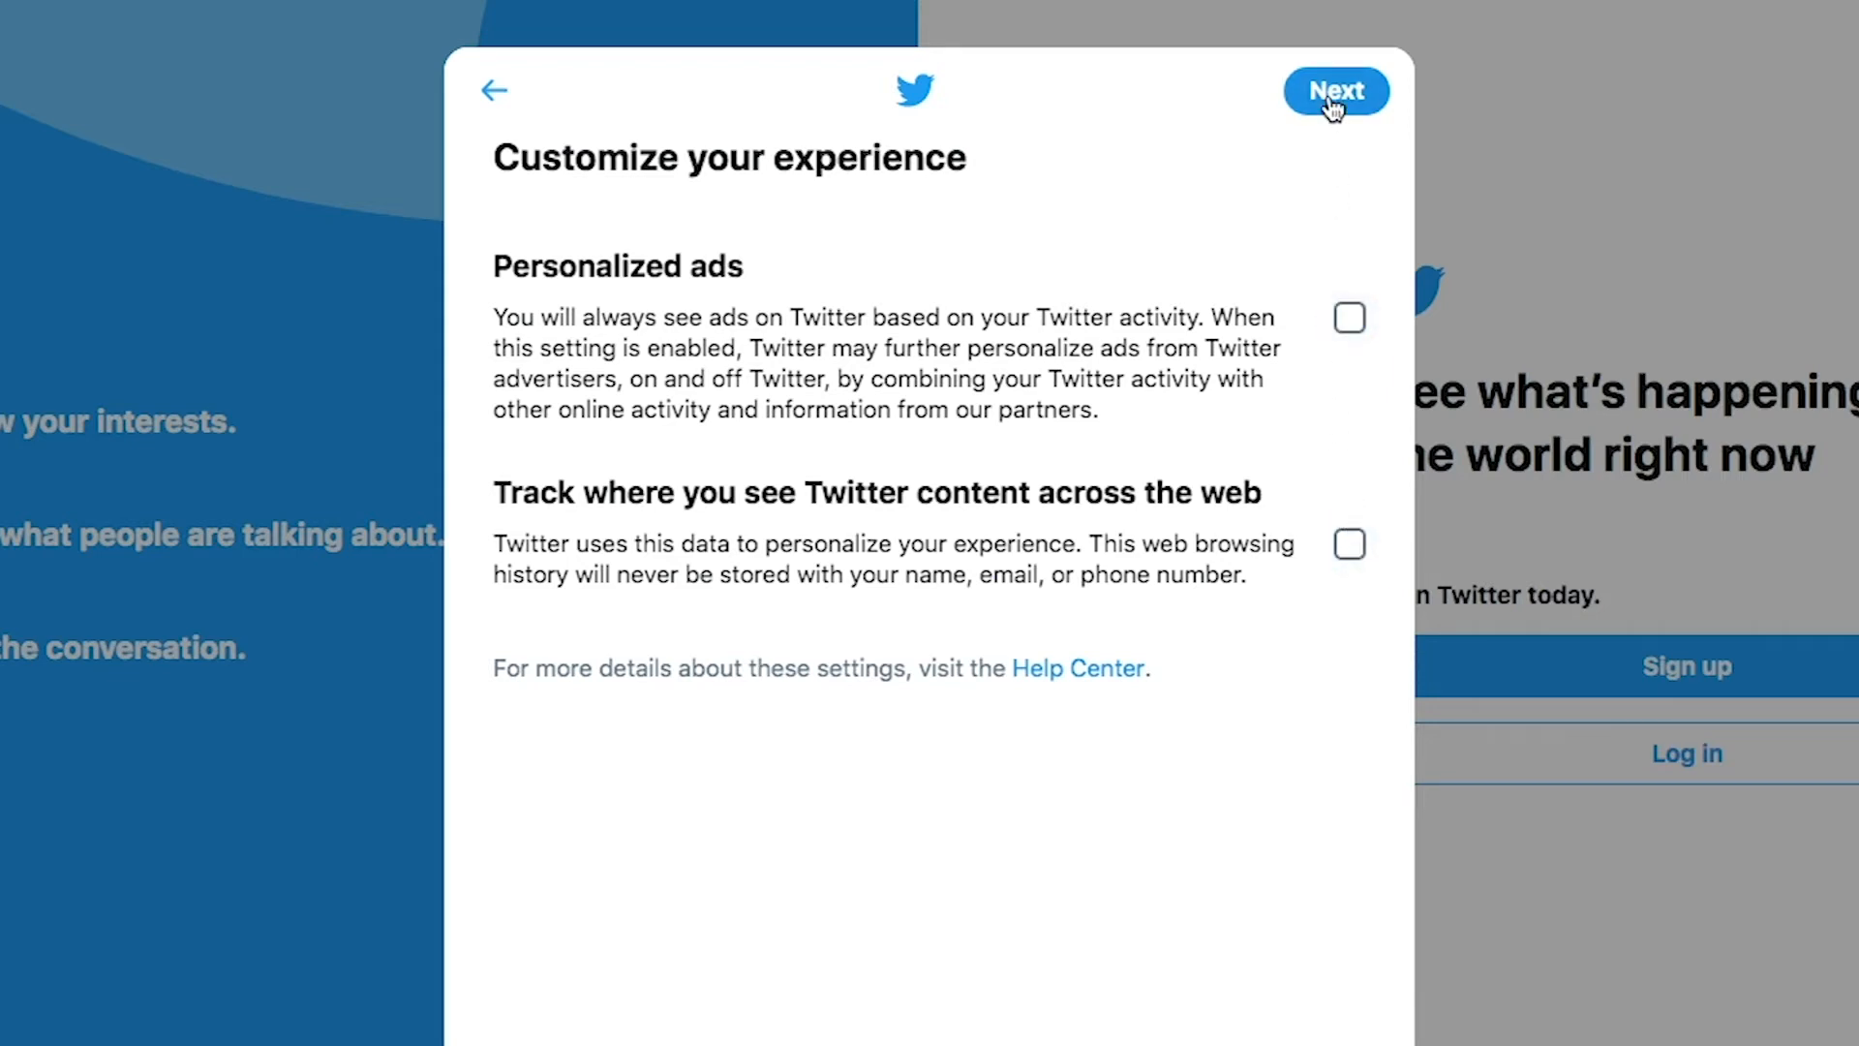
{"action": "left_click", "coordinate": [1334, 90]}
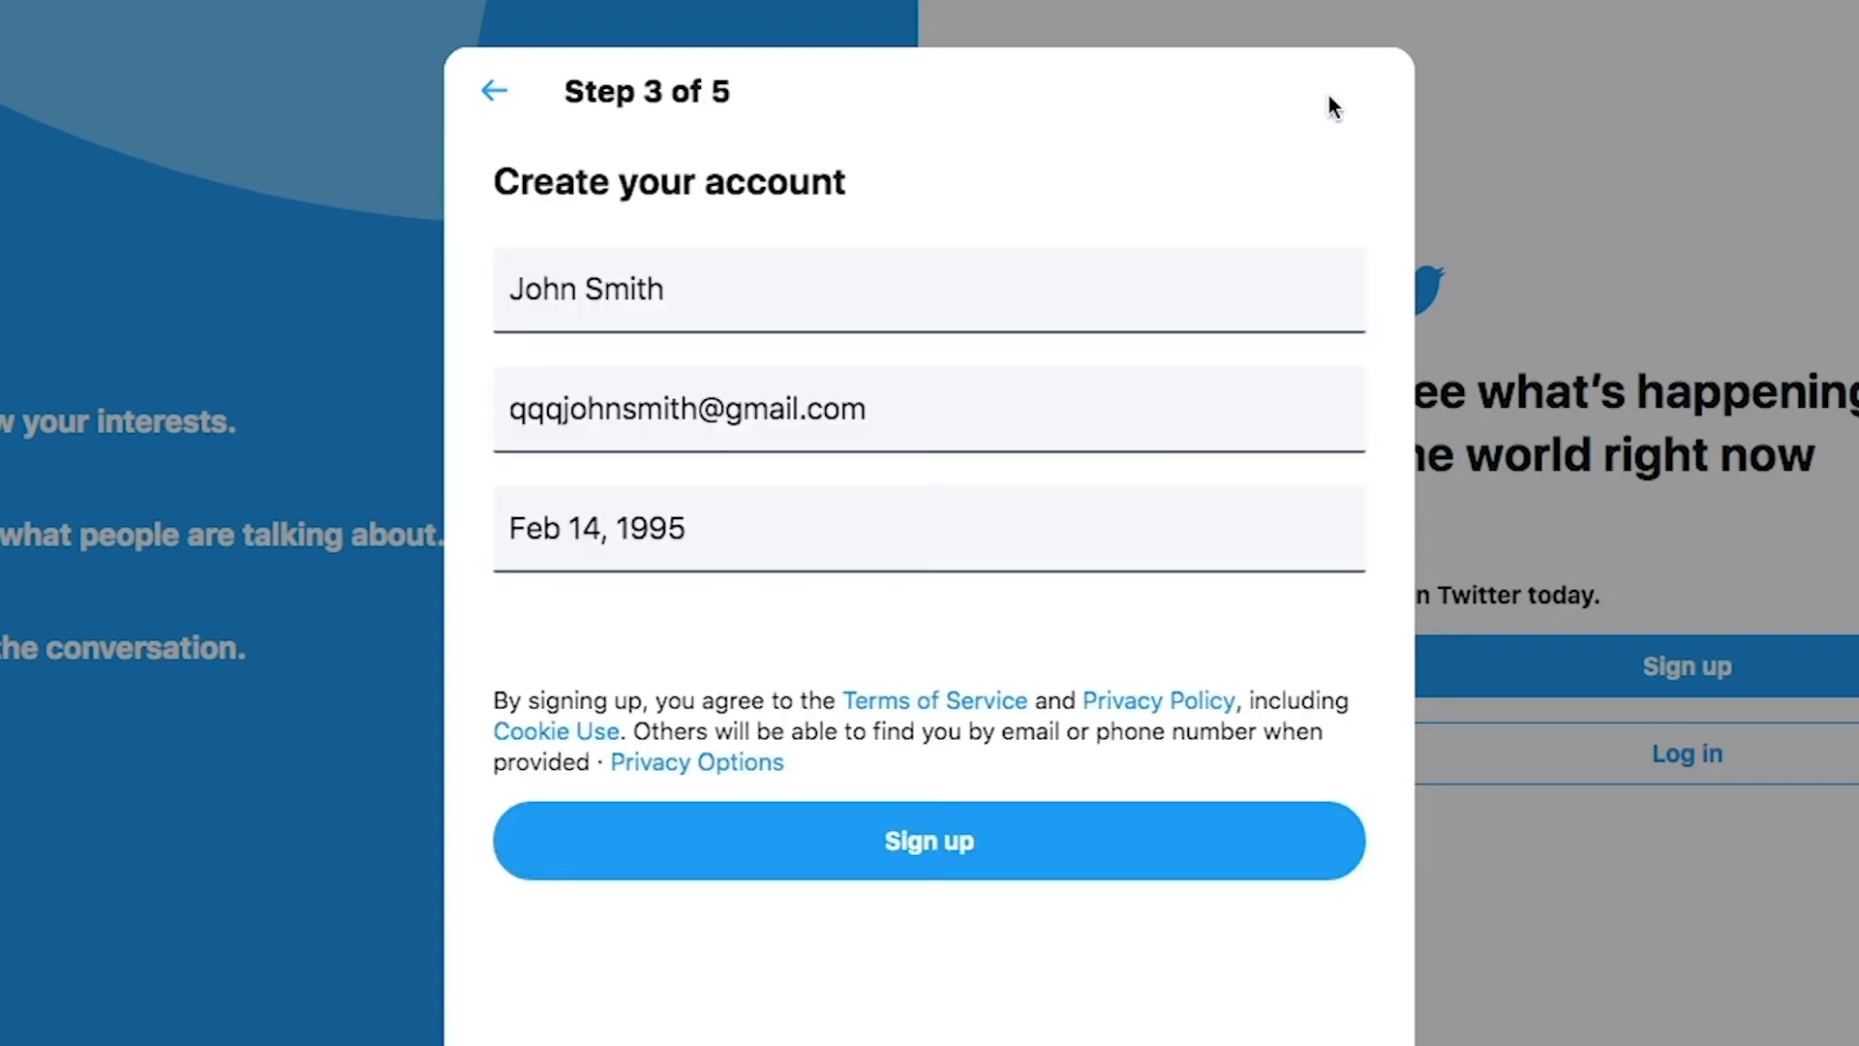
{"action": "mouse_move", "coordinate": [1169, 177]}
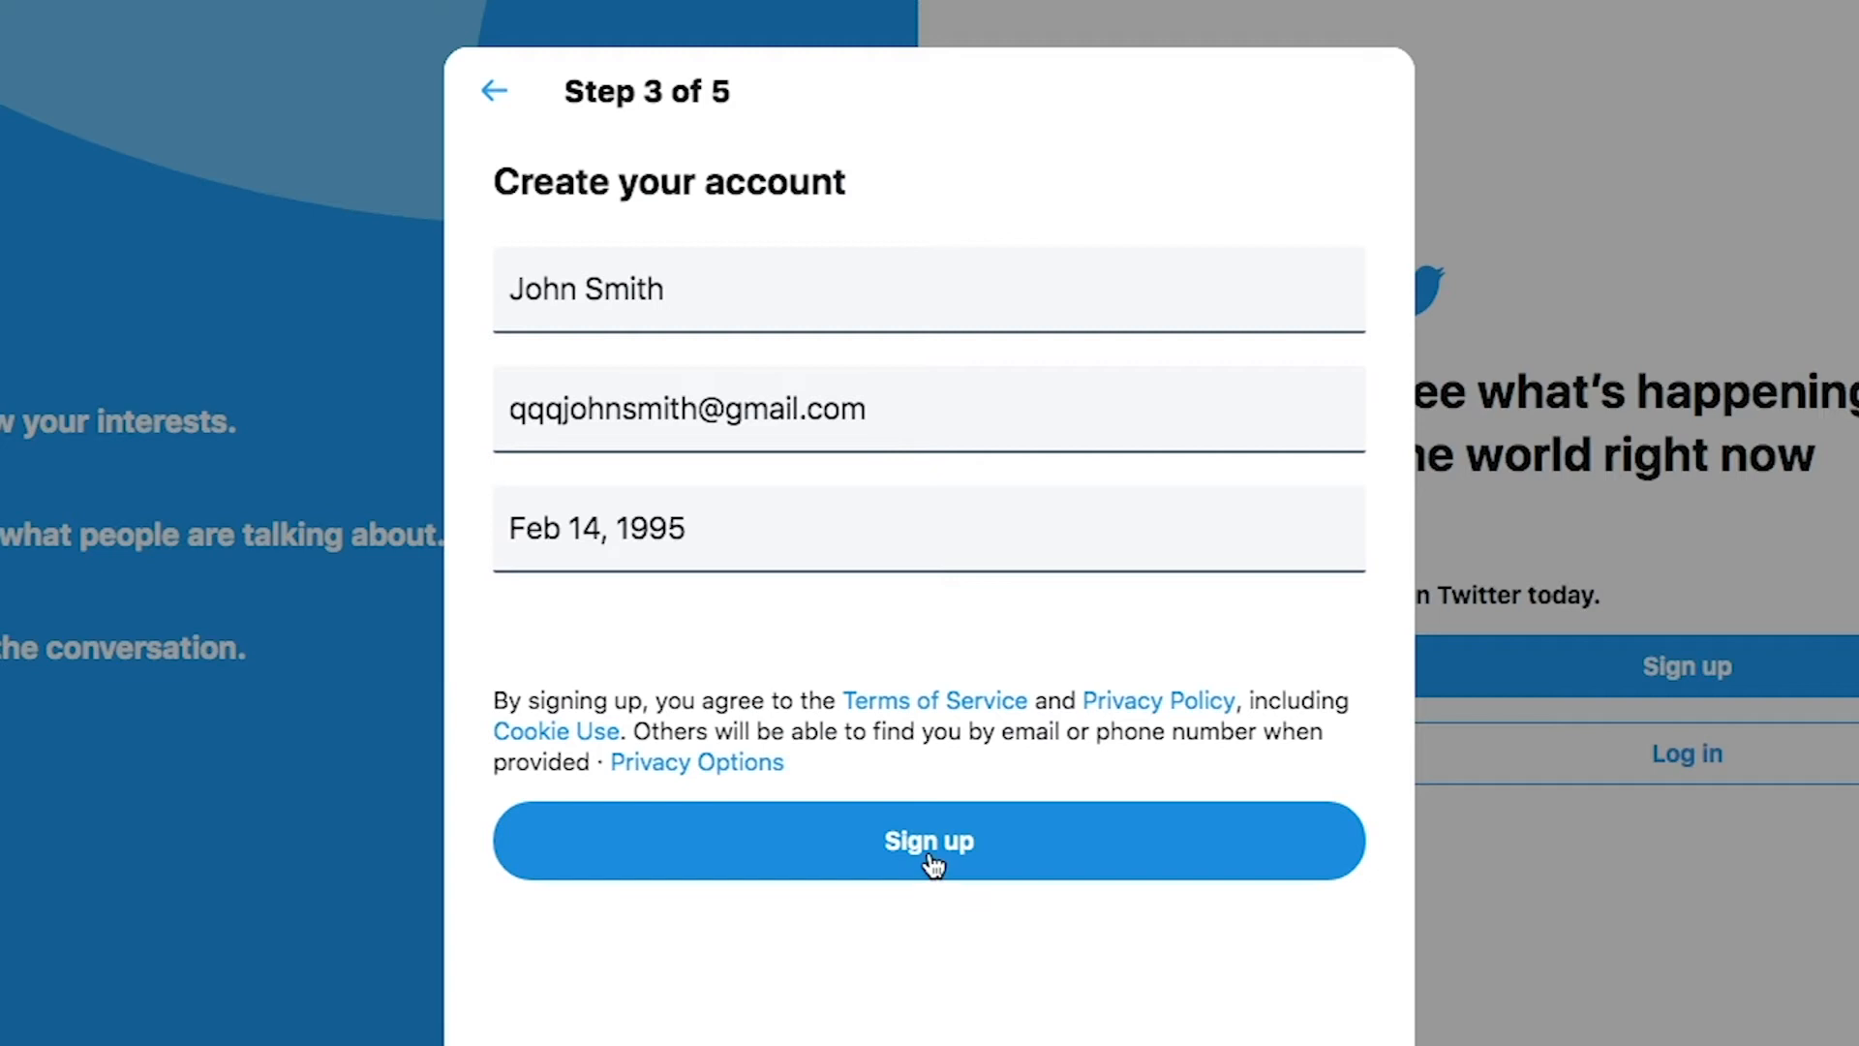
{"action": "left_click", "coordinate": [930, 842]}
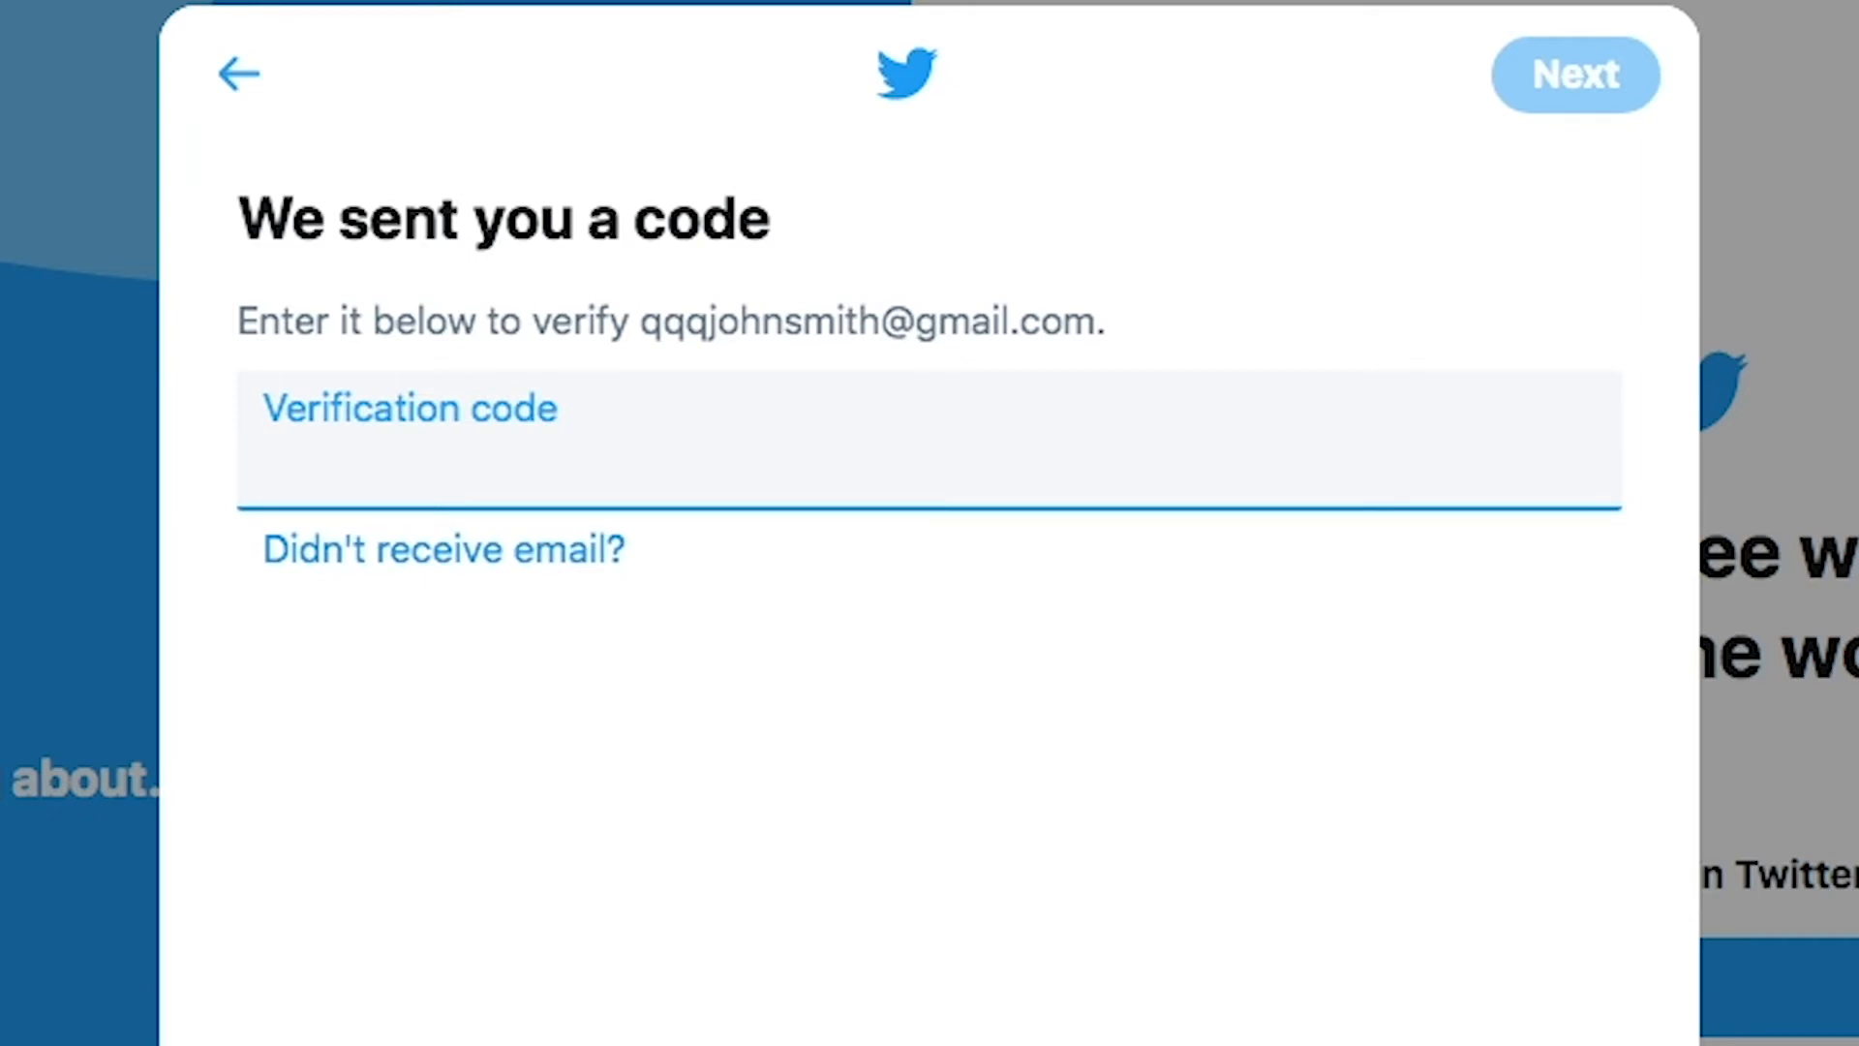
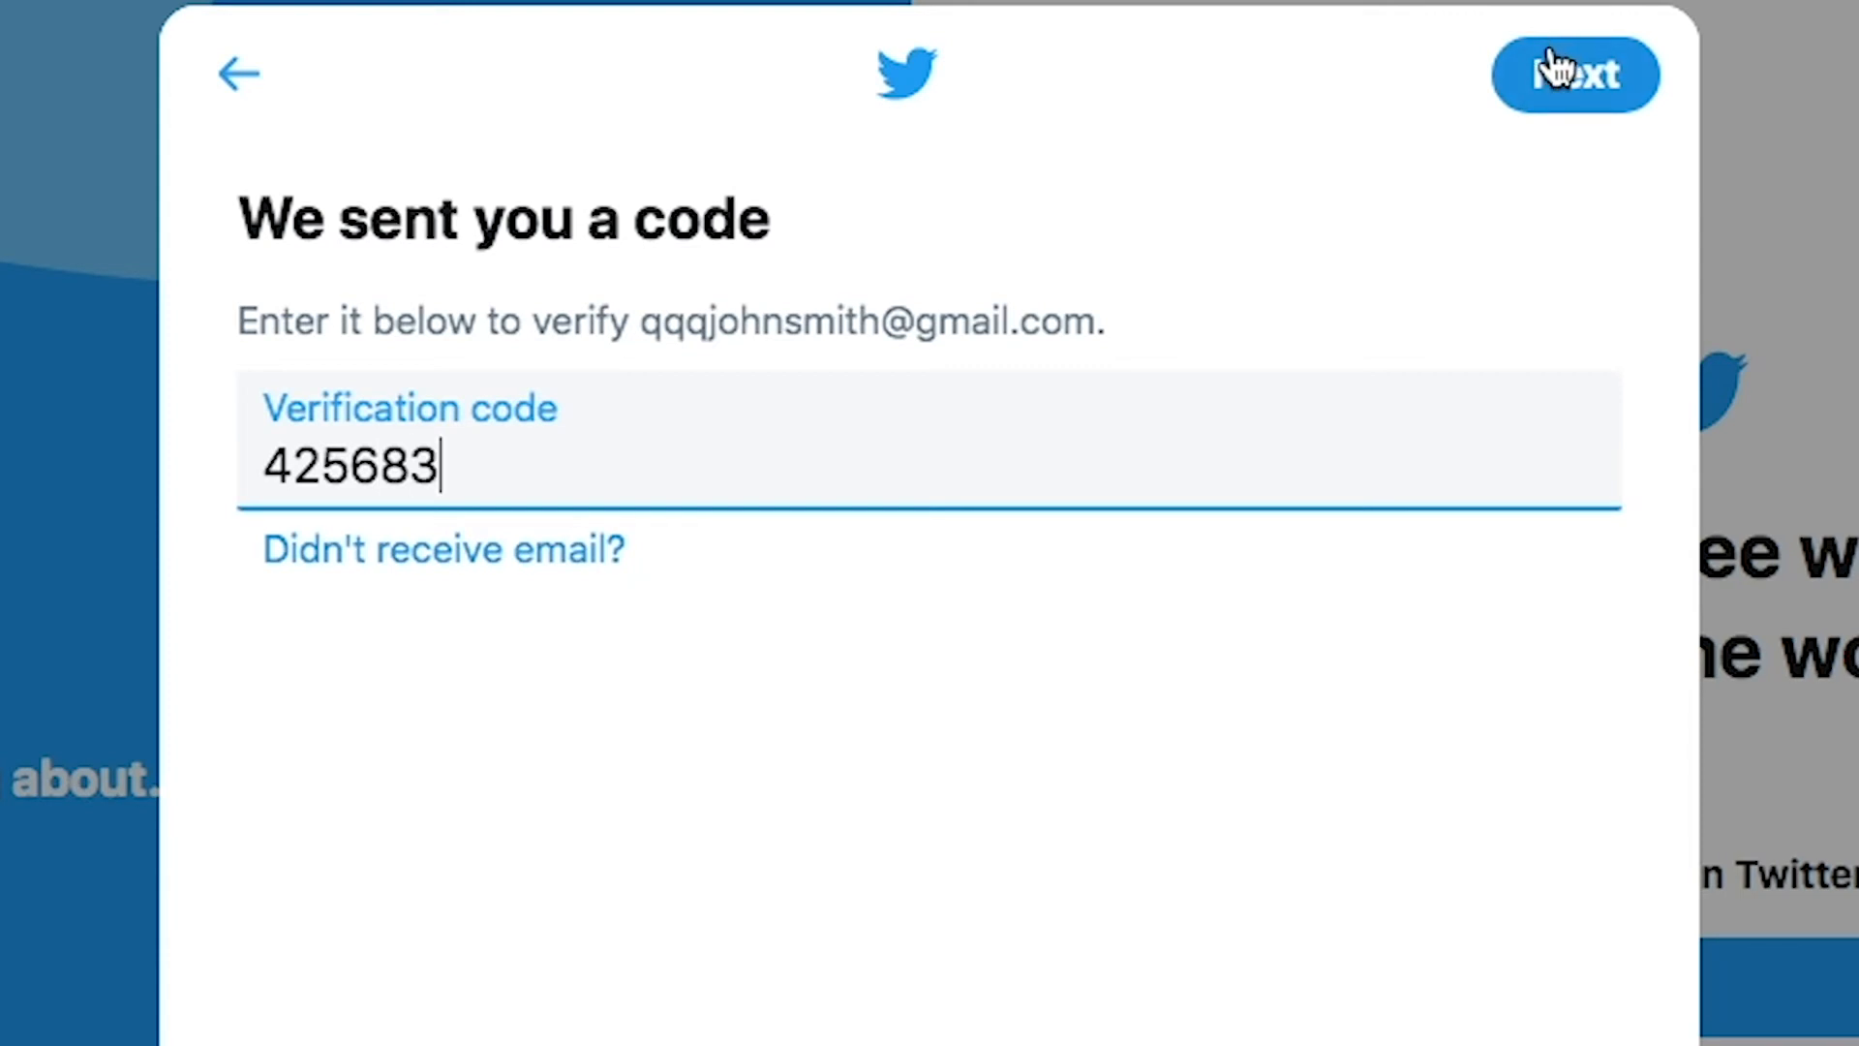
{"action": "left_click", "coordinate": [1572, 76]}
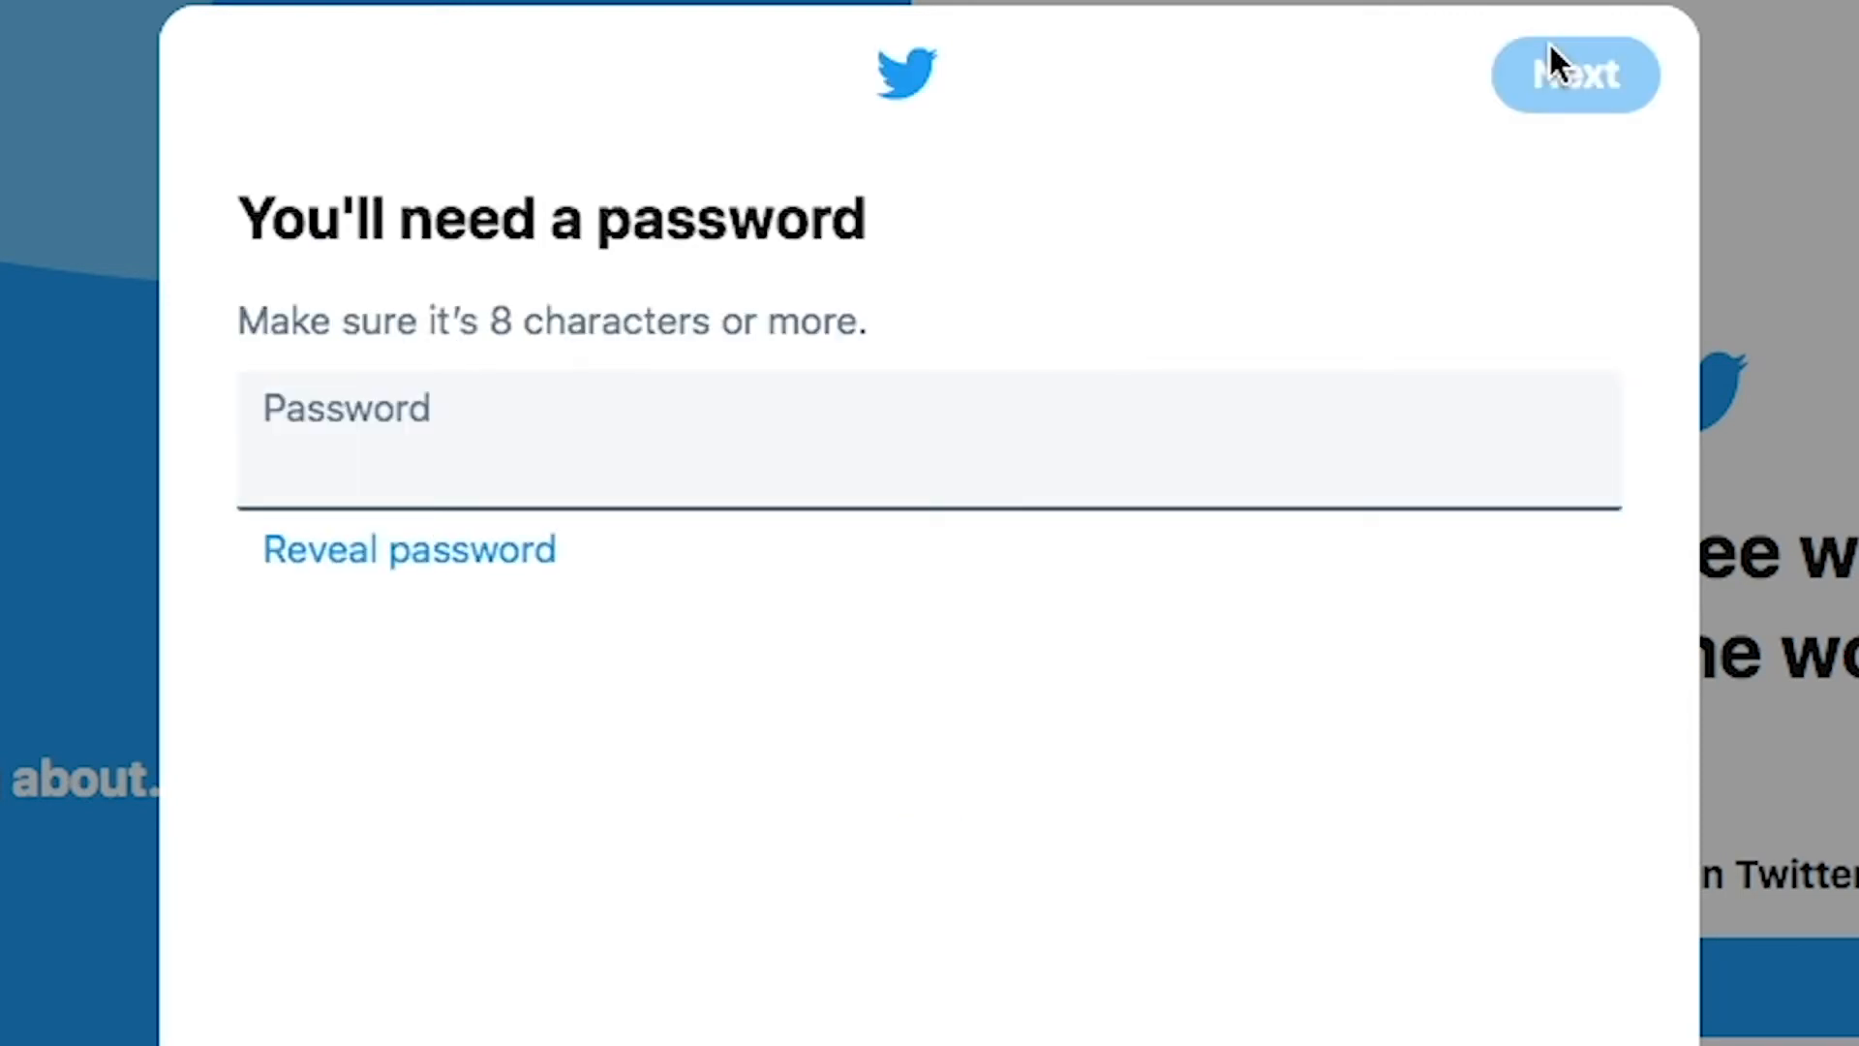
{"action": "mouse_move", "coordinate": [409, 448]}
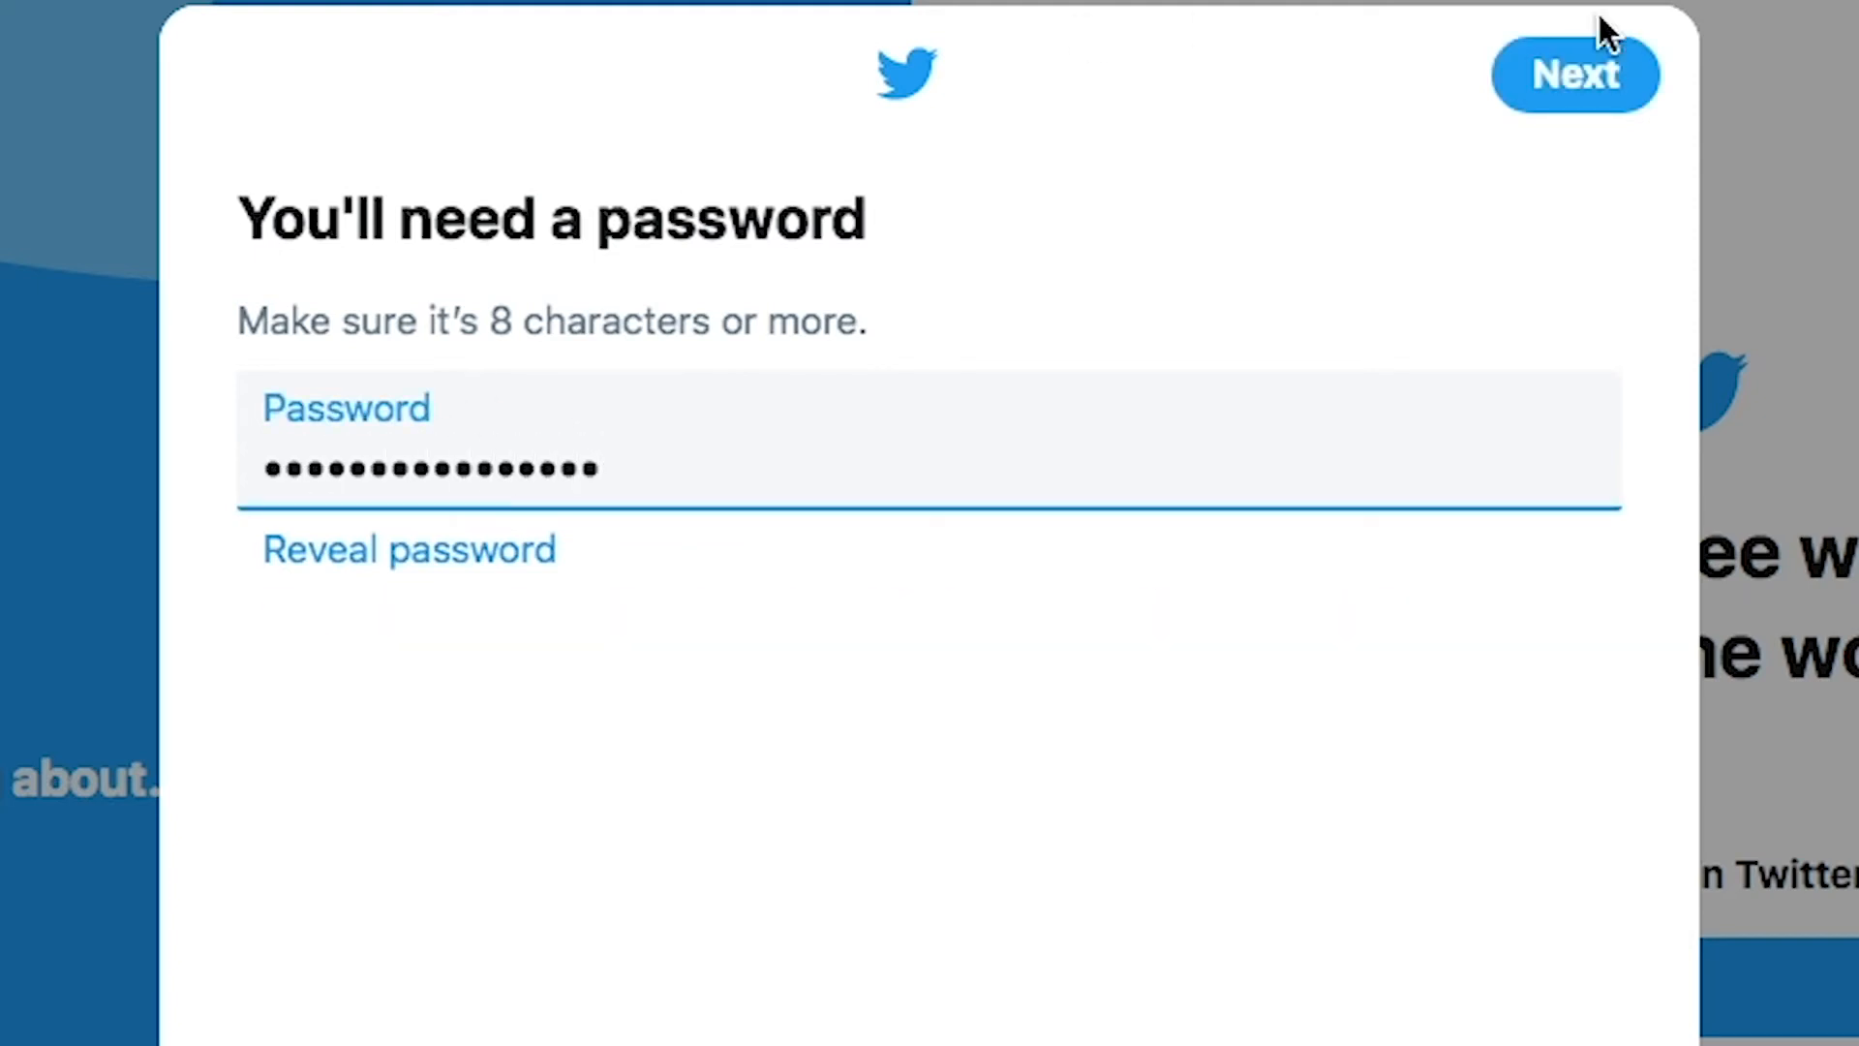
Confirm the password, skip the profile picture and bio, and browse the interest topics.
{"action": "left_click", "coordinate": [1579, 76]}
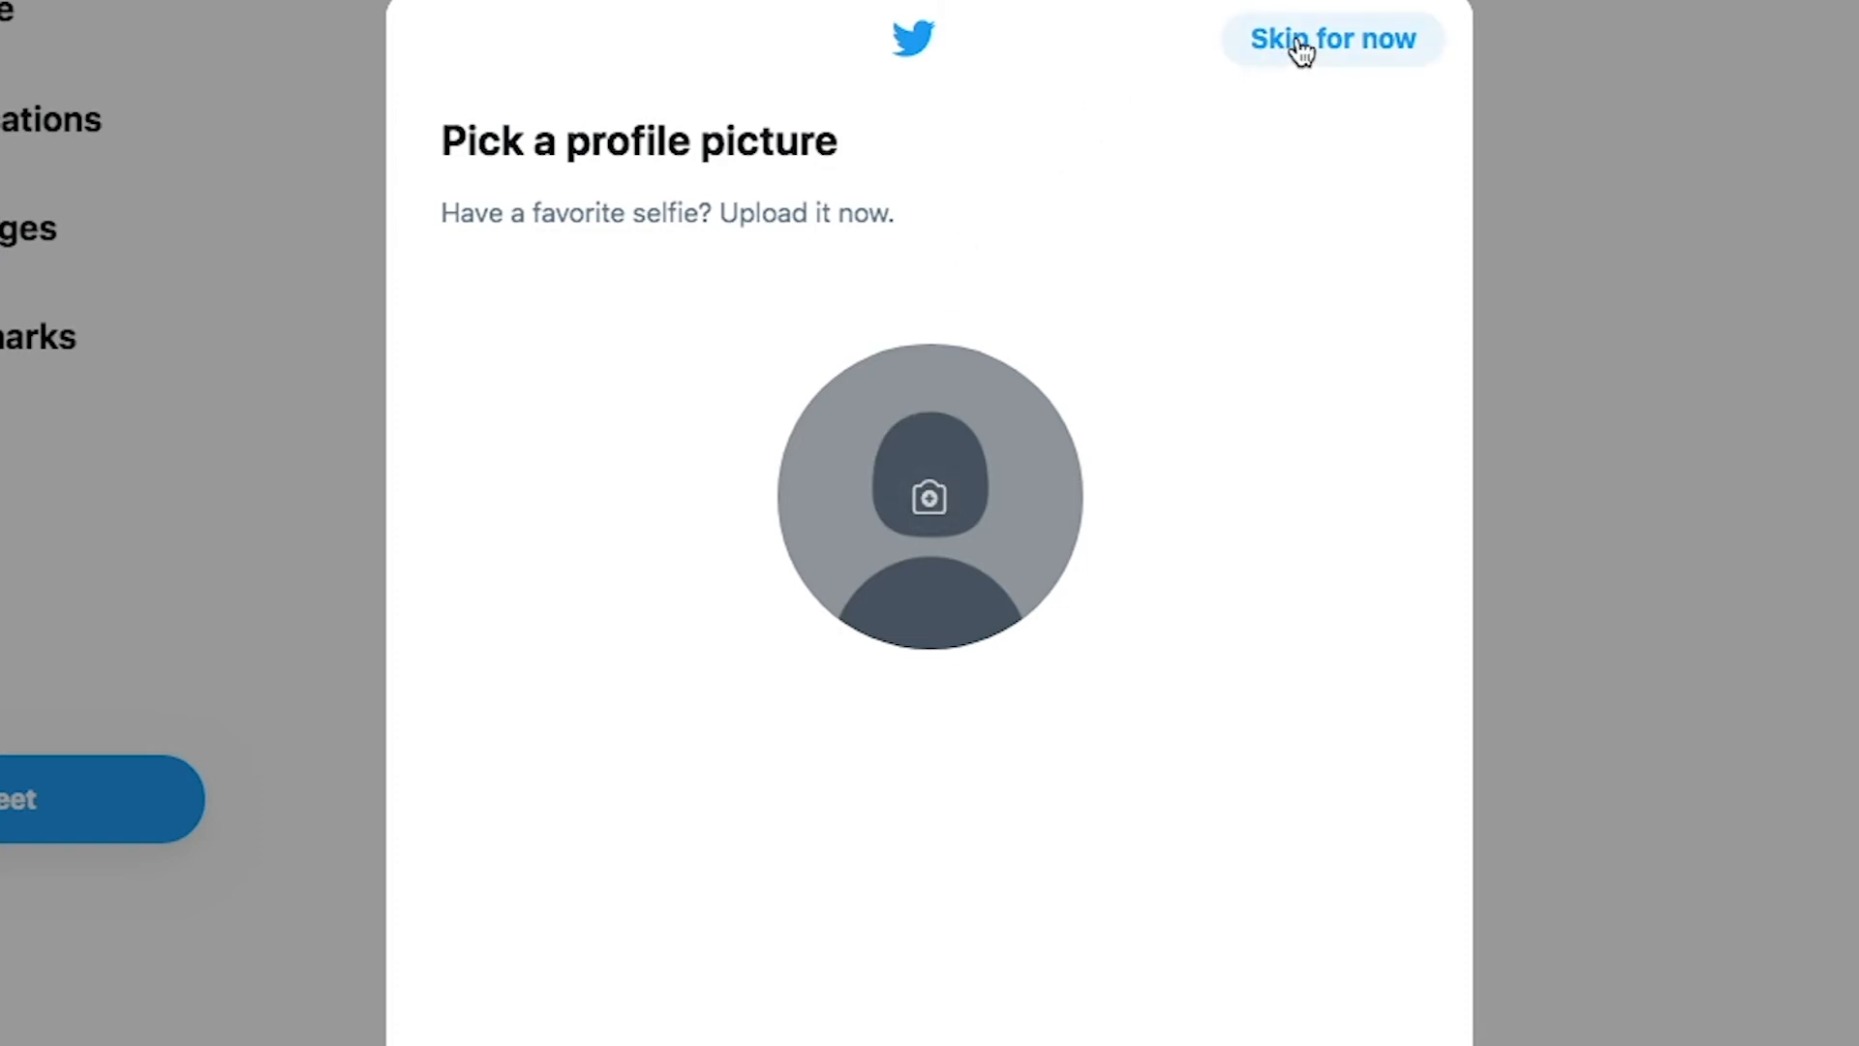
{"action": "left_click", "coordinate": [1333, 39]}
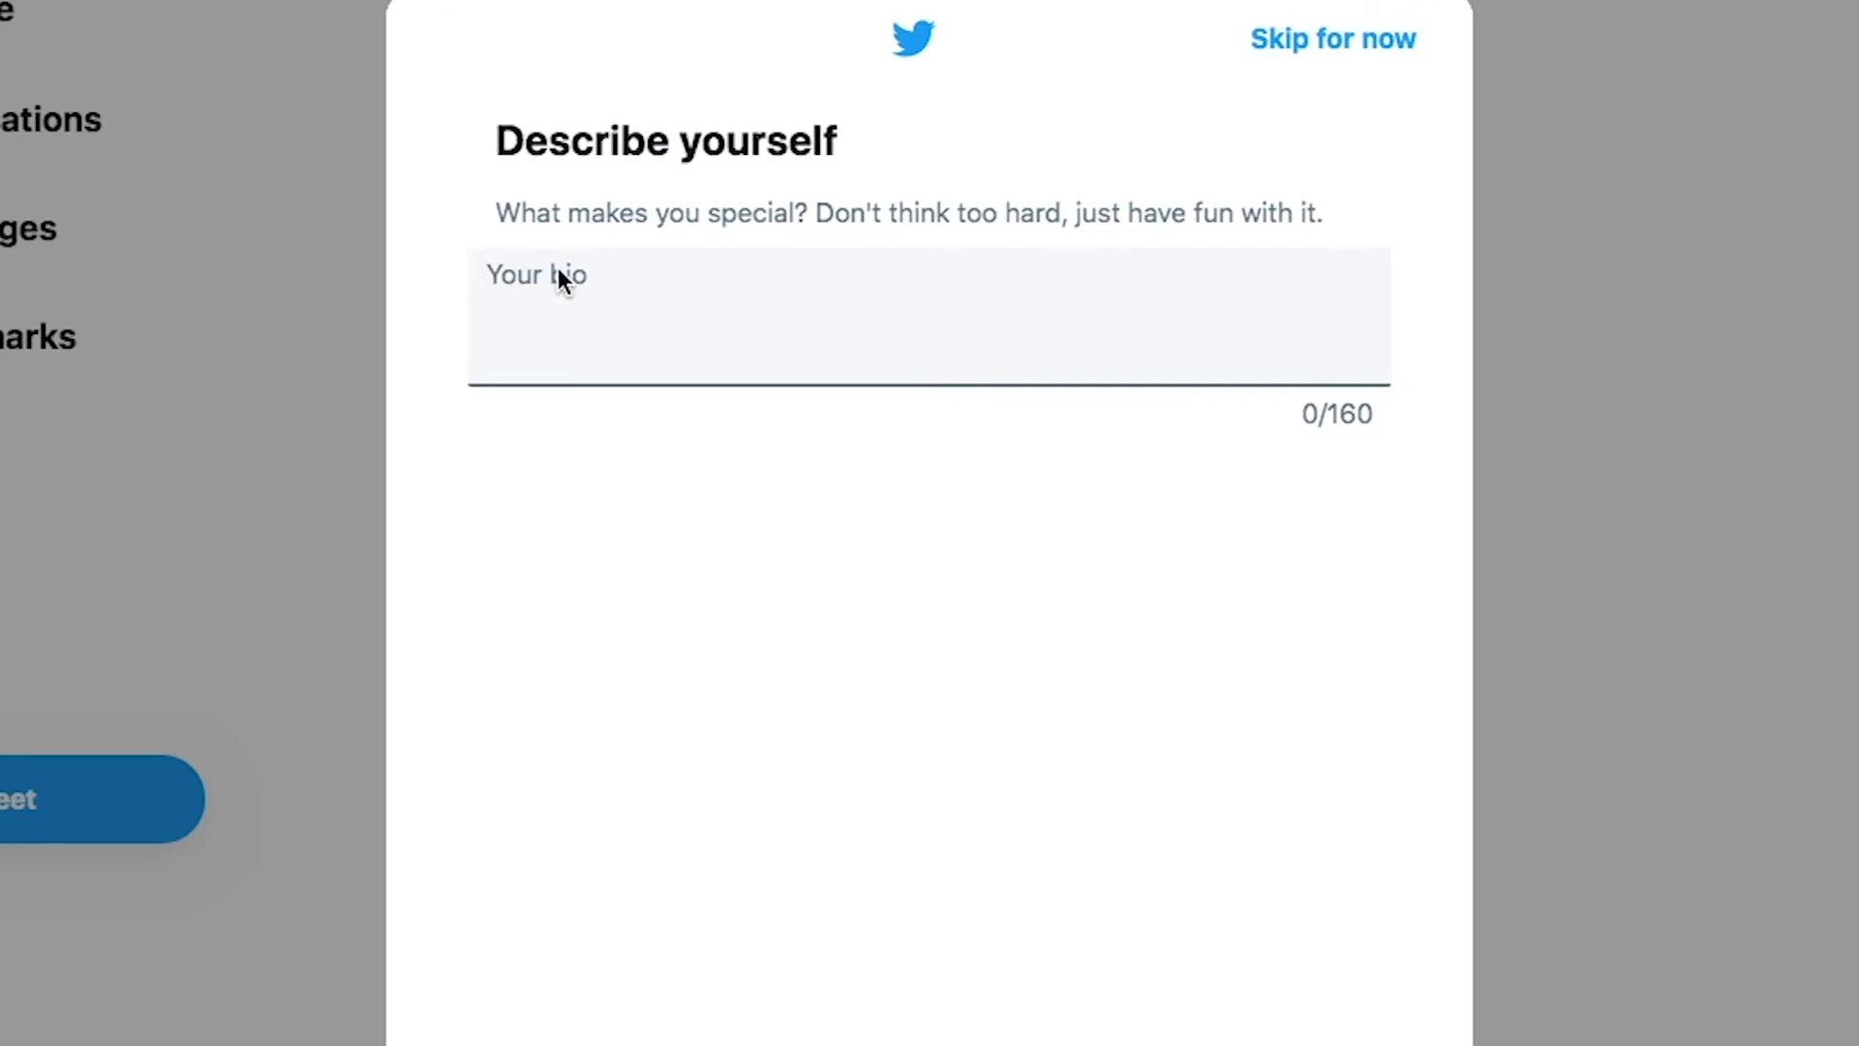
{"action": "mouse_move", "coordinate": [1057, 298]}
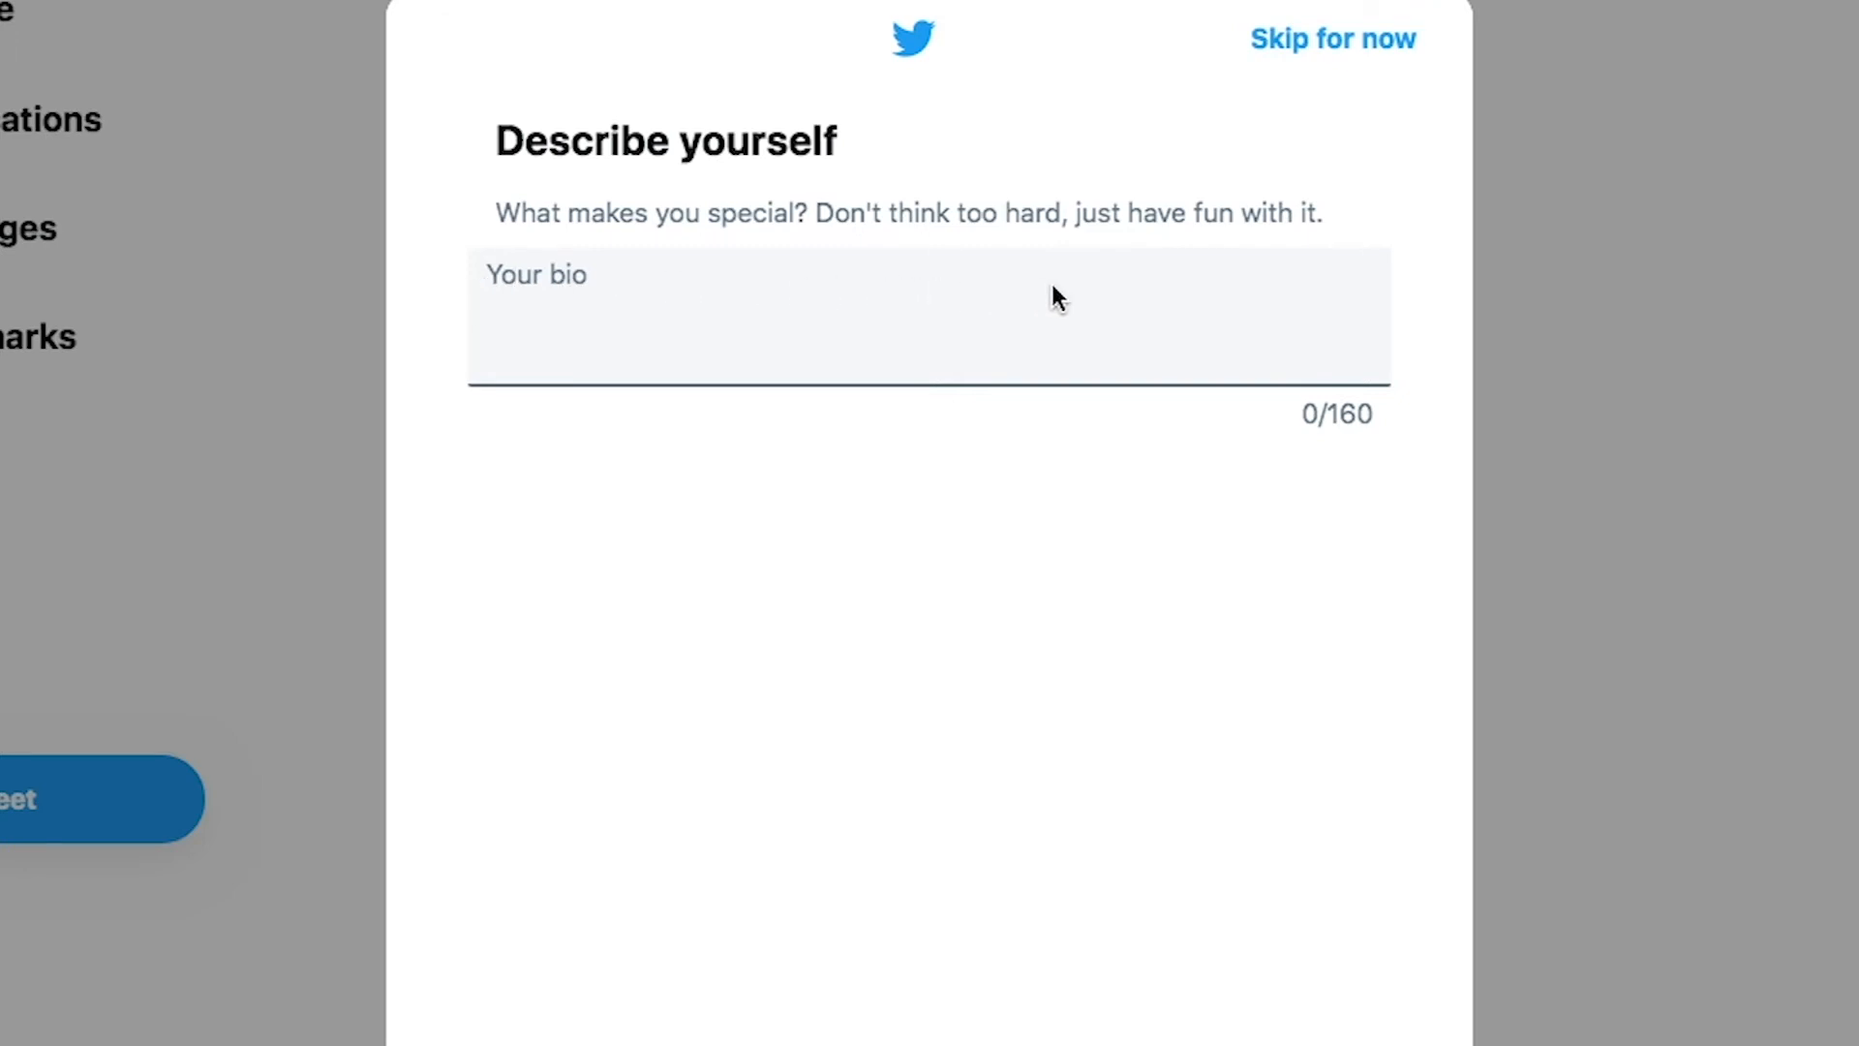
{"action": "mouse_move", "coordinate": [1324, 46]}
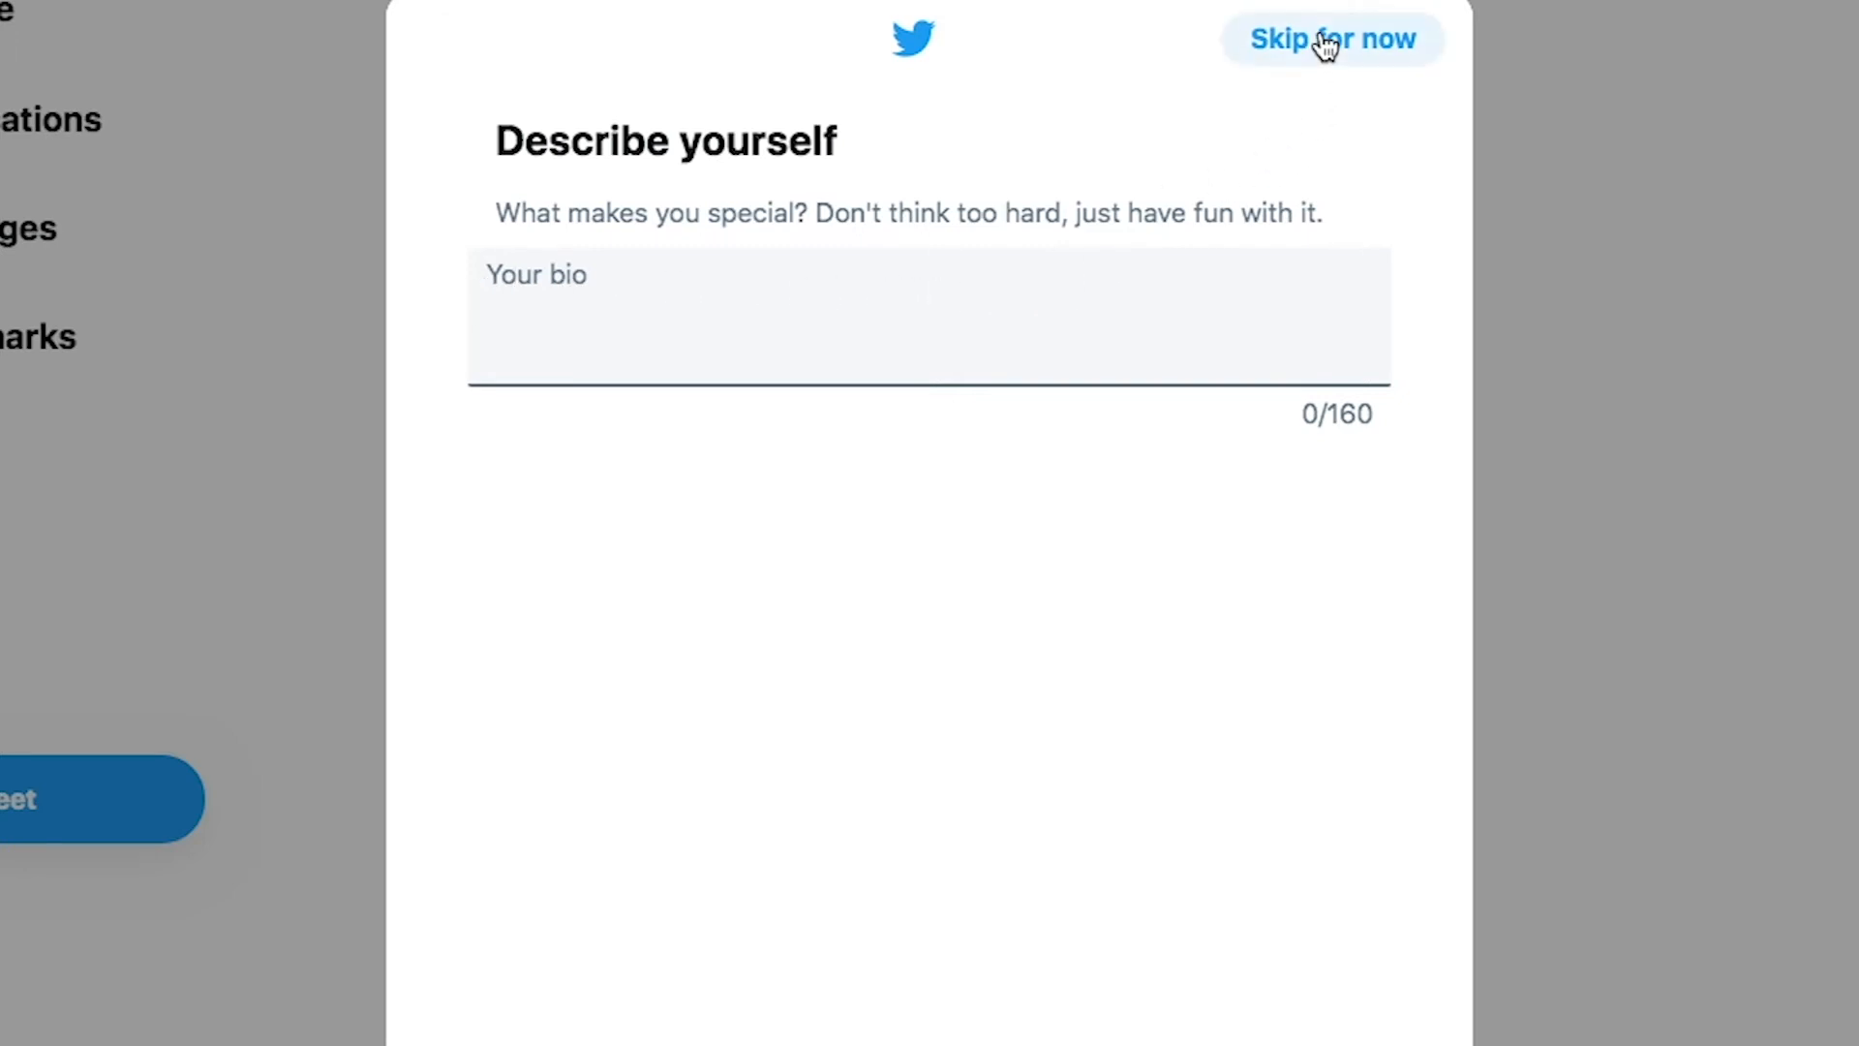
{"action": "left_click", "coordinate": [1334, 39]}
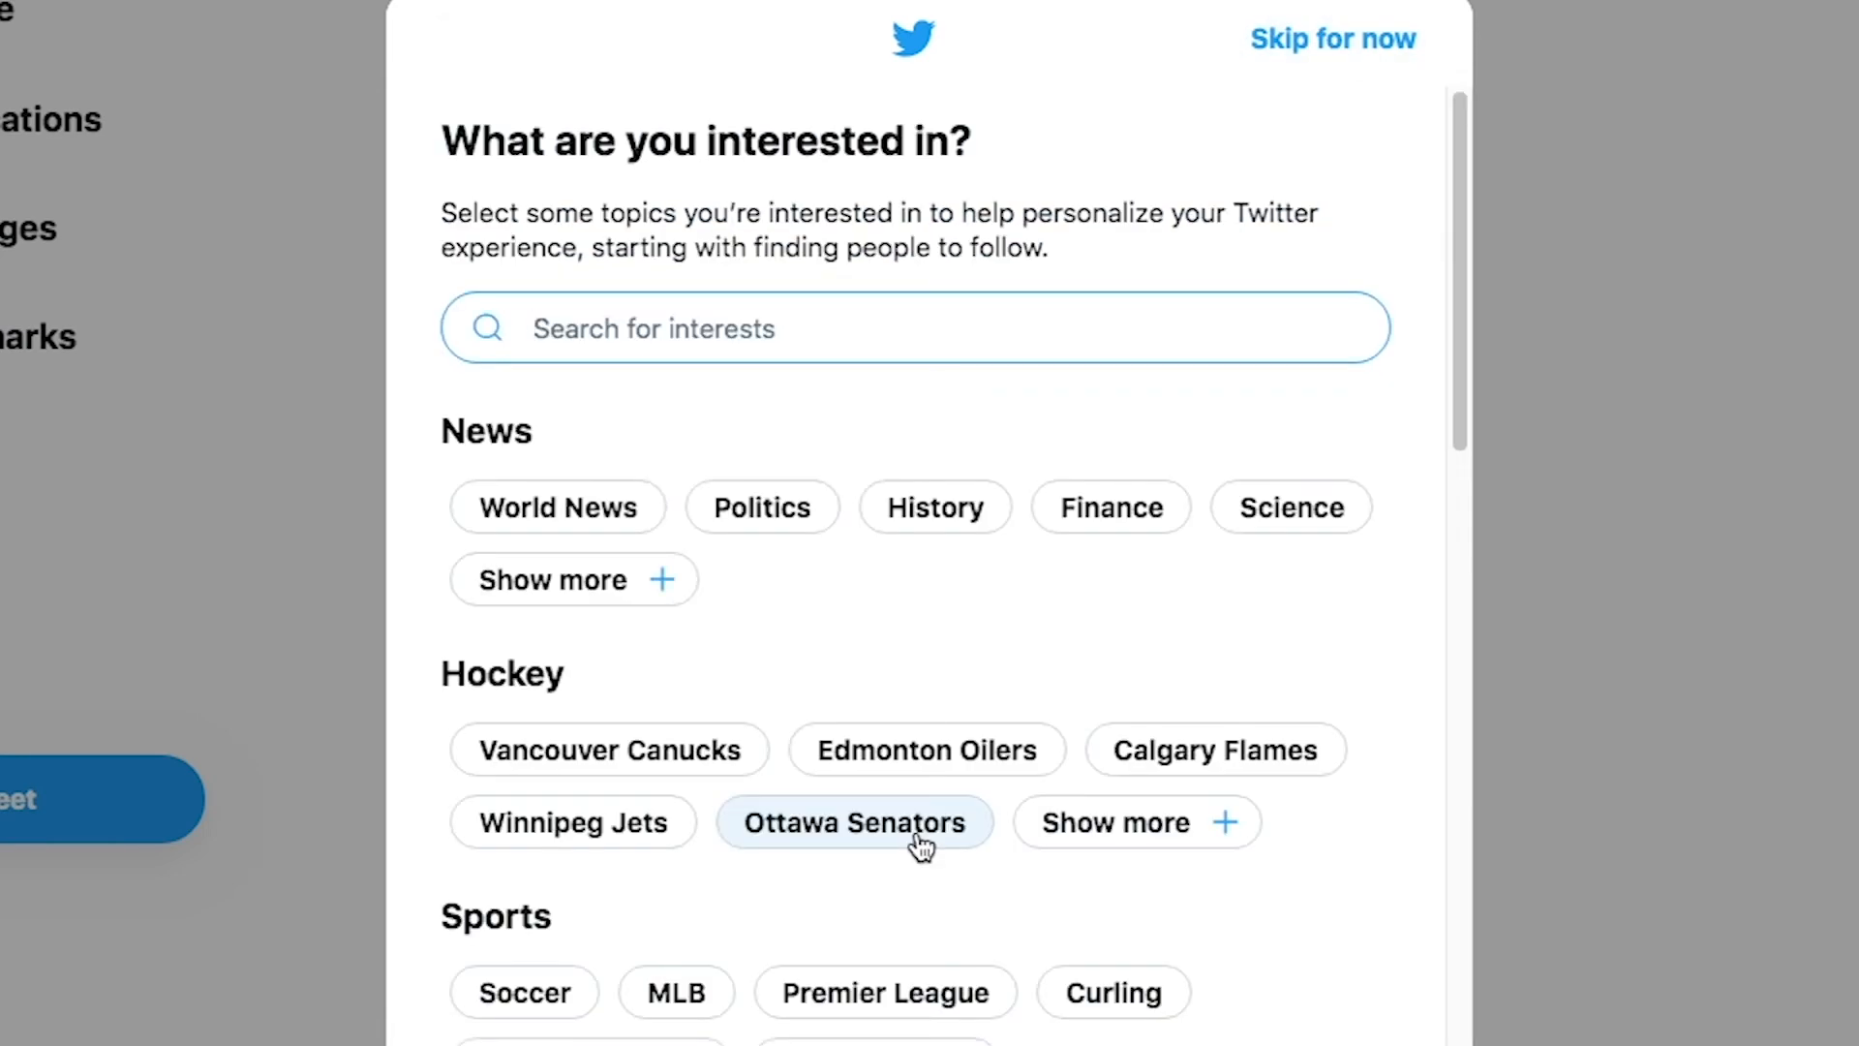
{"action": "scroll", "scroll_direction": "down", "scroll_amount": 3}
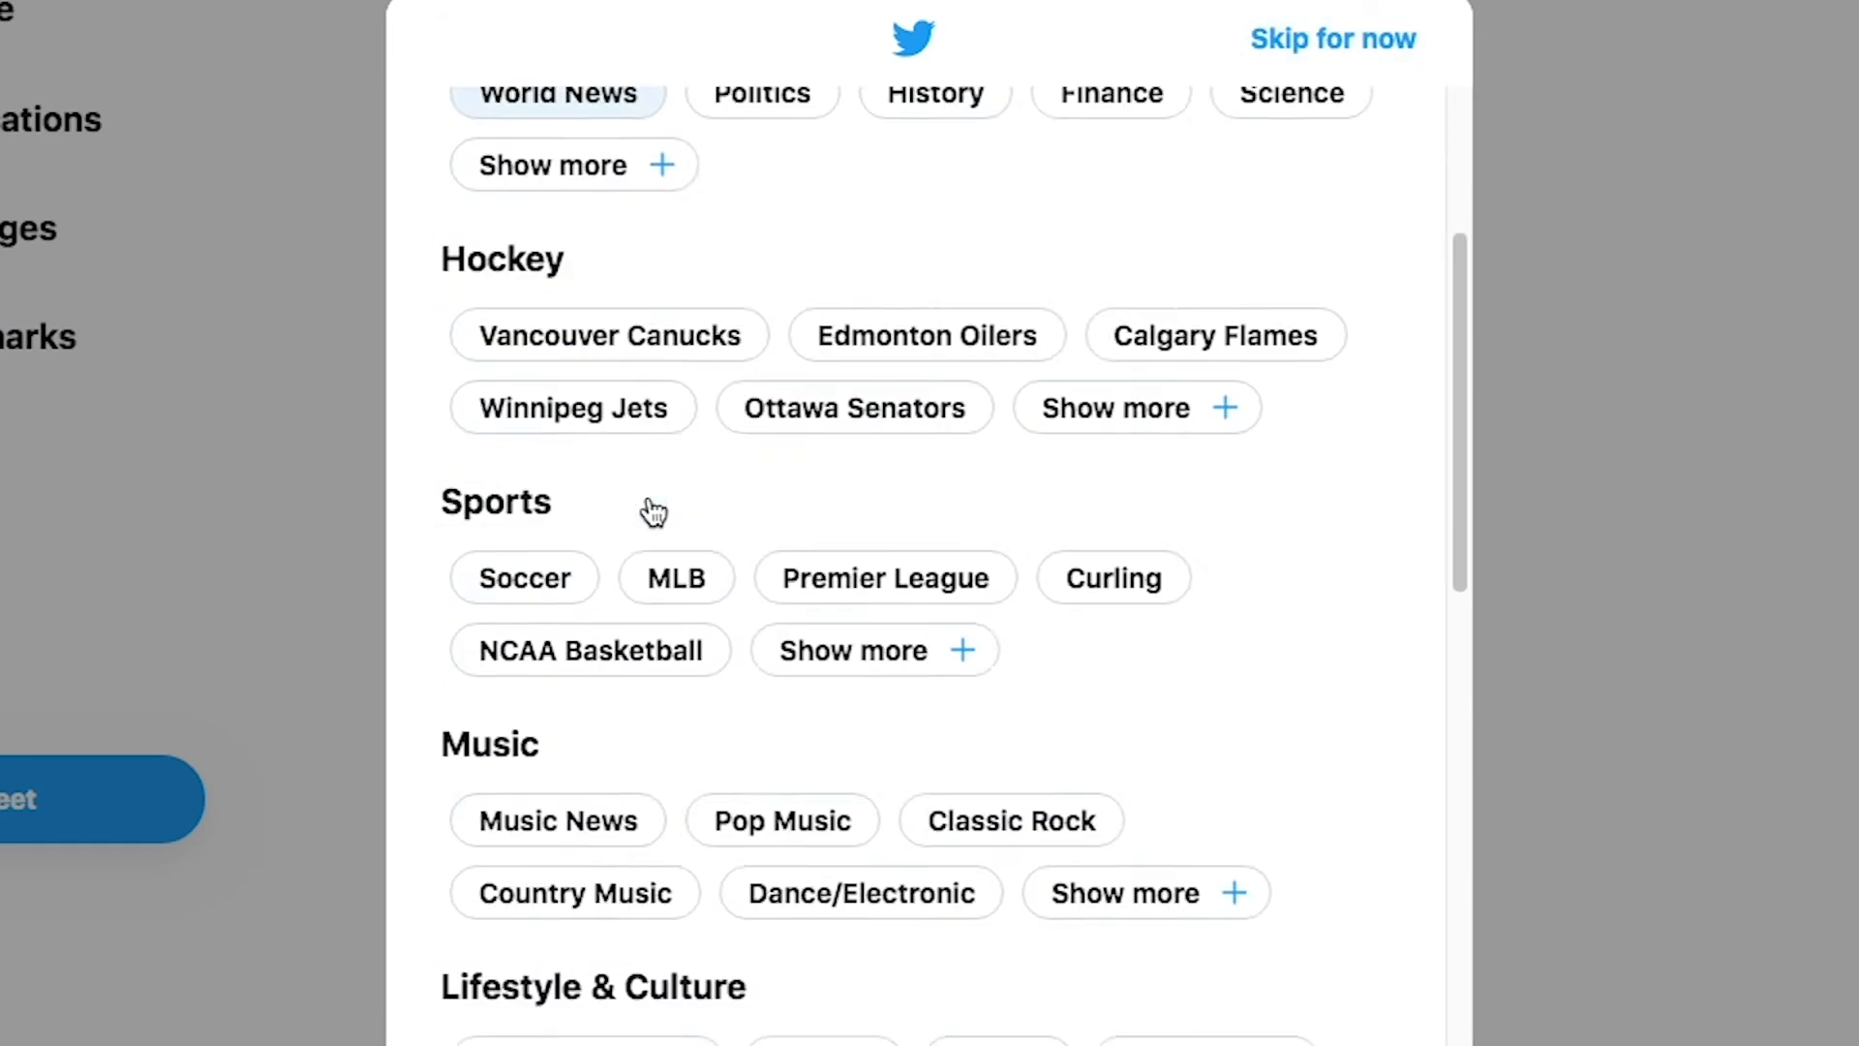
{"action": "scroll", "scroll_direction": "down", "scroll_amount": 3}
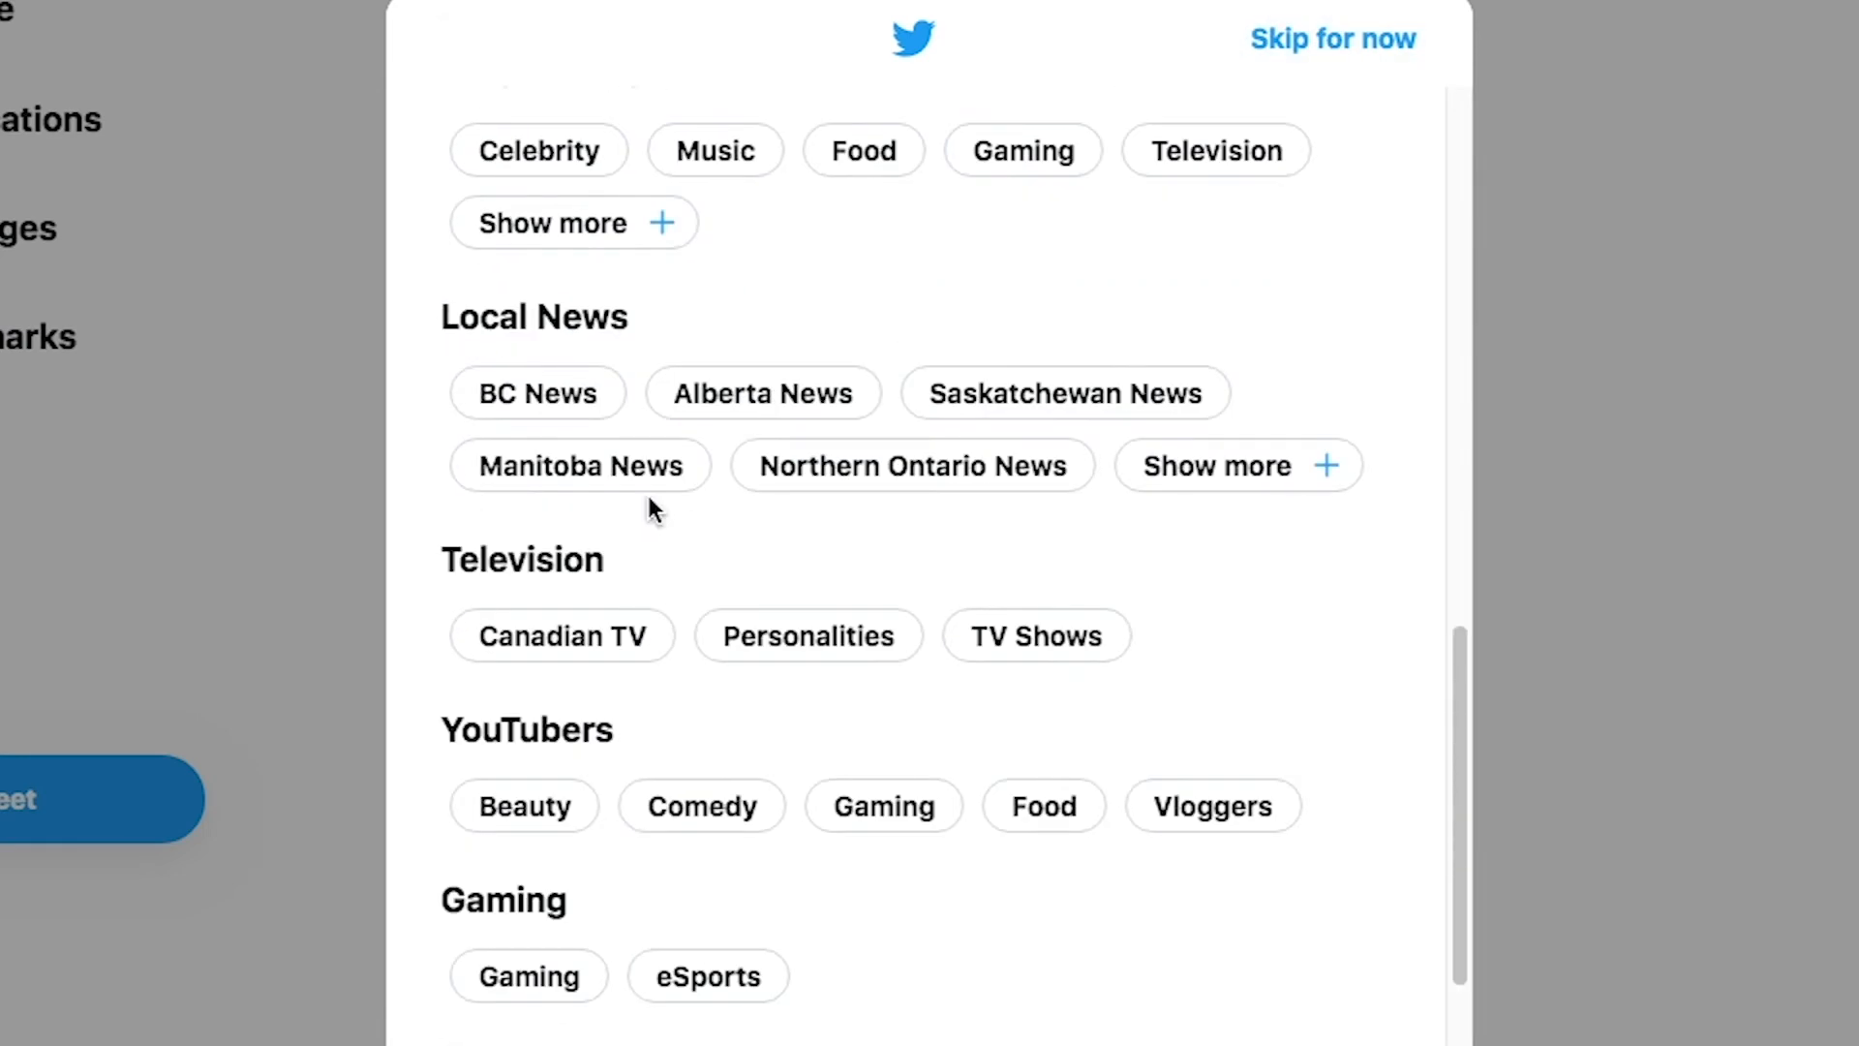
{"action": "scroll", "scroll_direction": "down", "scroll_amount": 3}
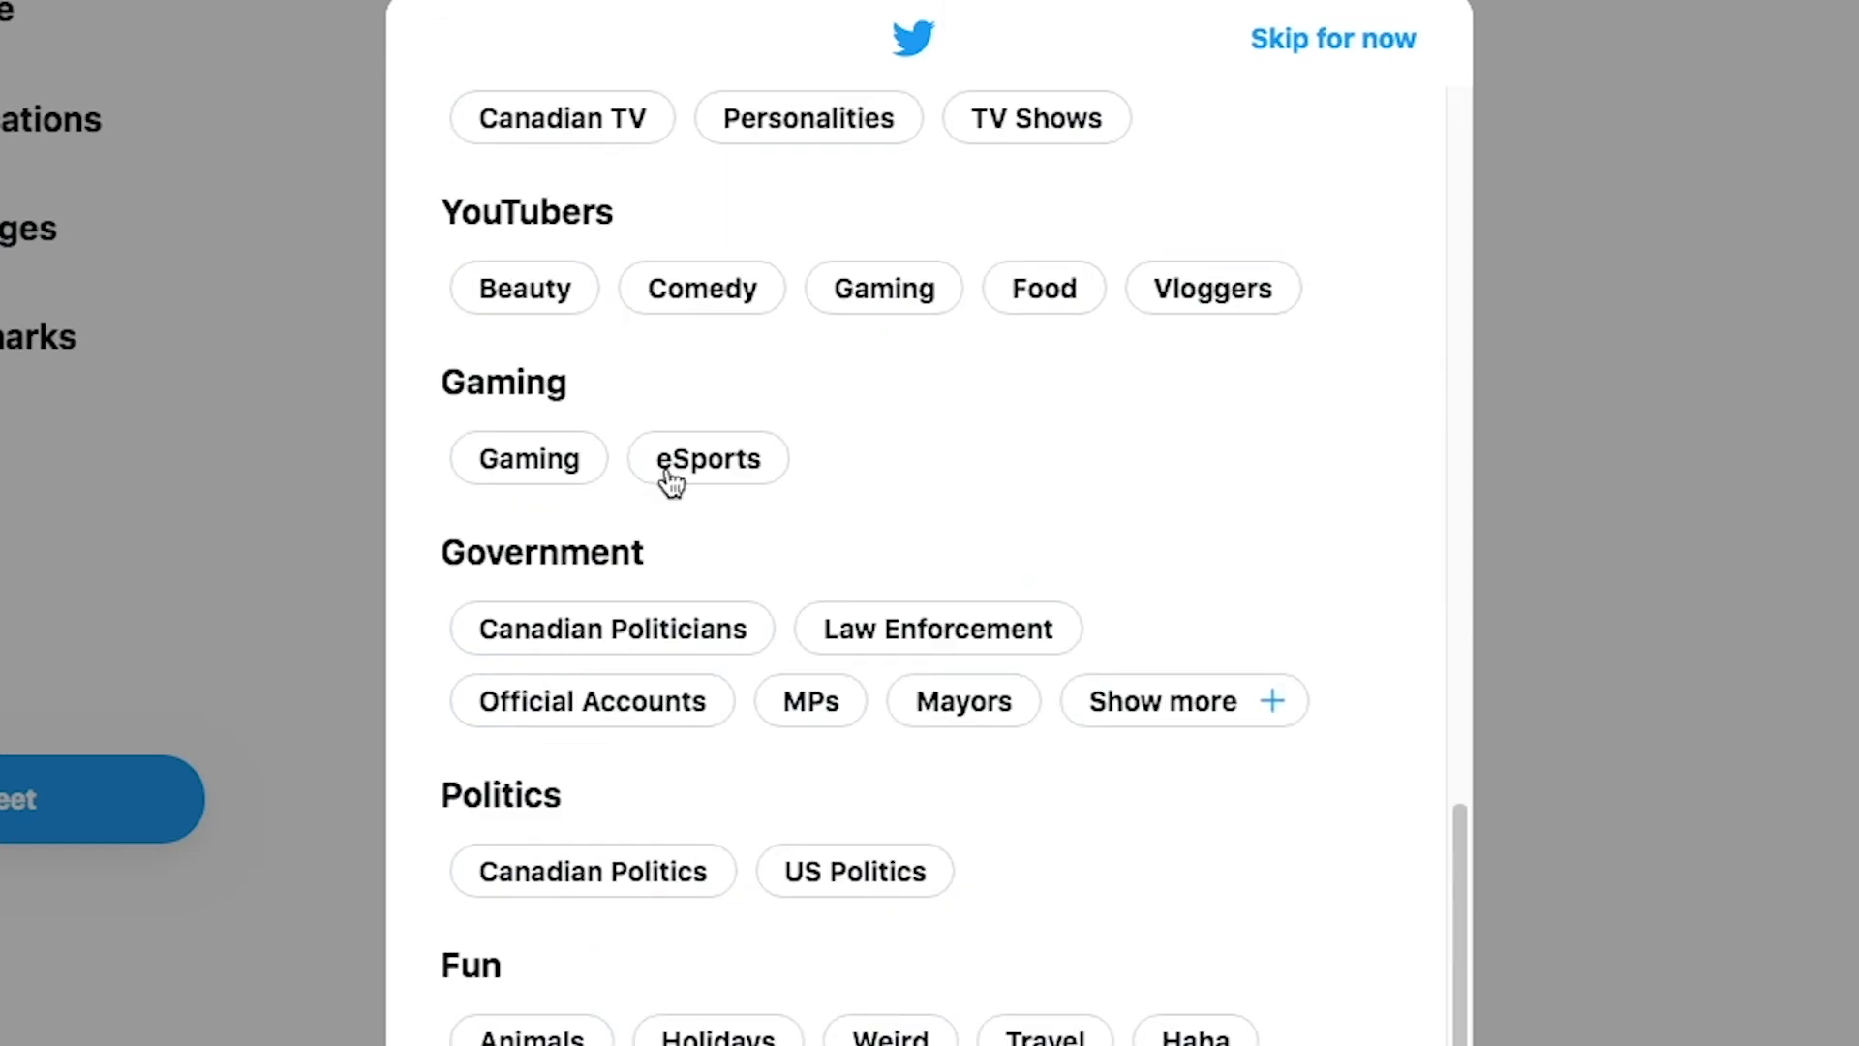
Pass the interests and suggested-accounts pages without selections, and decline notifications.
{"action": "left_click", "coordinate": [1334, 38]}
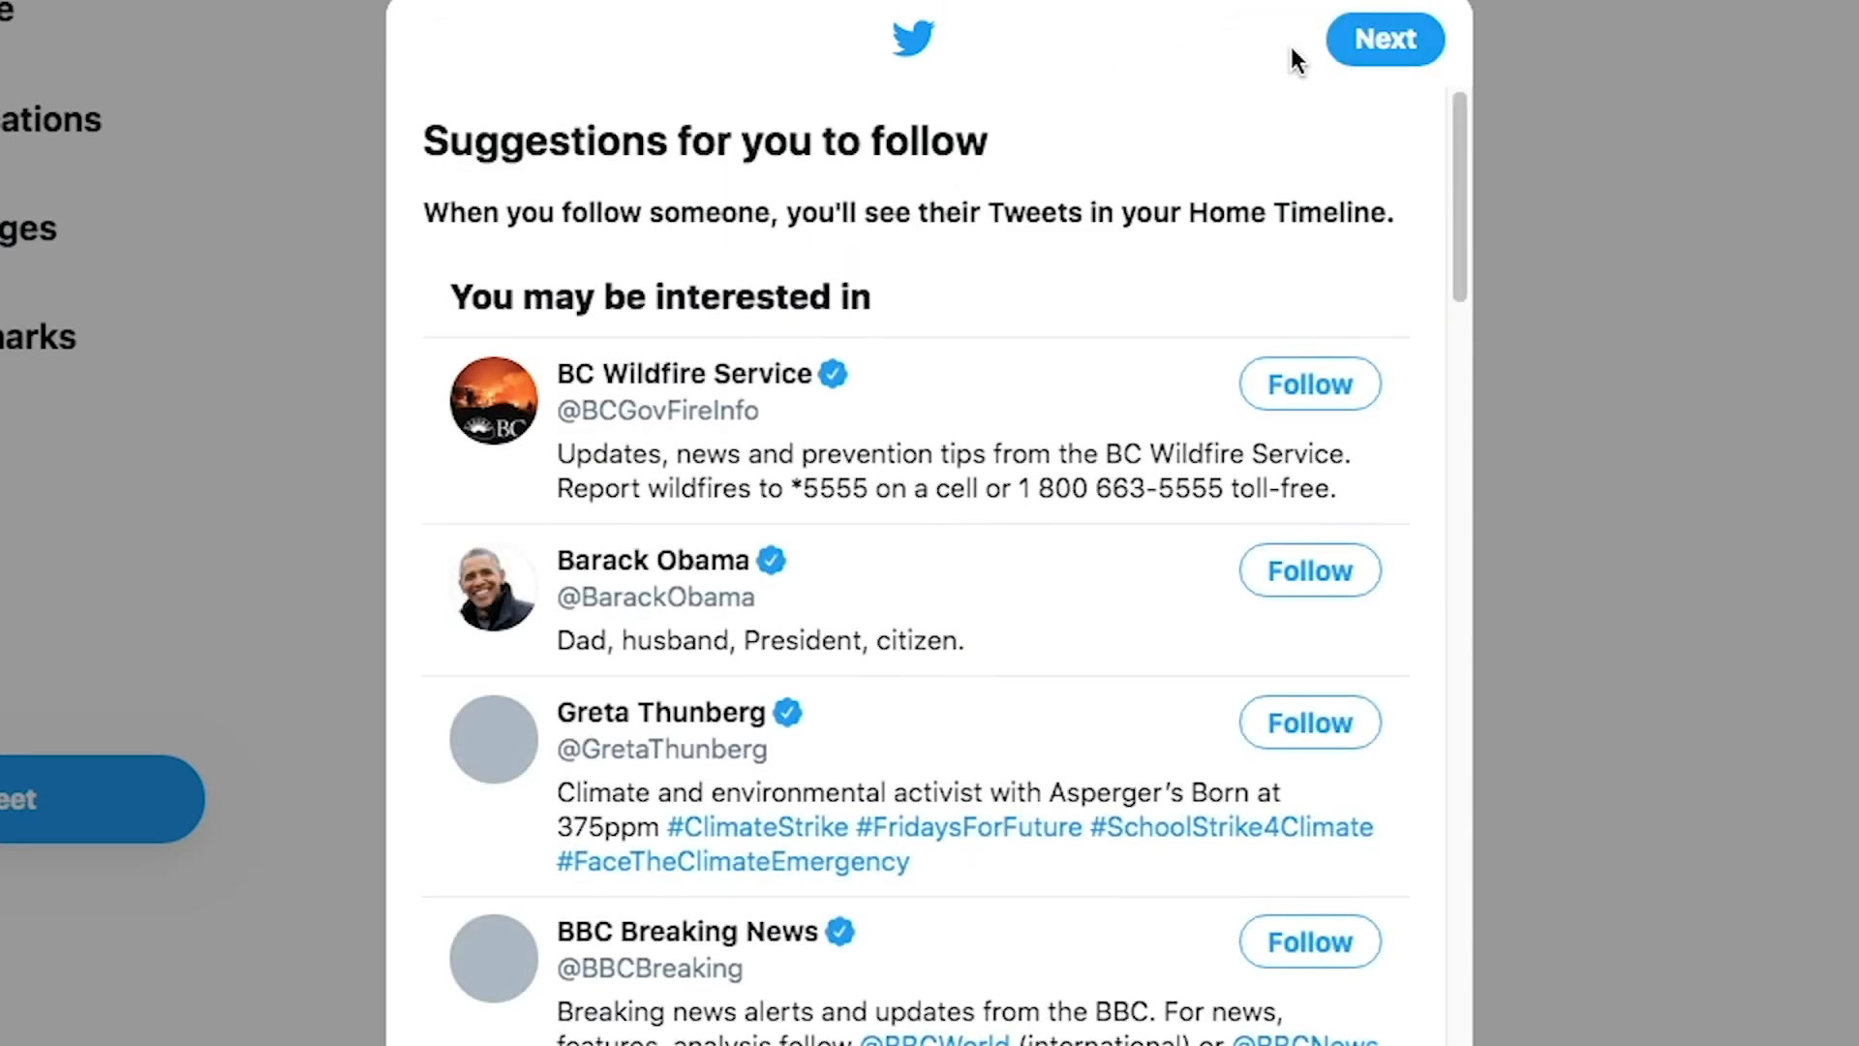
{"action": "mouse_move", "coordinate": [937, 515]}
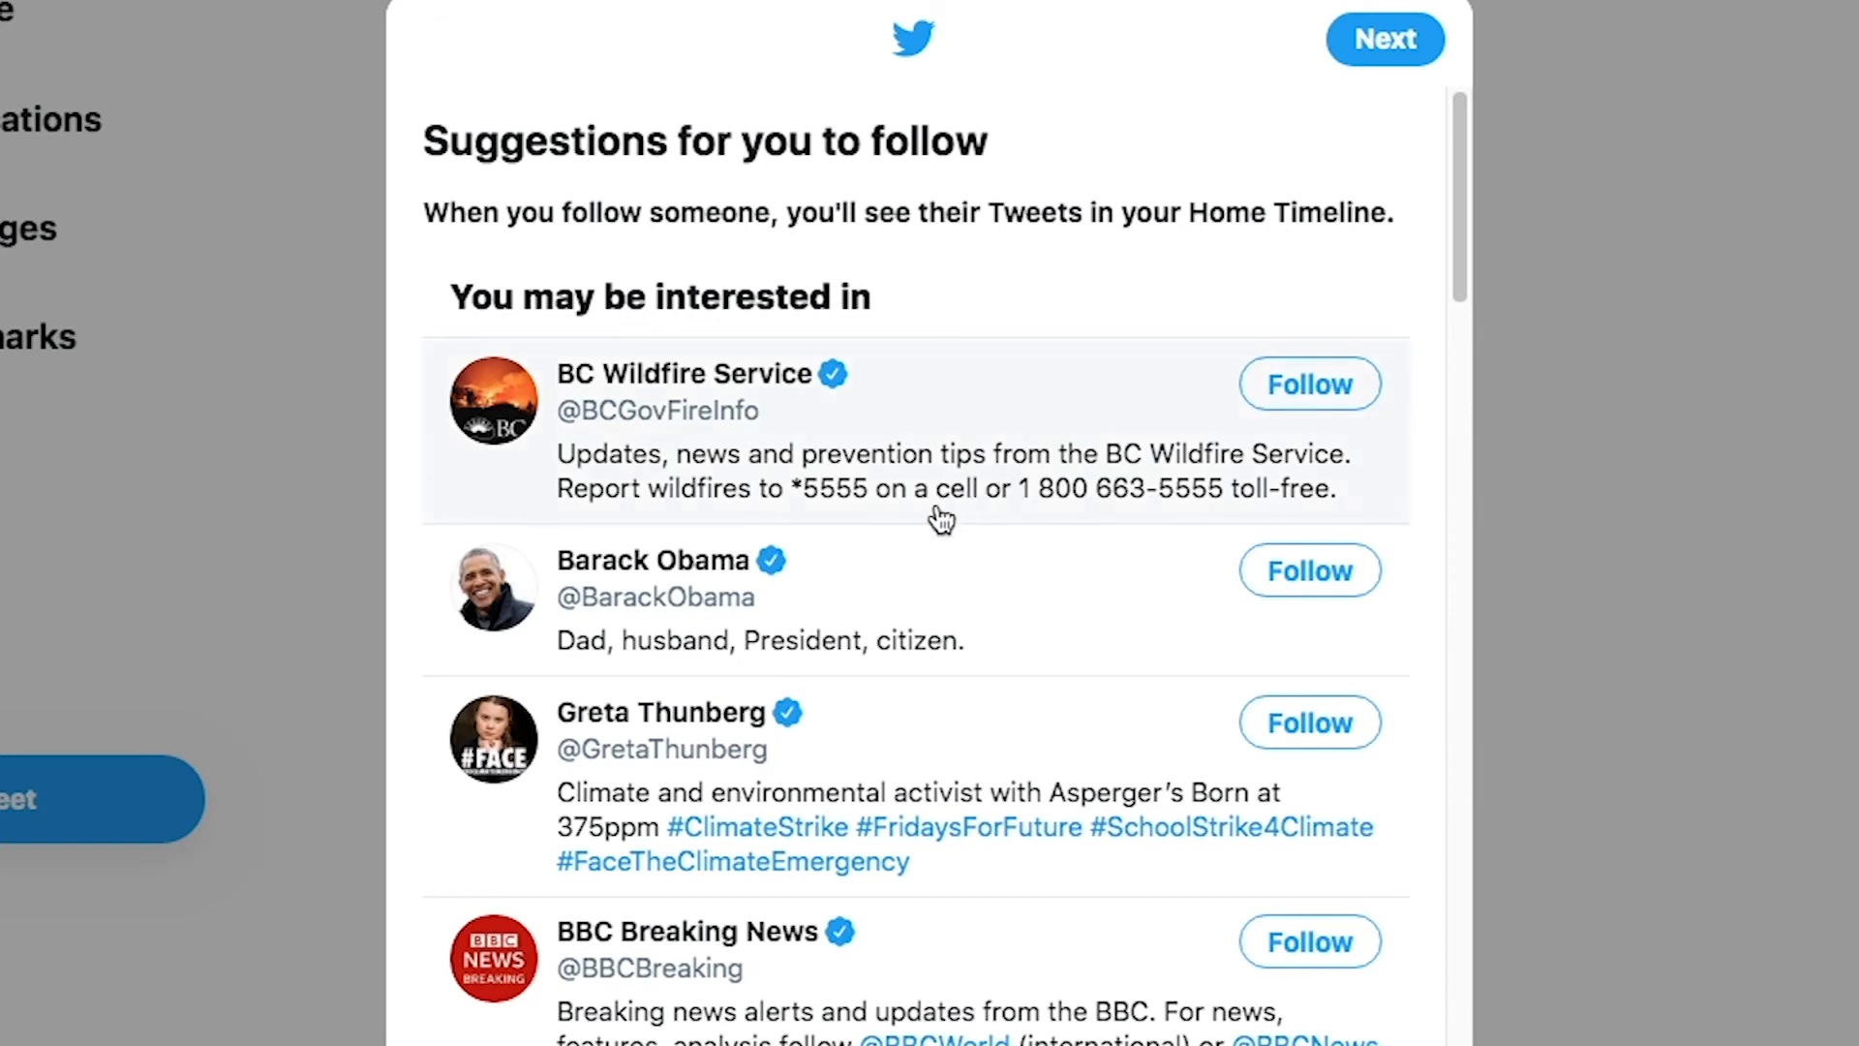
{"action": "scroll", "scroll_direction": "down", "scroll_amount": 3}
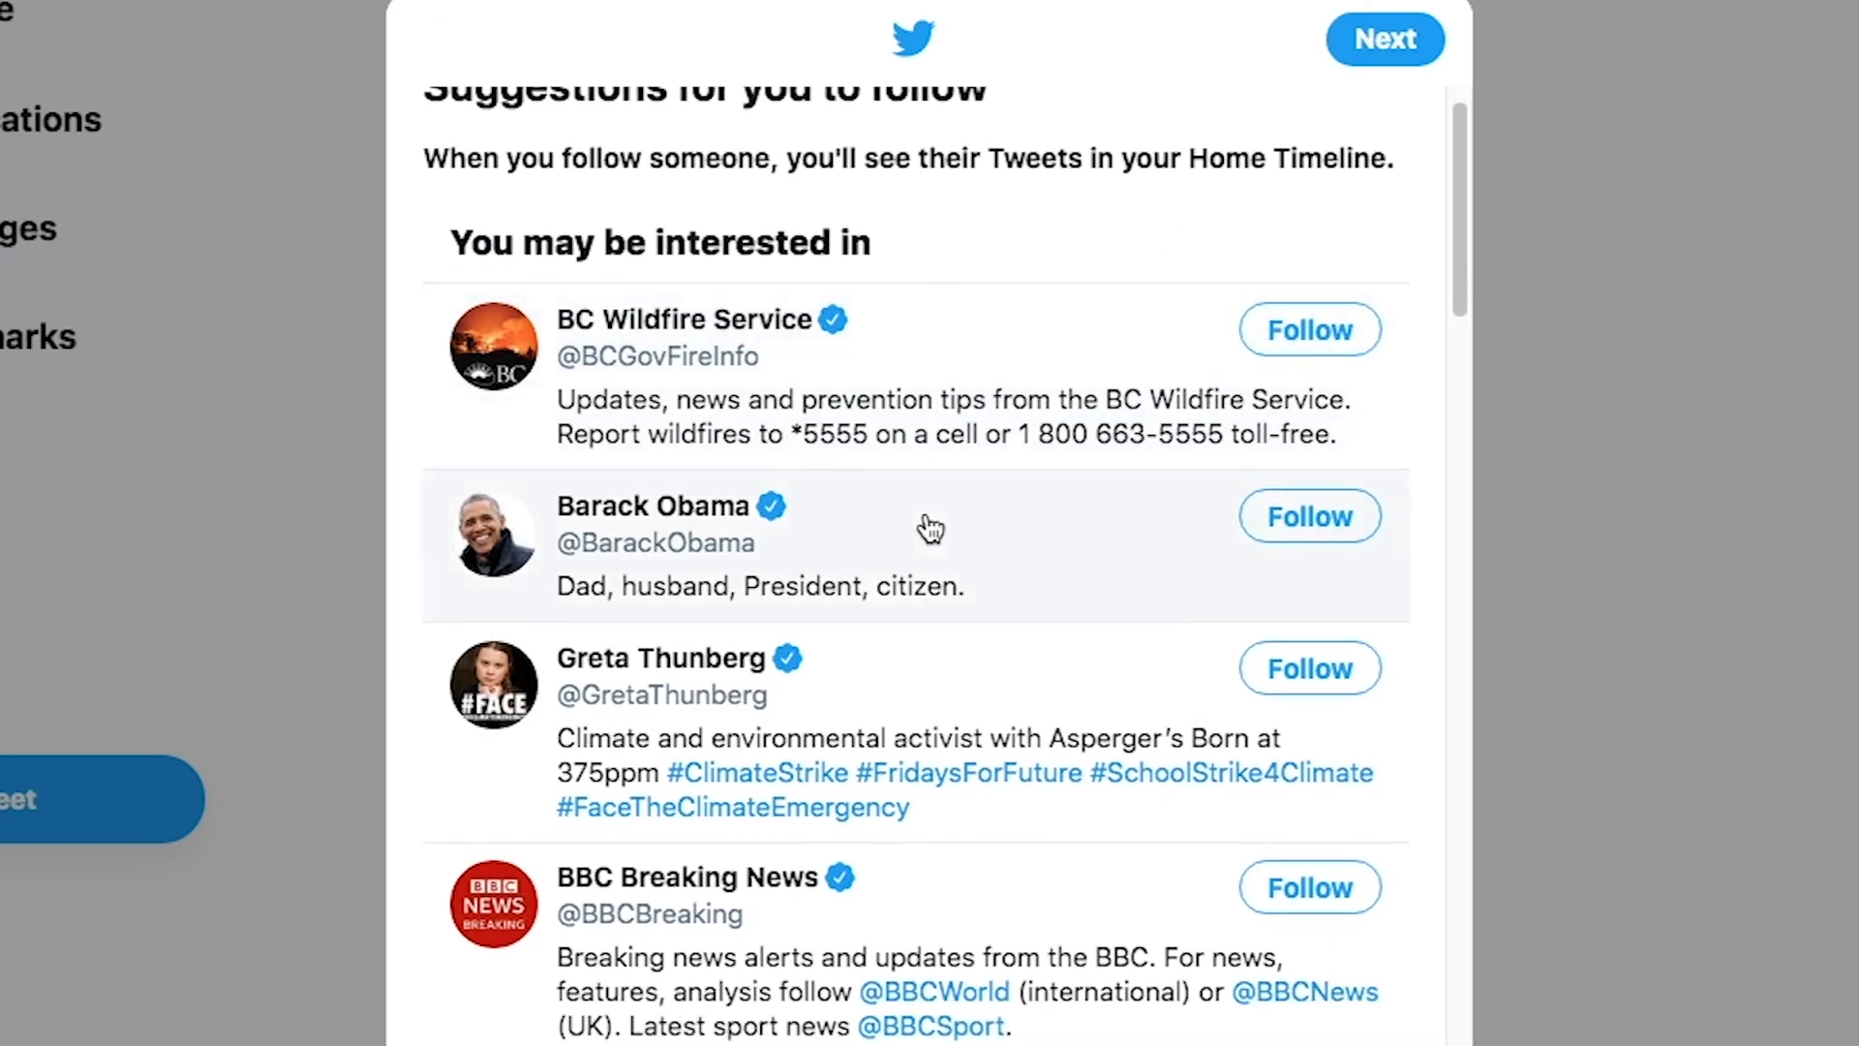
{"action": "scroll", "scroll_direction": "down", "scroll_amount": 3}
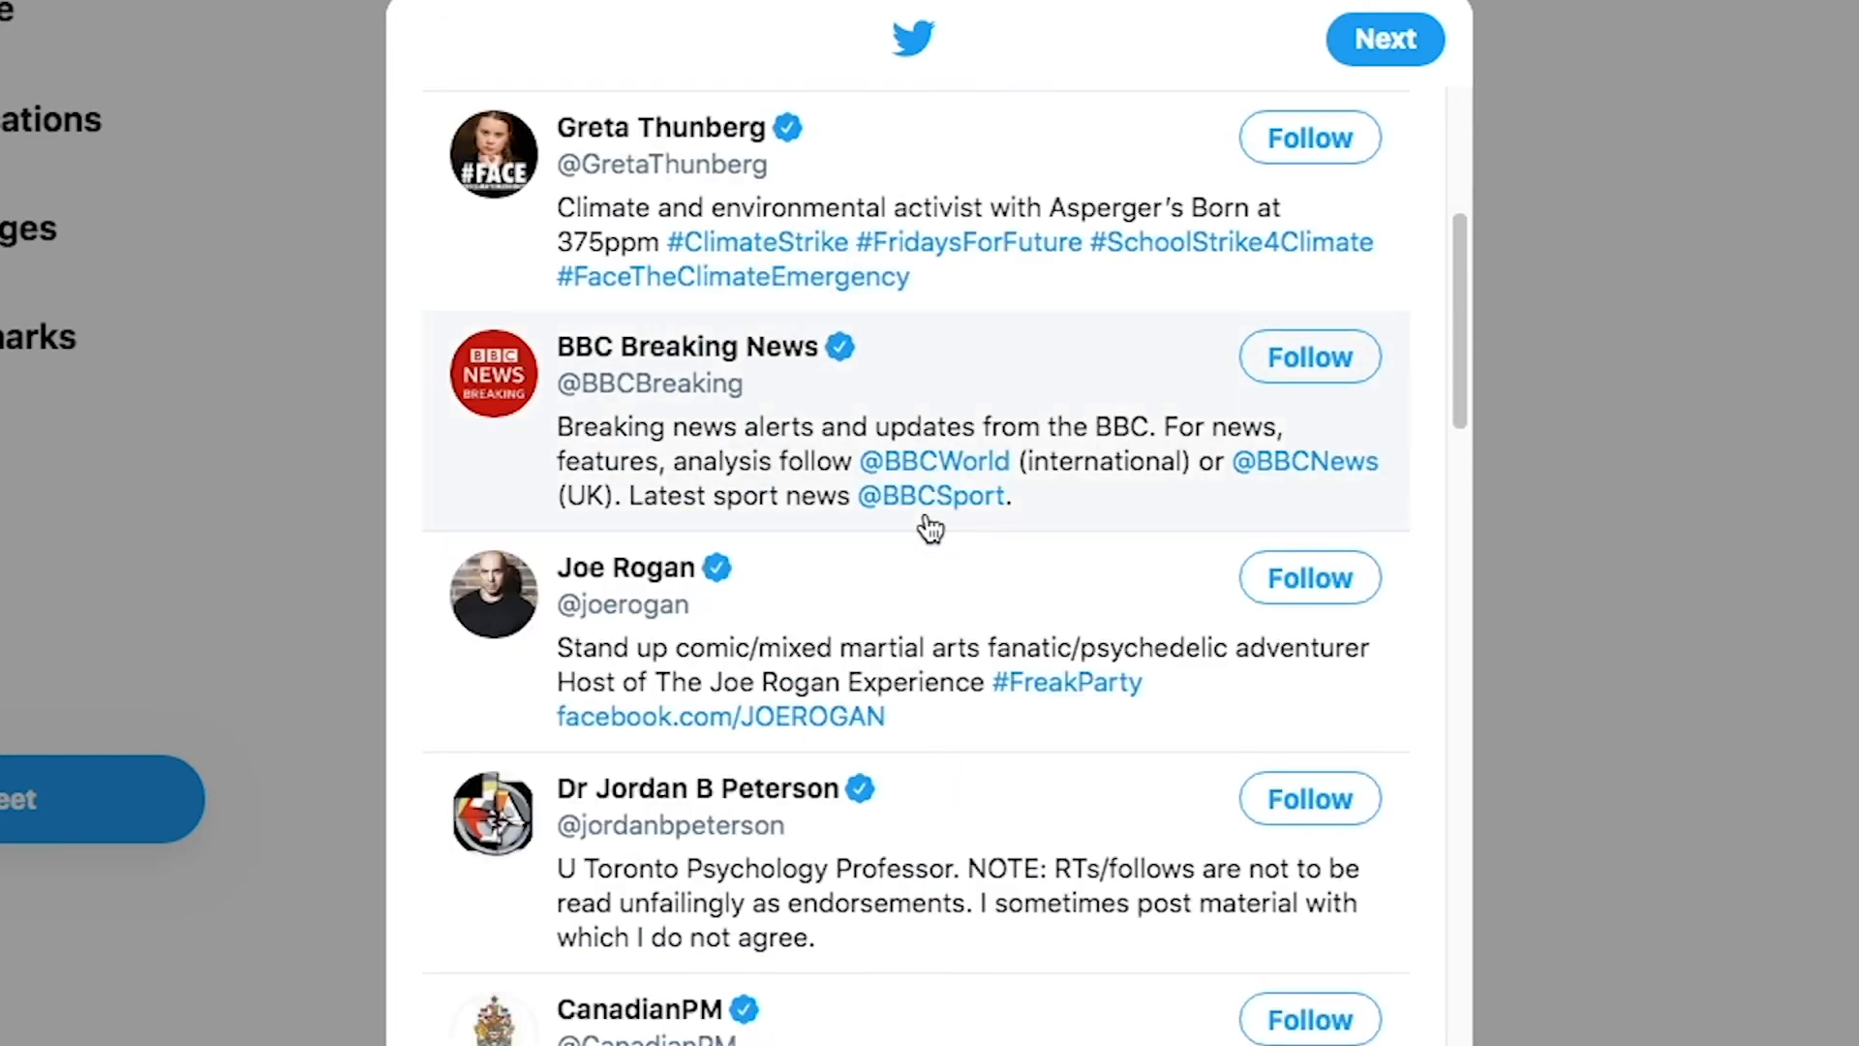
{"action": "scroll", "scroll_direction": "down", "scroll_amount": 3}
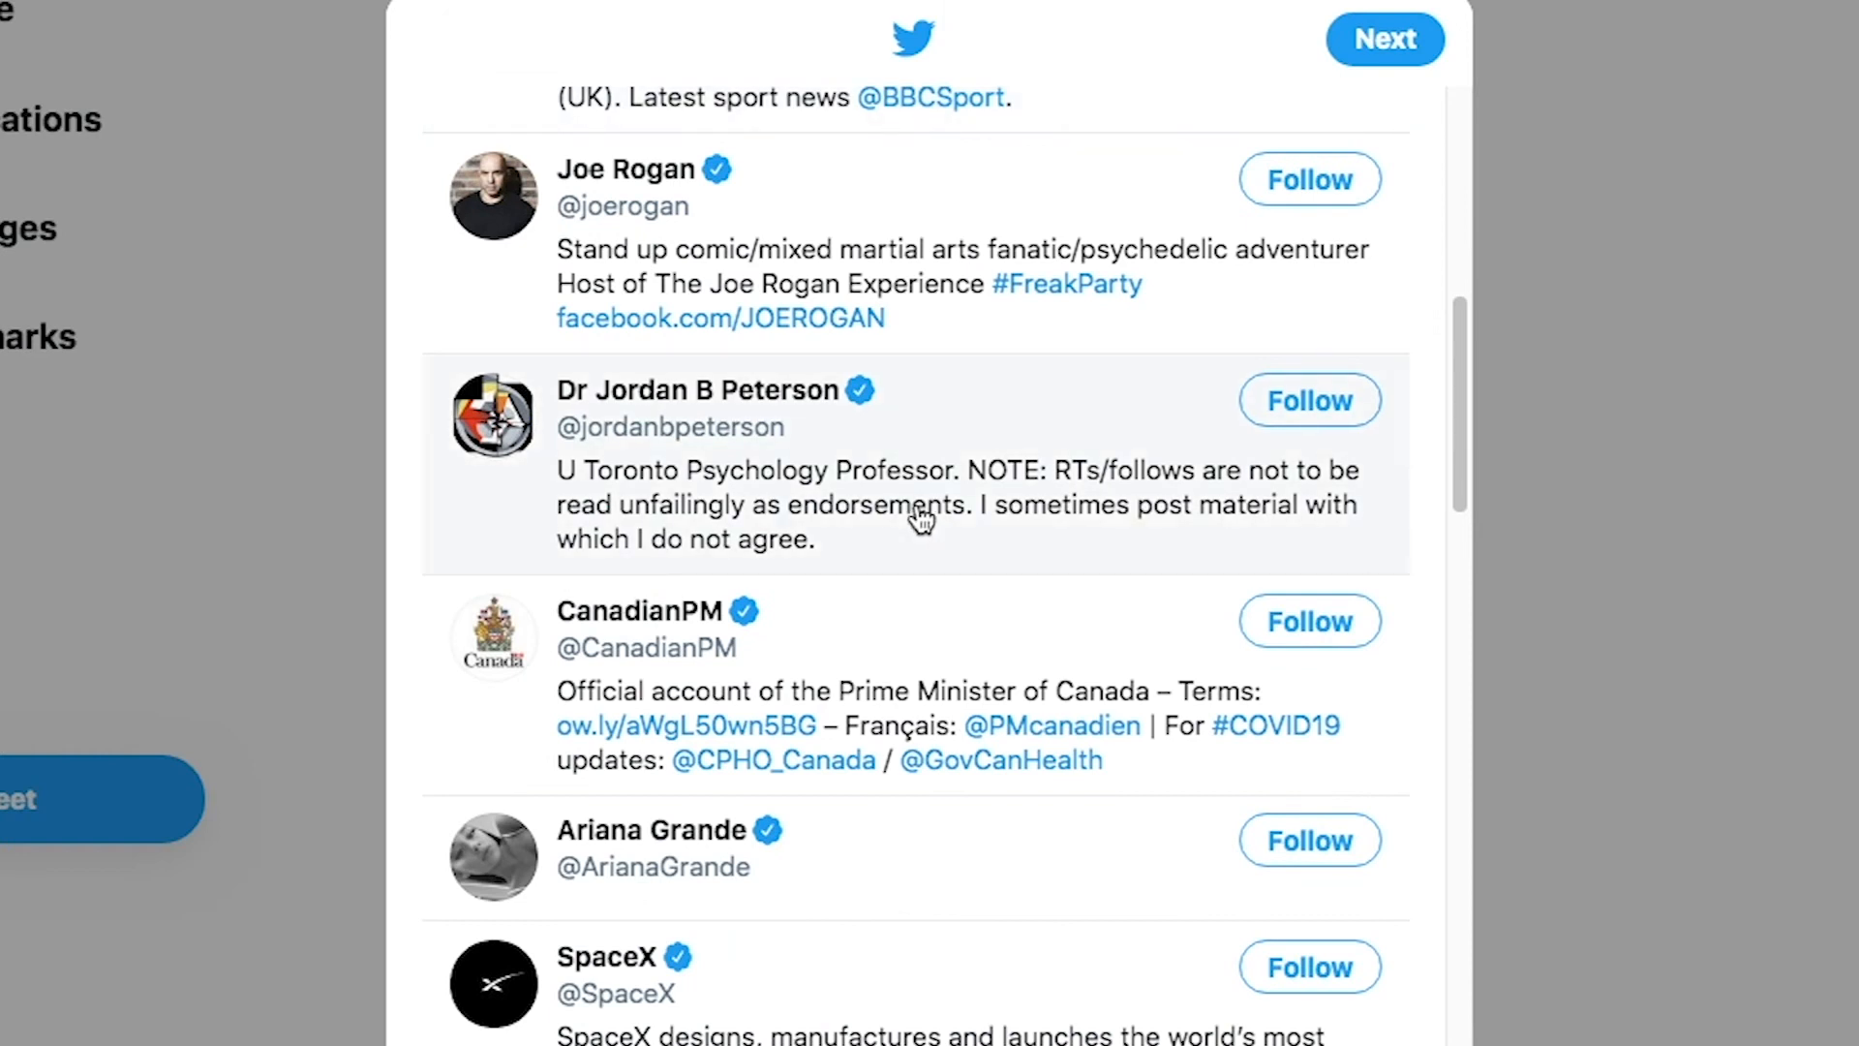
{"action": "scroll", "scroll_direction": "down", "scroll_amount": 3}
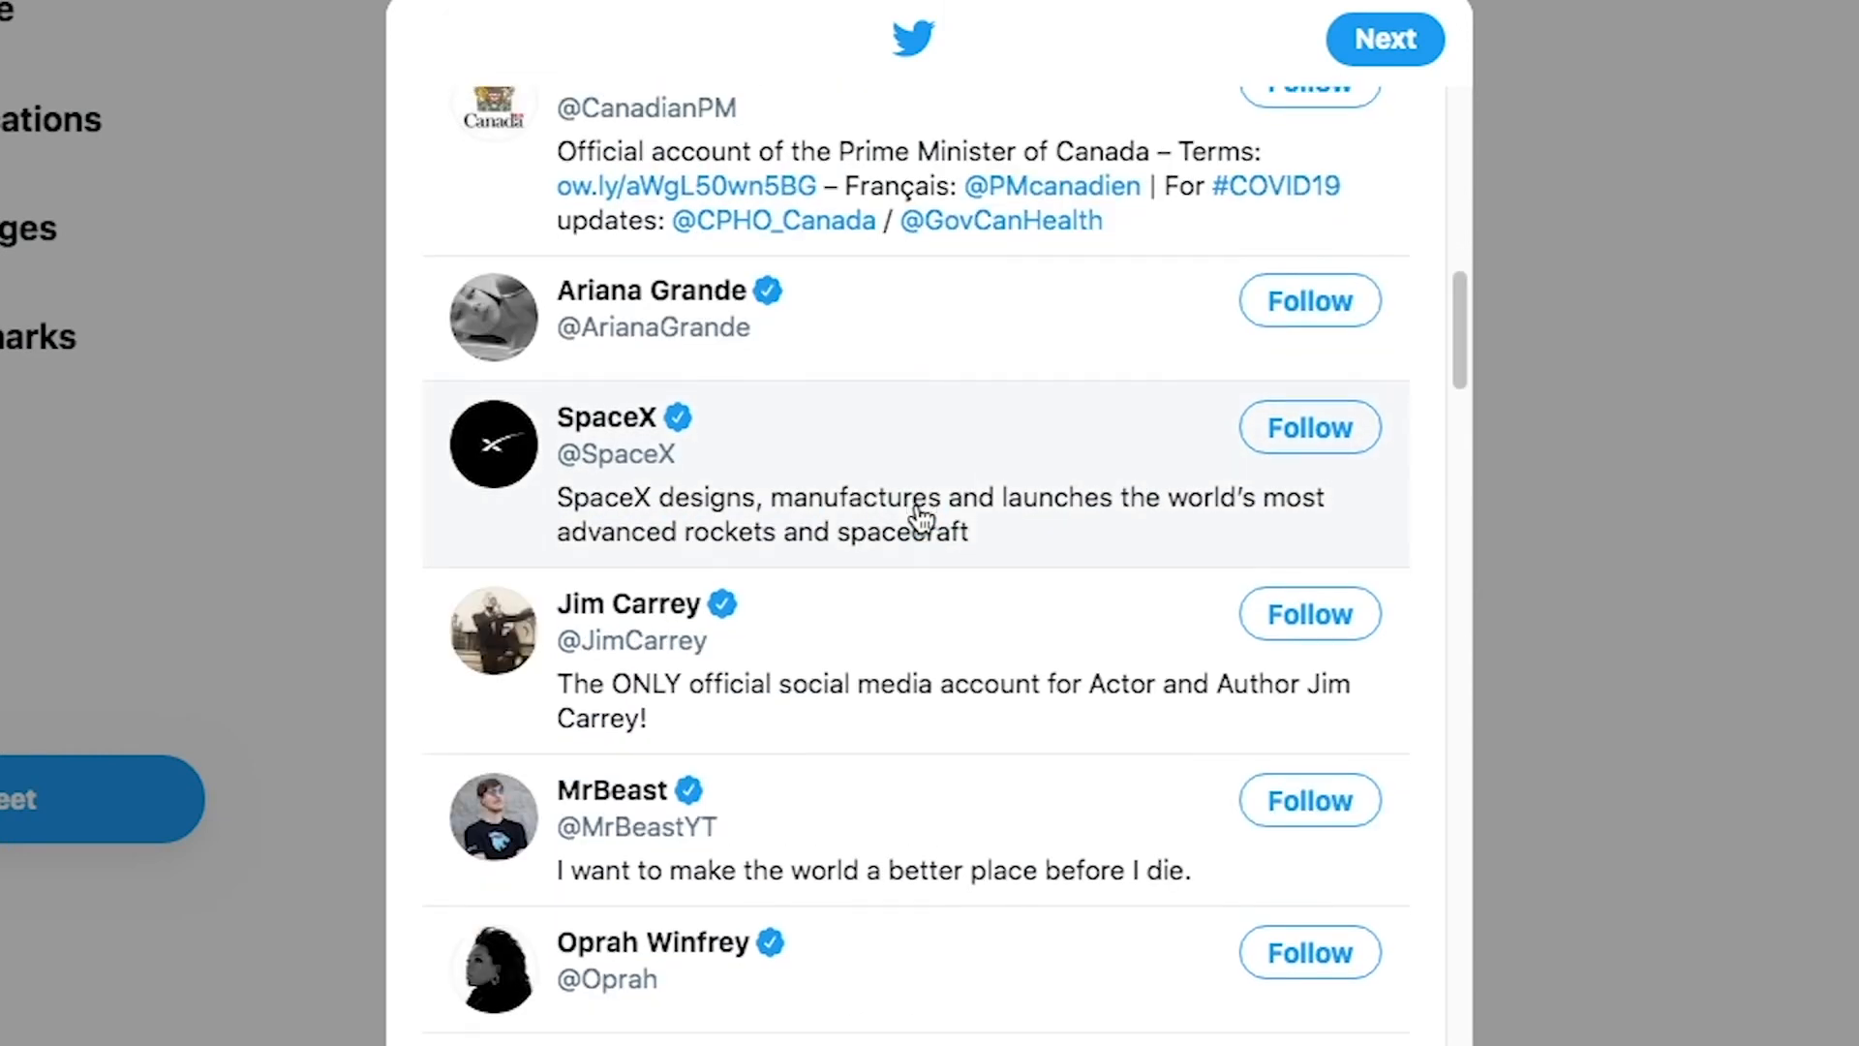
{"action": "scroll", "scroll_direction": "down", "scroll_amount": 3}
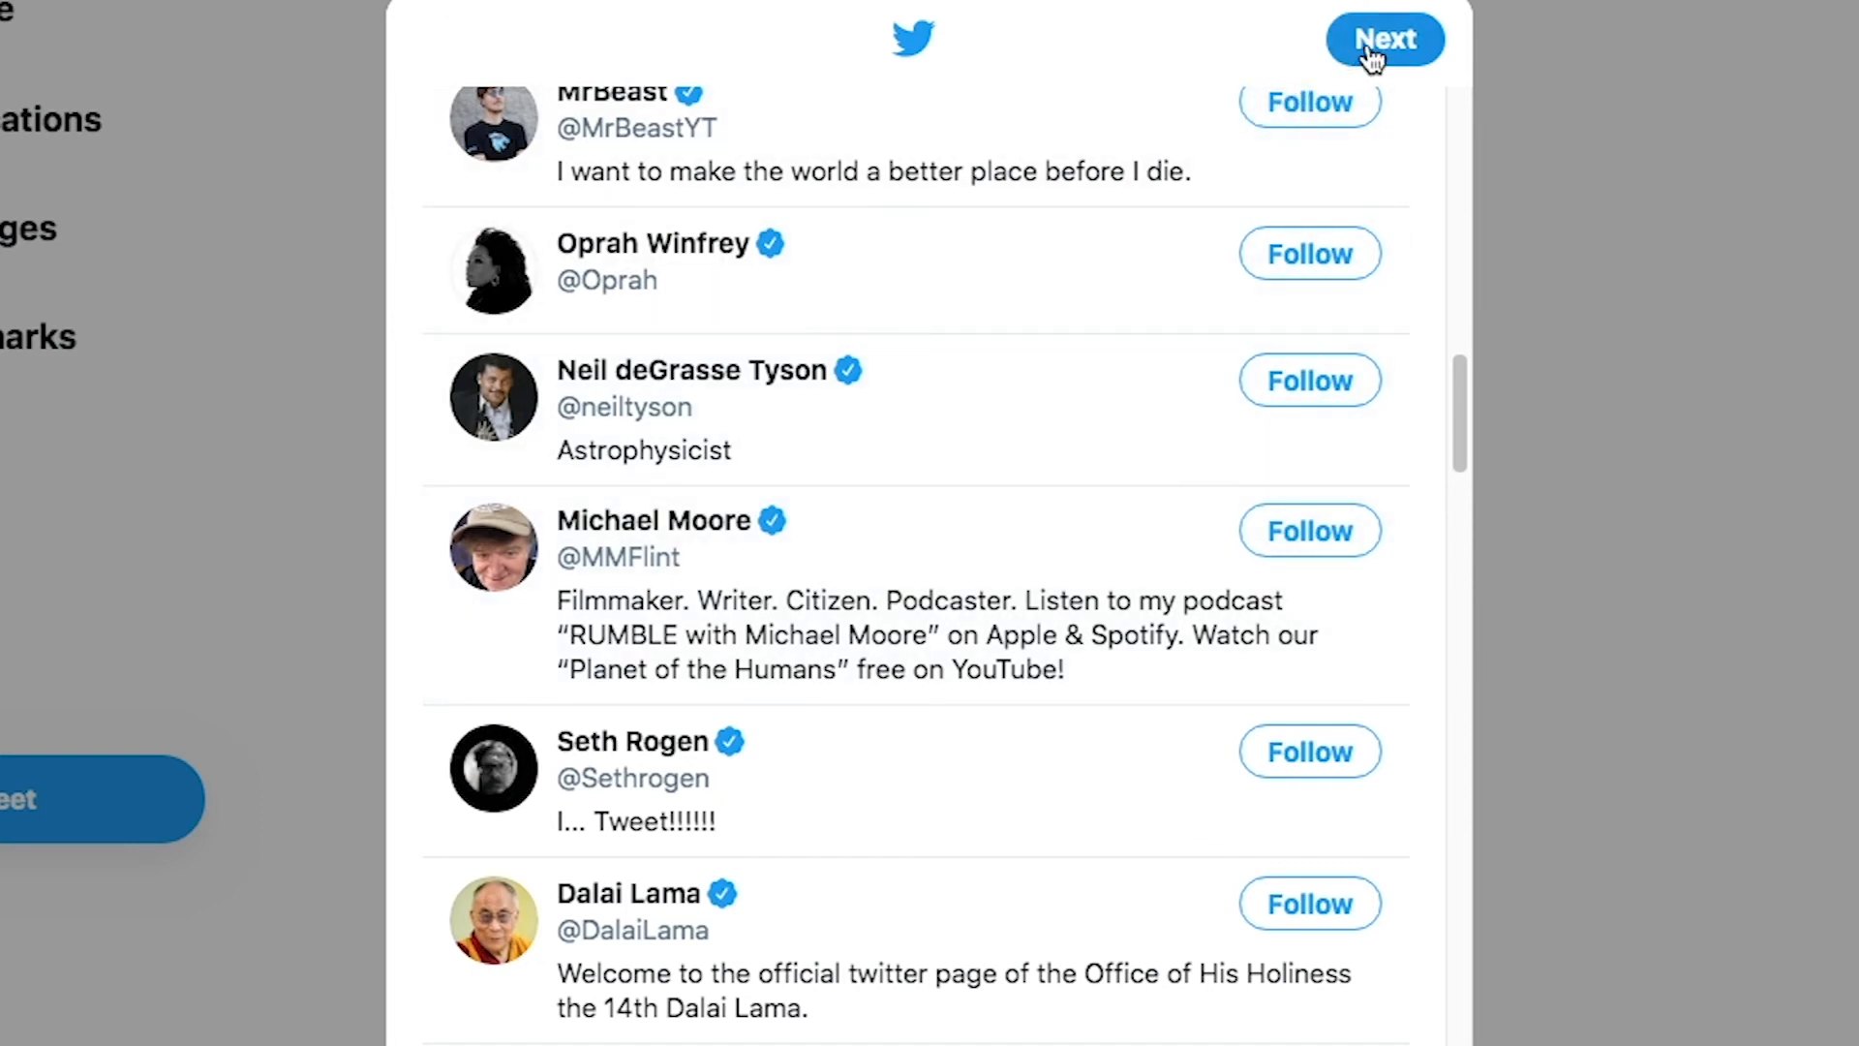
{"action": "left_click", "coordinate": [1385, 39]}
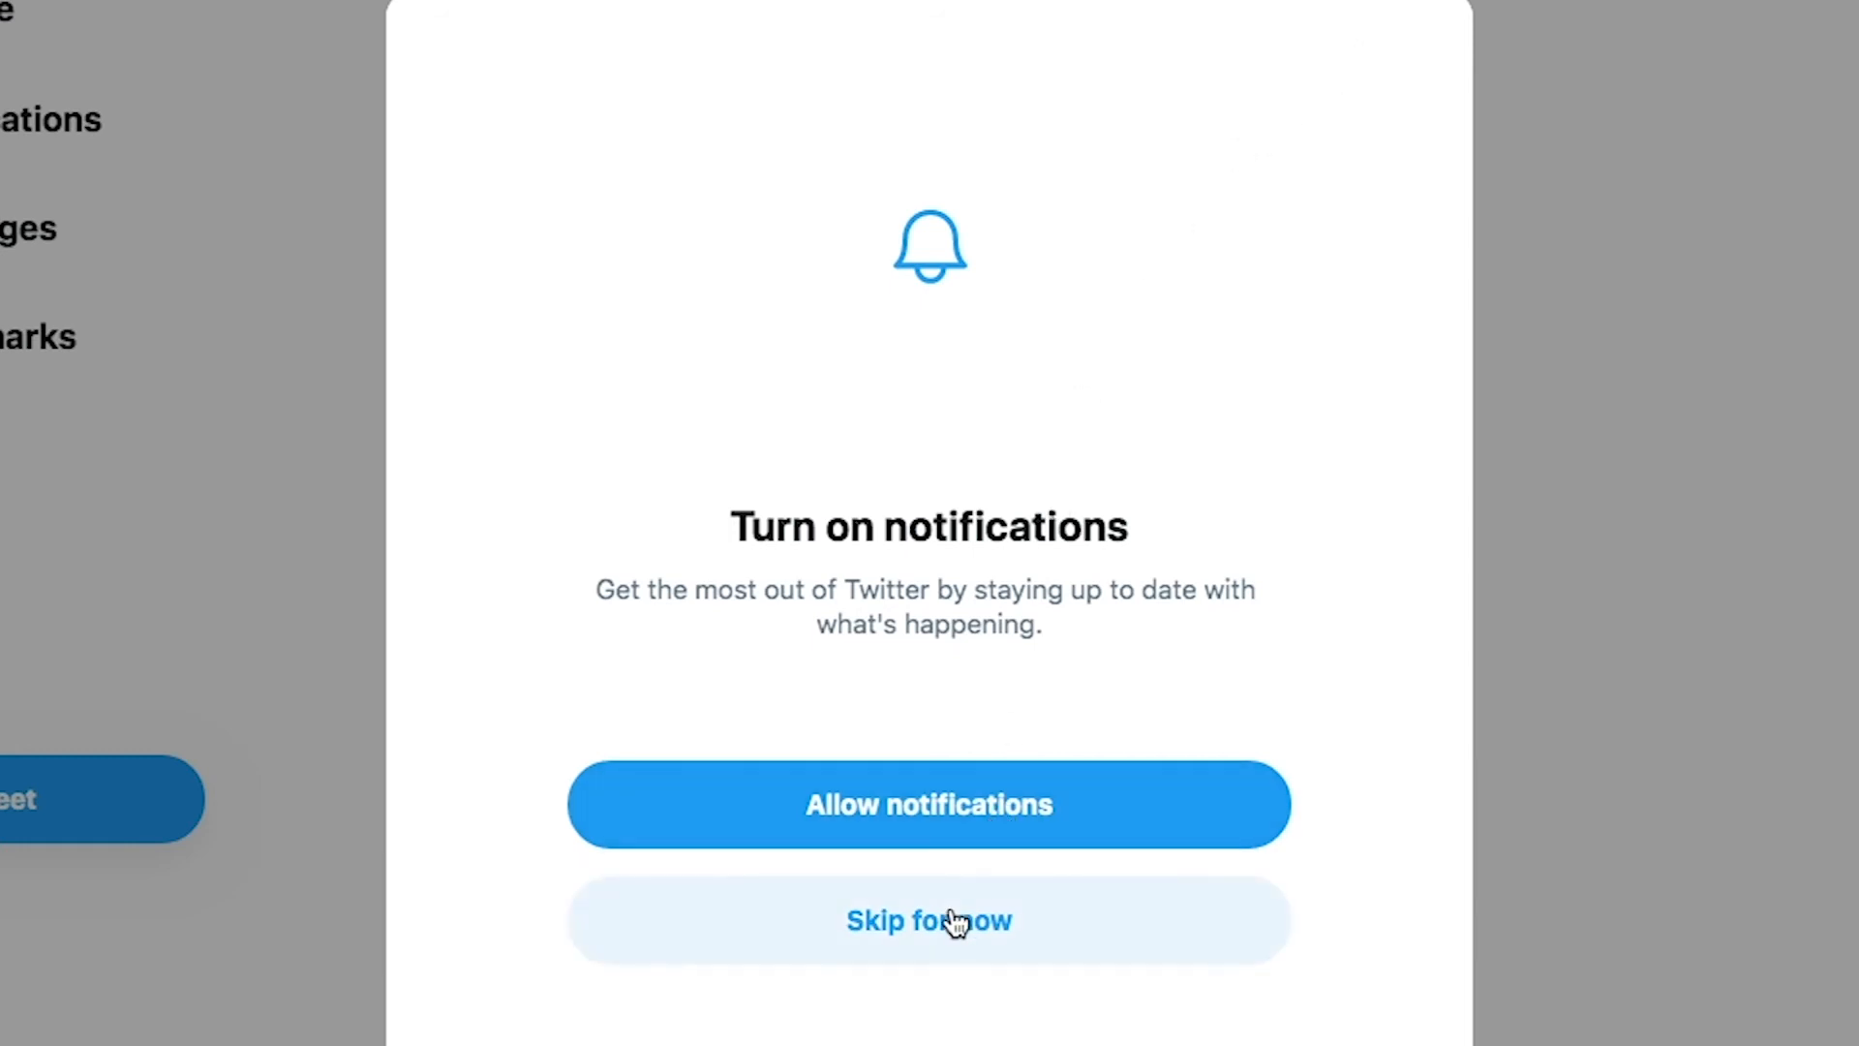
{"action": "left_click", "coordinate": [927, 921]}
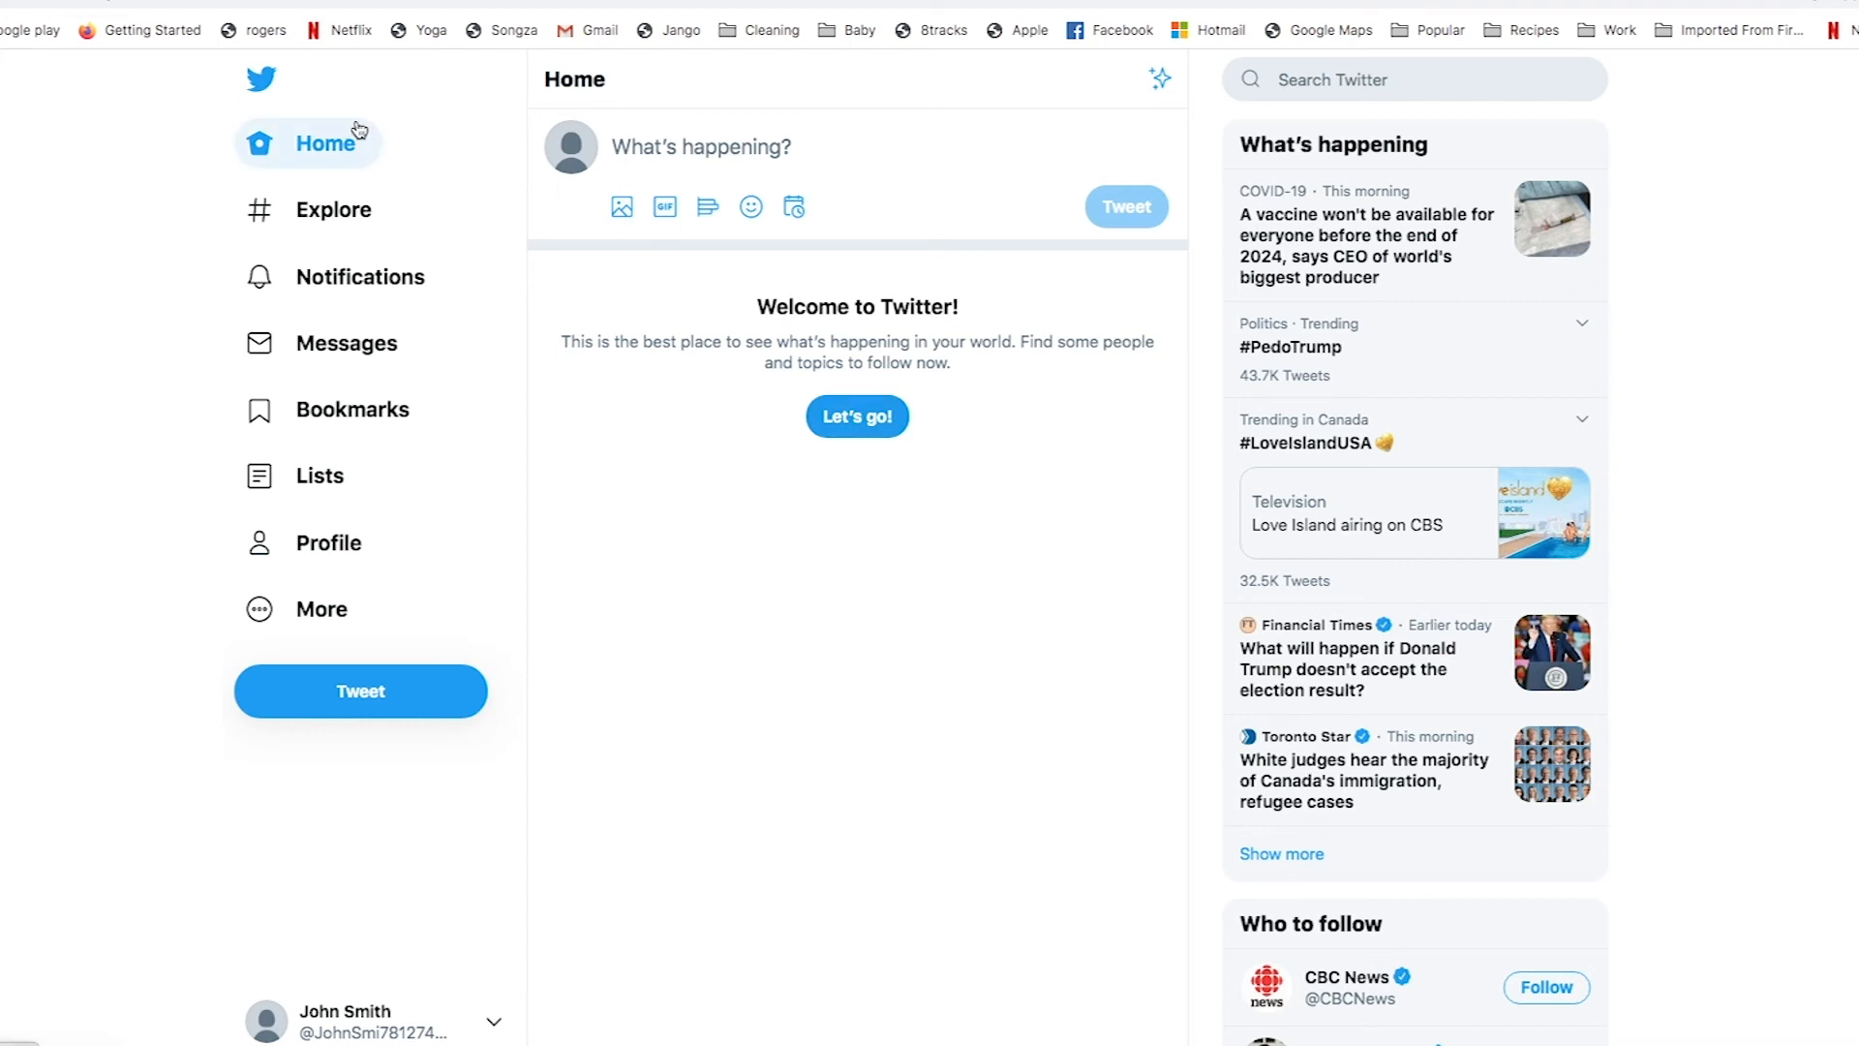
{"action": "mouse_move", "coordinate": [332, 152]}
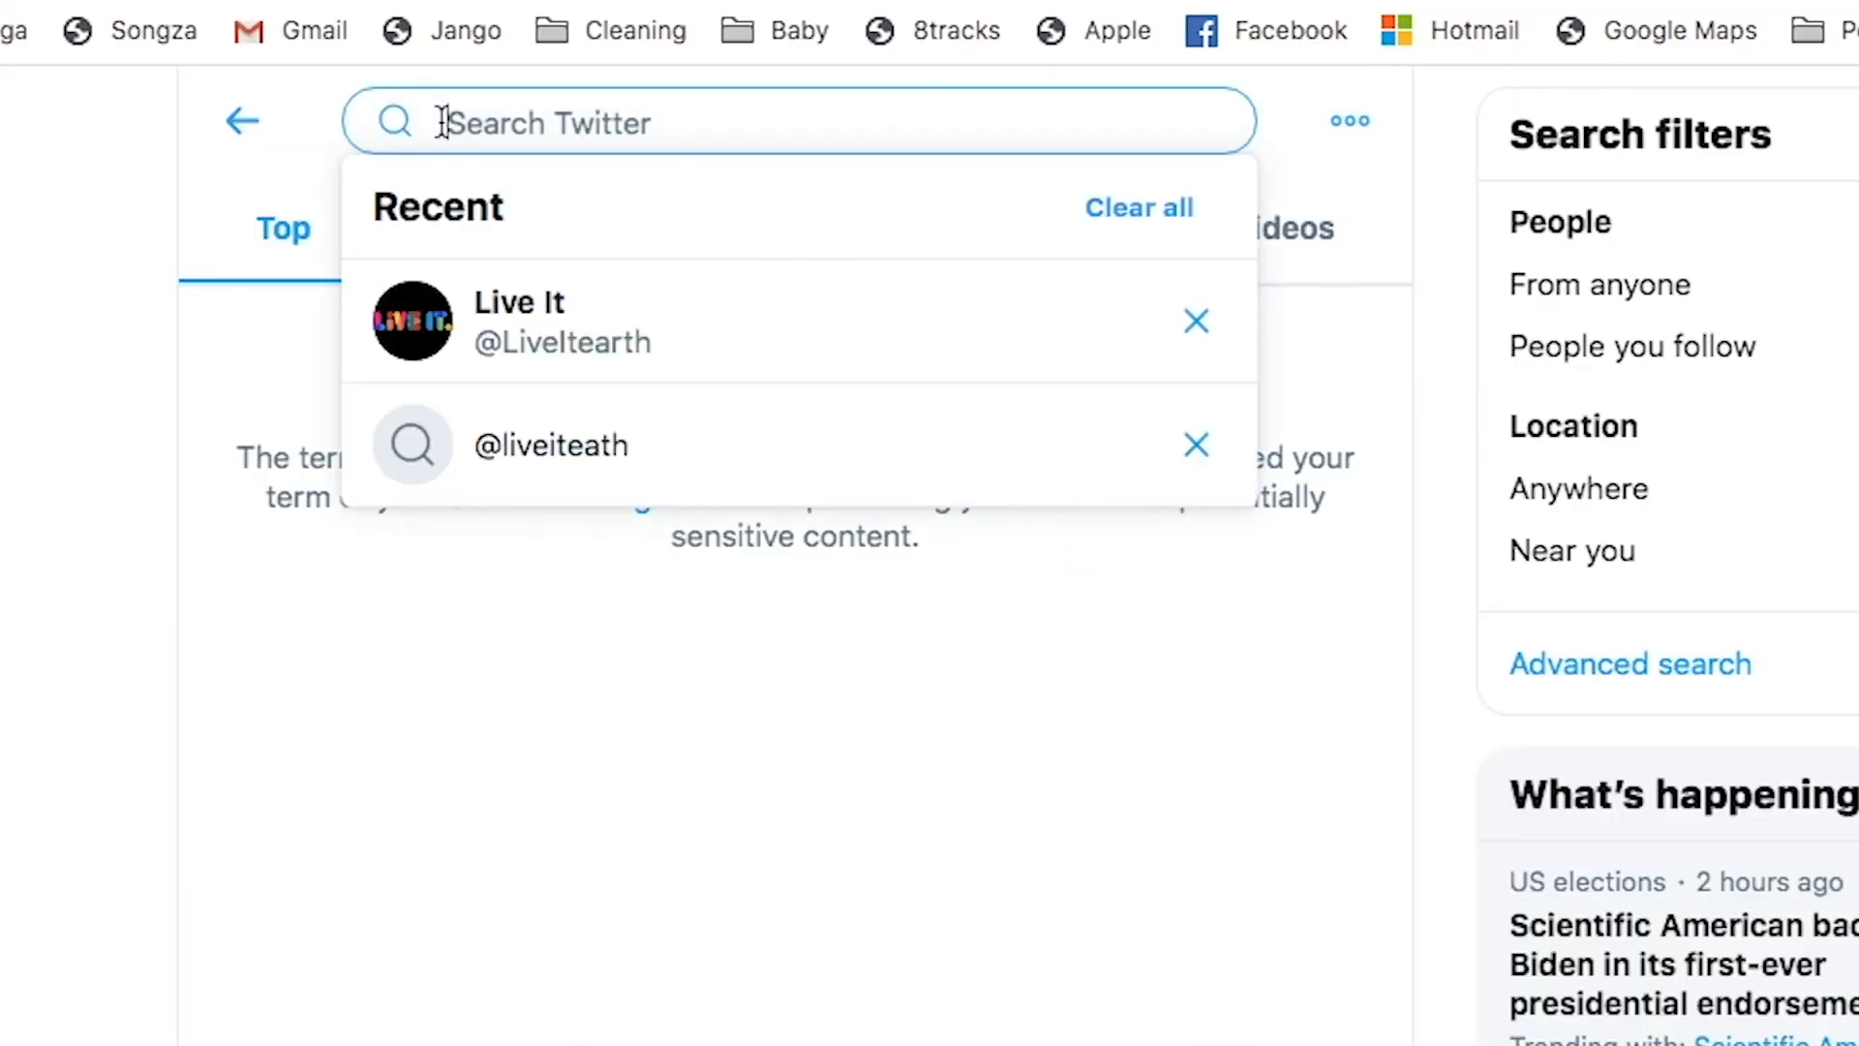
{"action": "type", "text": "@Liveit"}
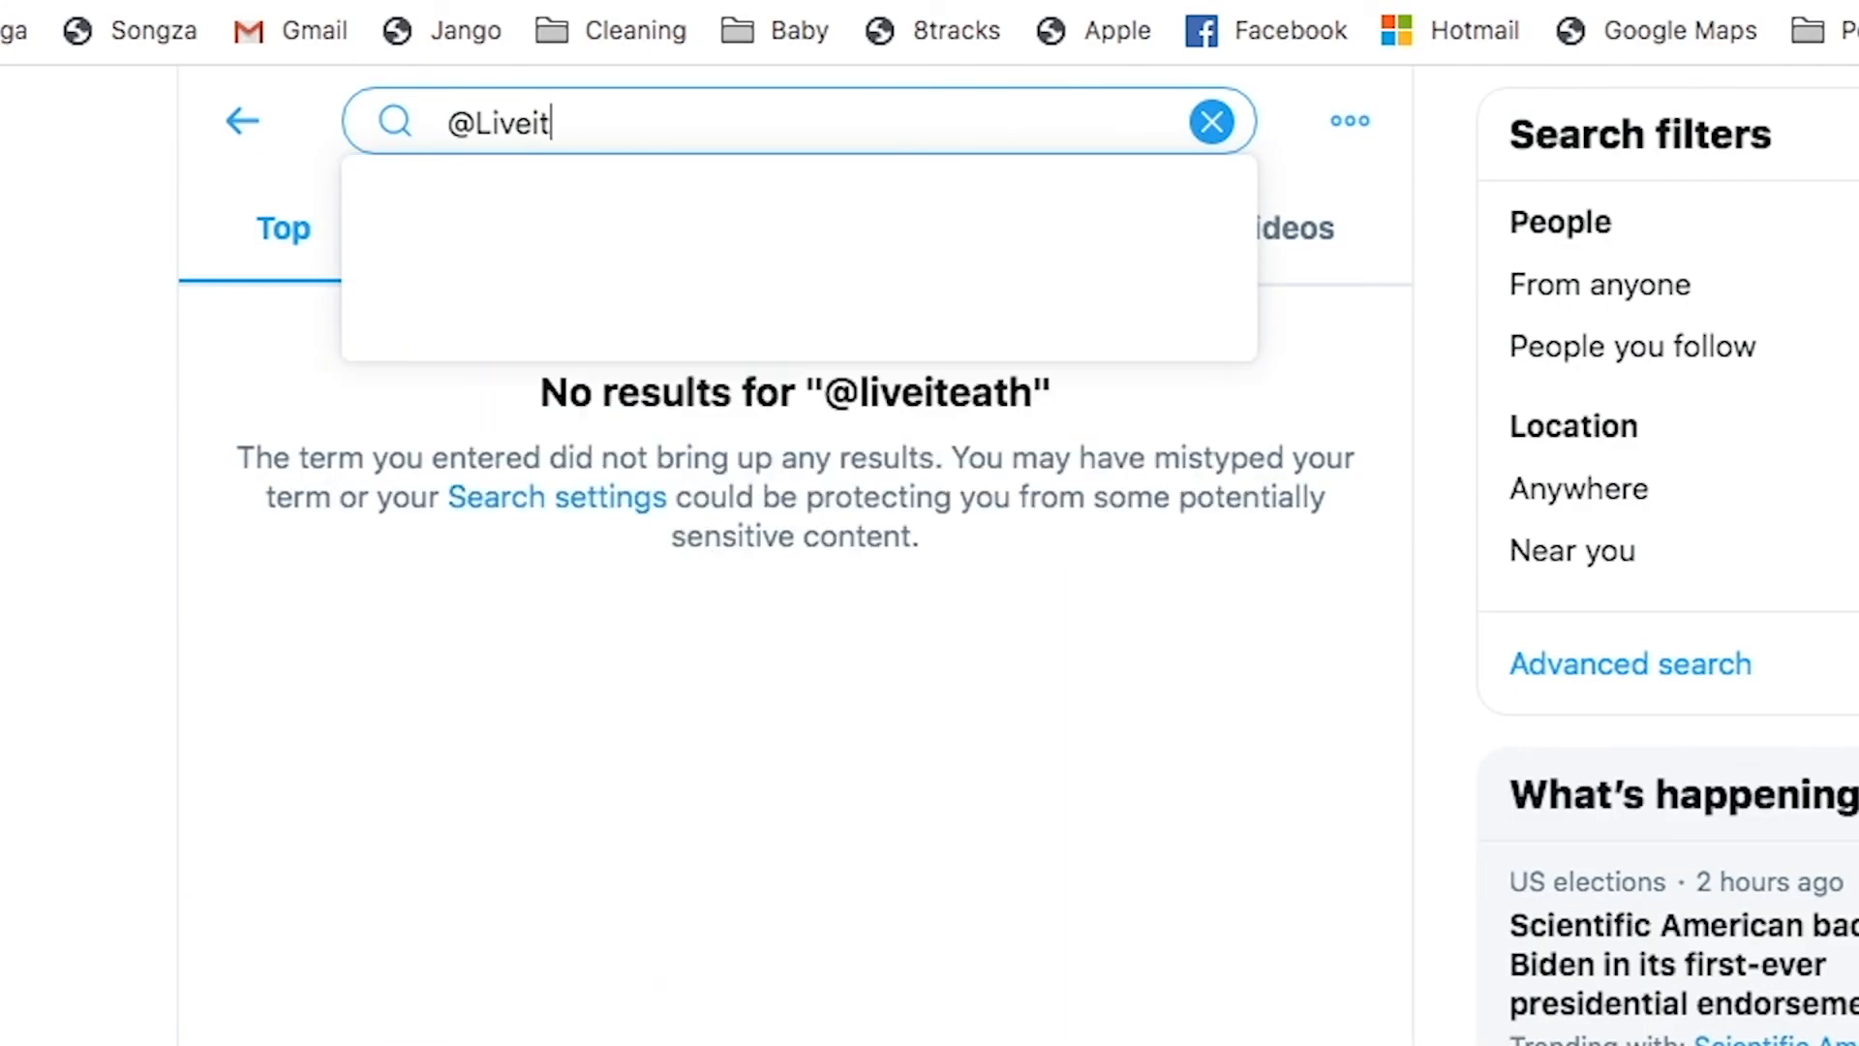
{"action": "type", "text": "earth"}
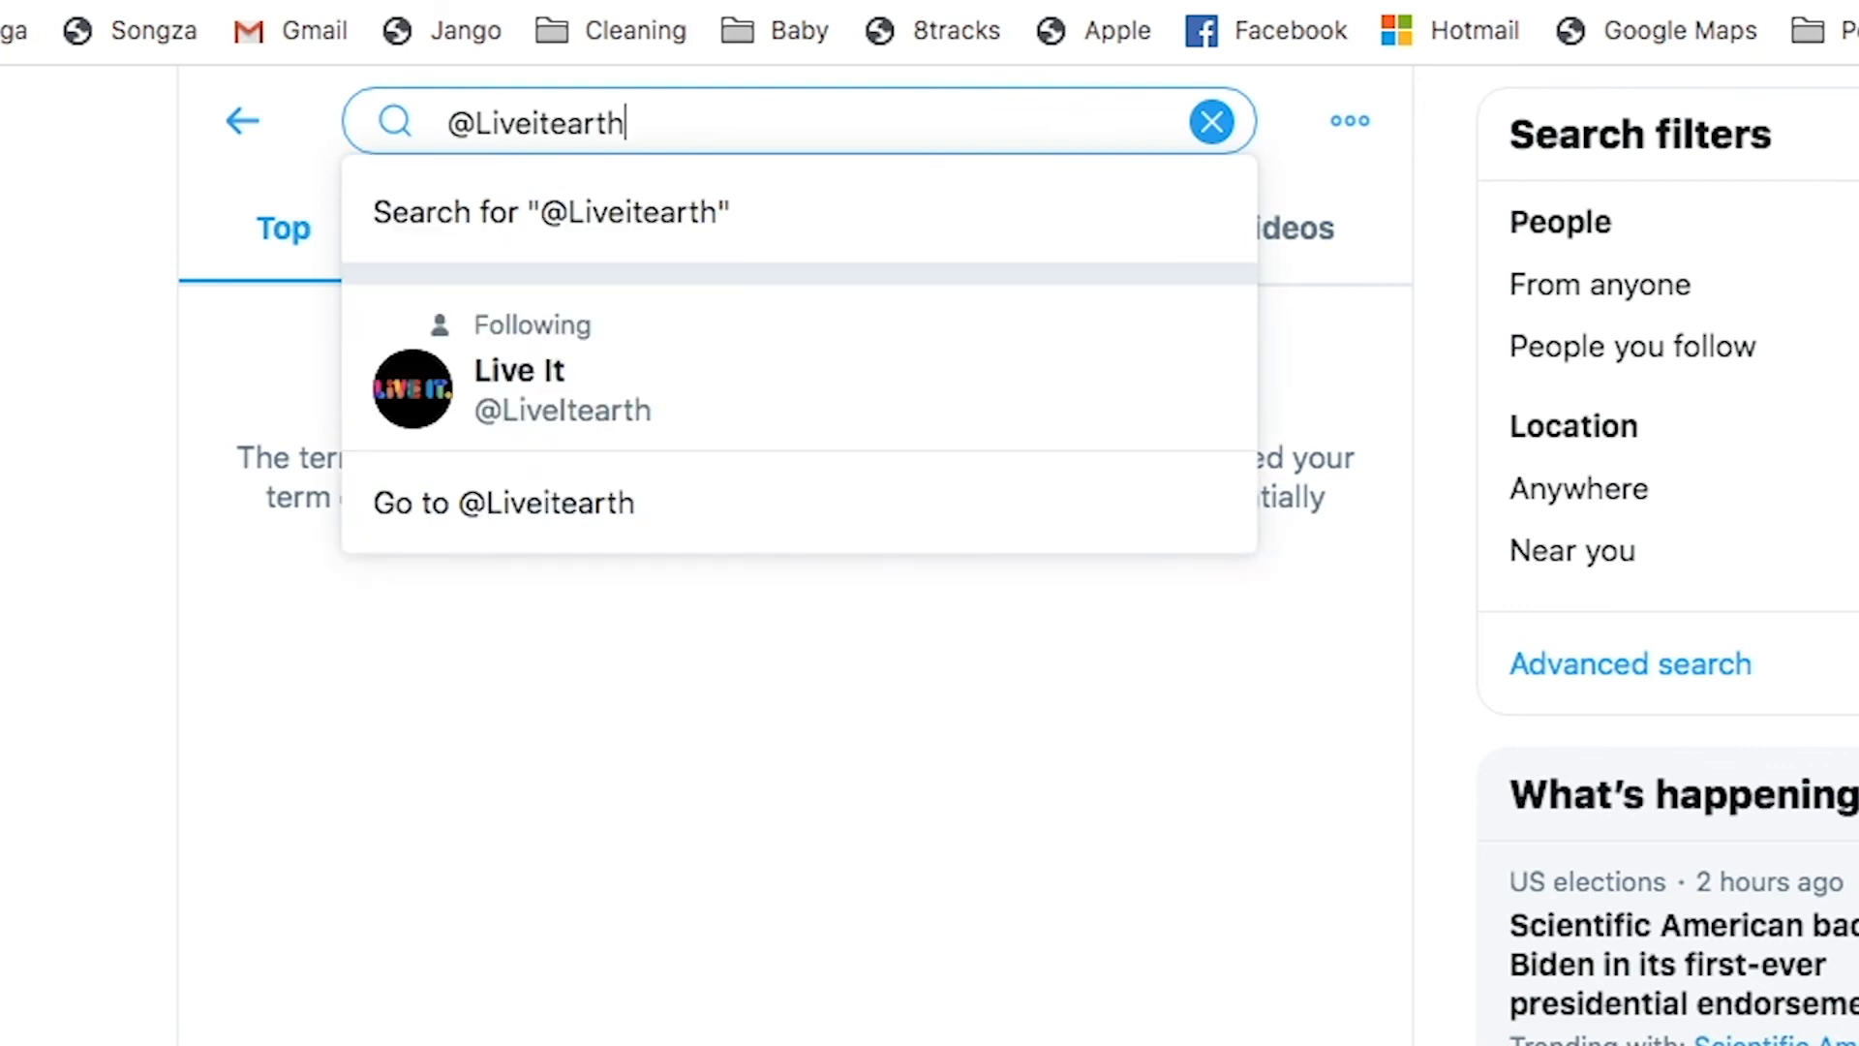
{"action": "left_click", "coordinate": [520, 389]}
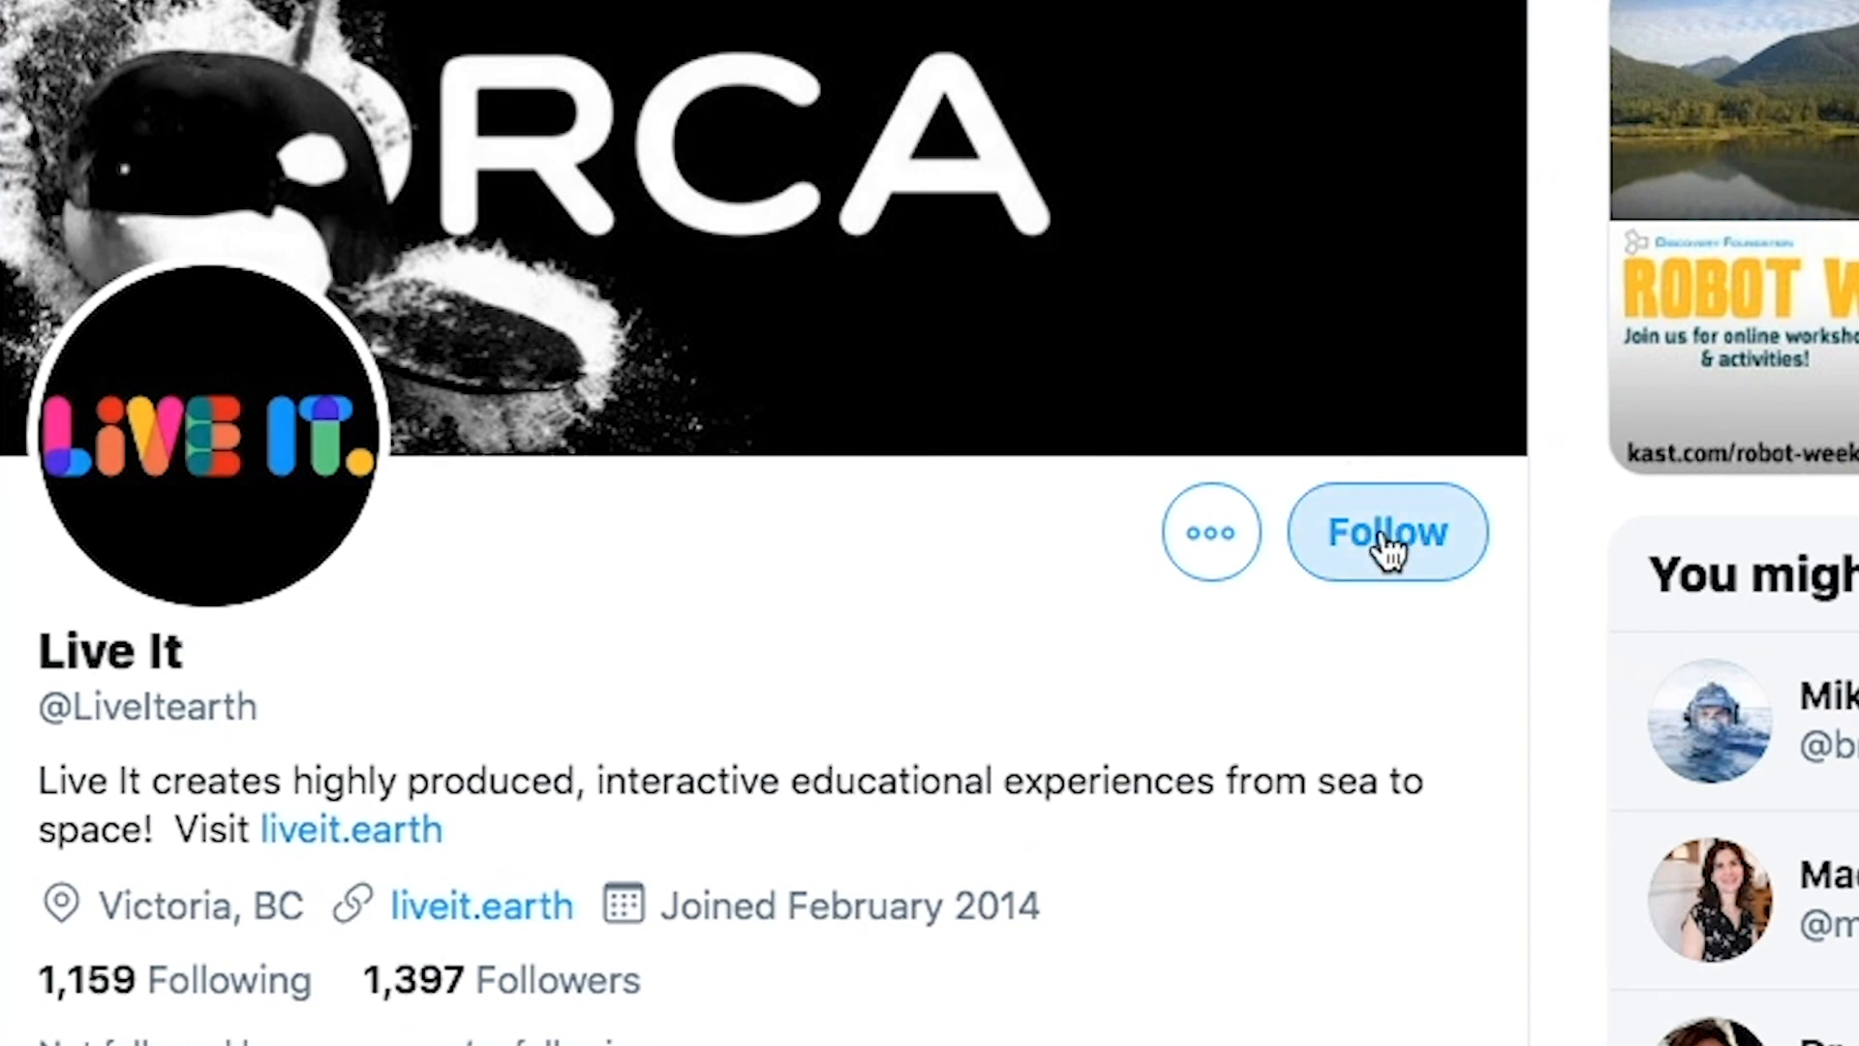
{"action": "left_click", "coordinate": [1388, 532]}
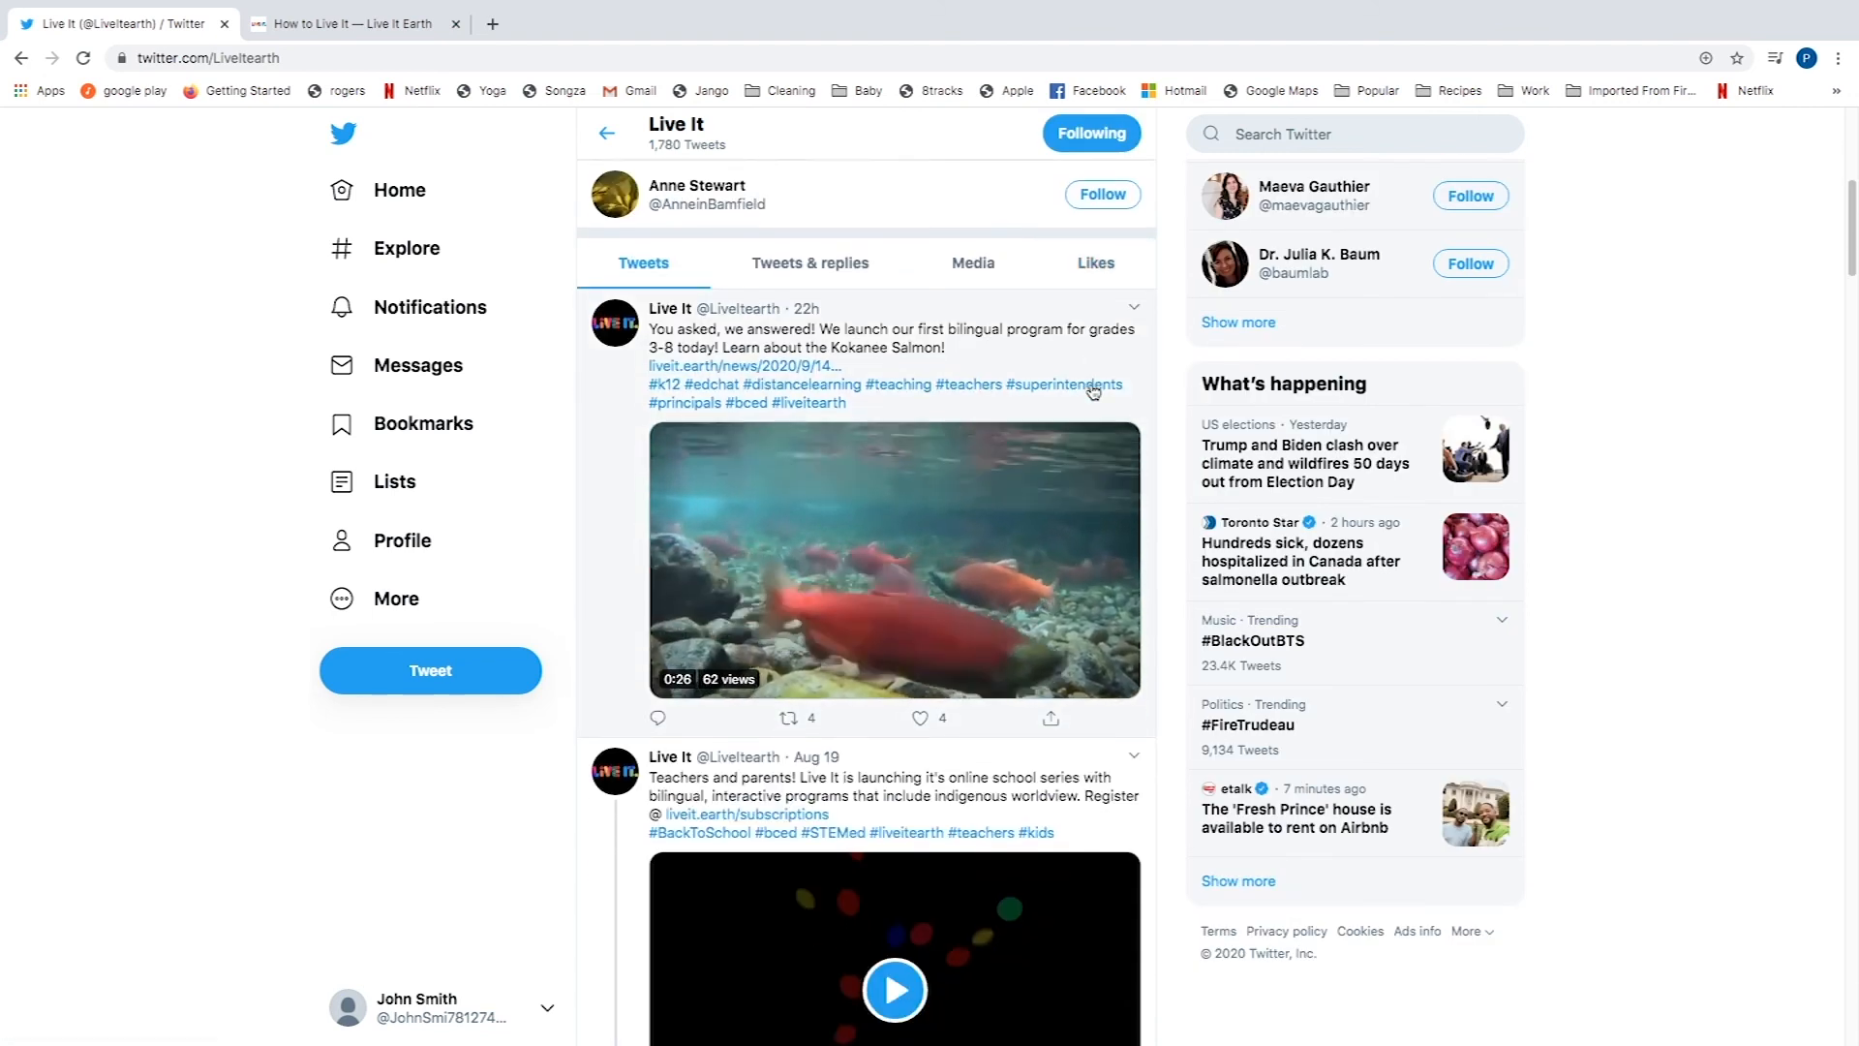
{"action": "scroll", "scroll_direction": "down", "scroll_amount": 3}
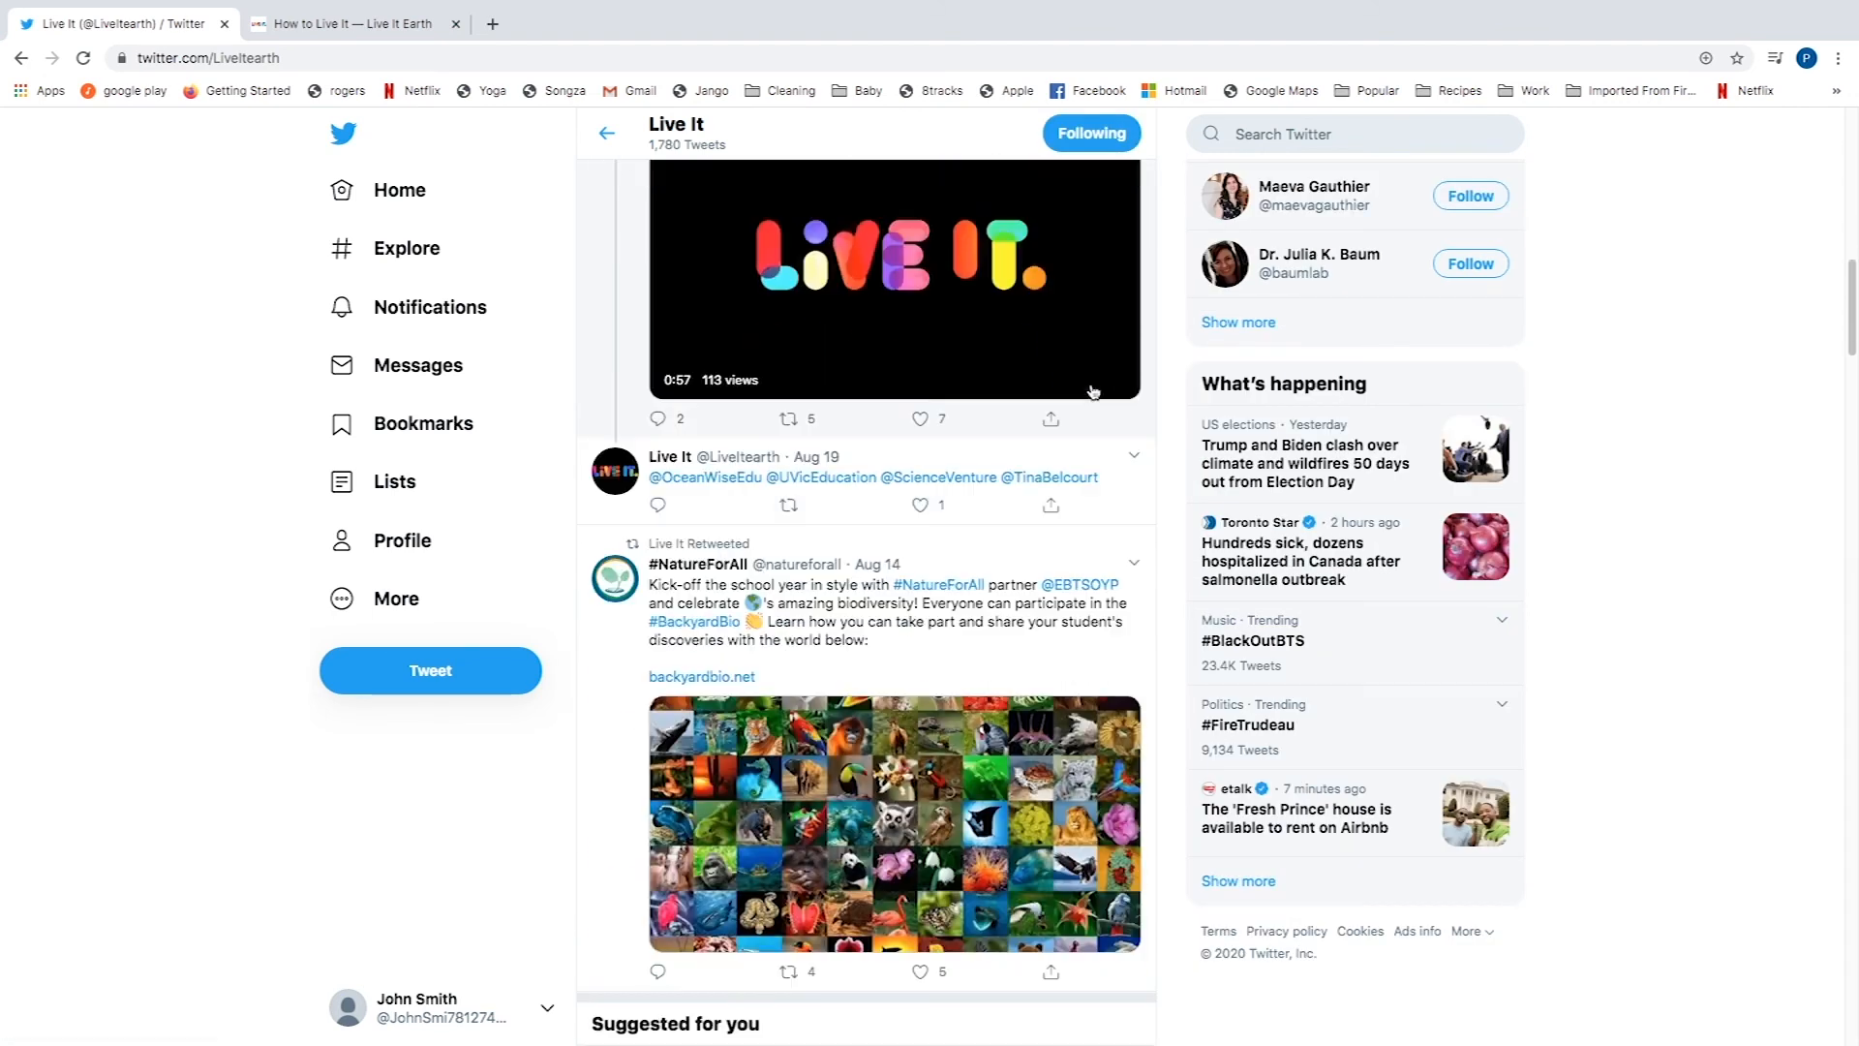
{"action": "scroll", "scroll_direction": "down", "scroll_amount": 3}
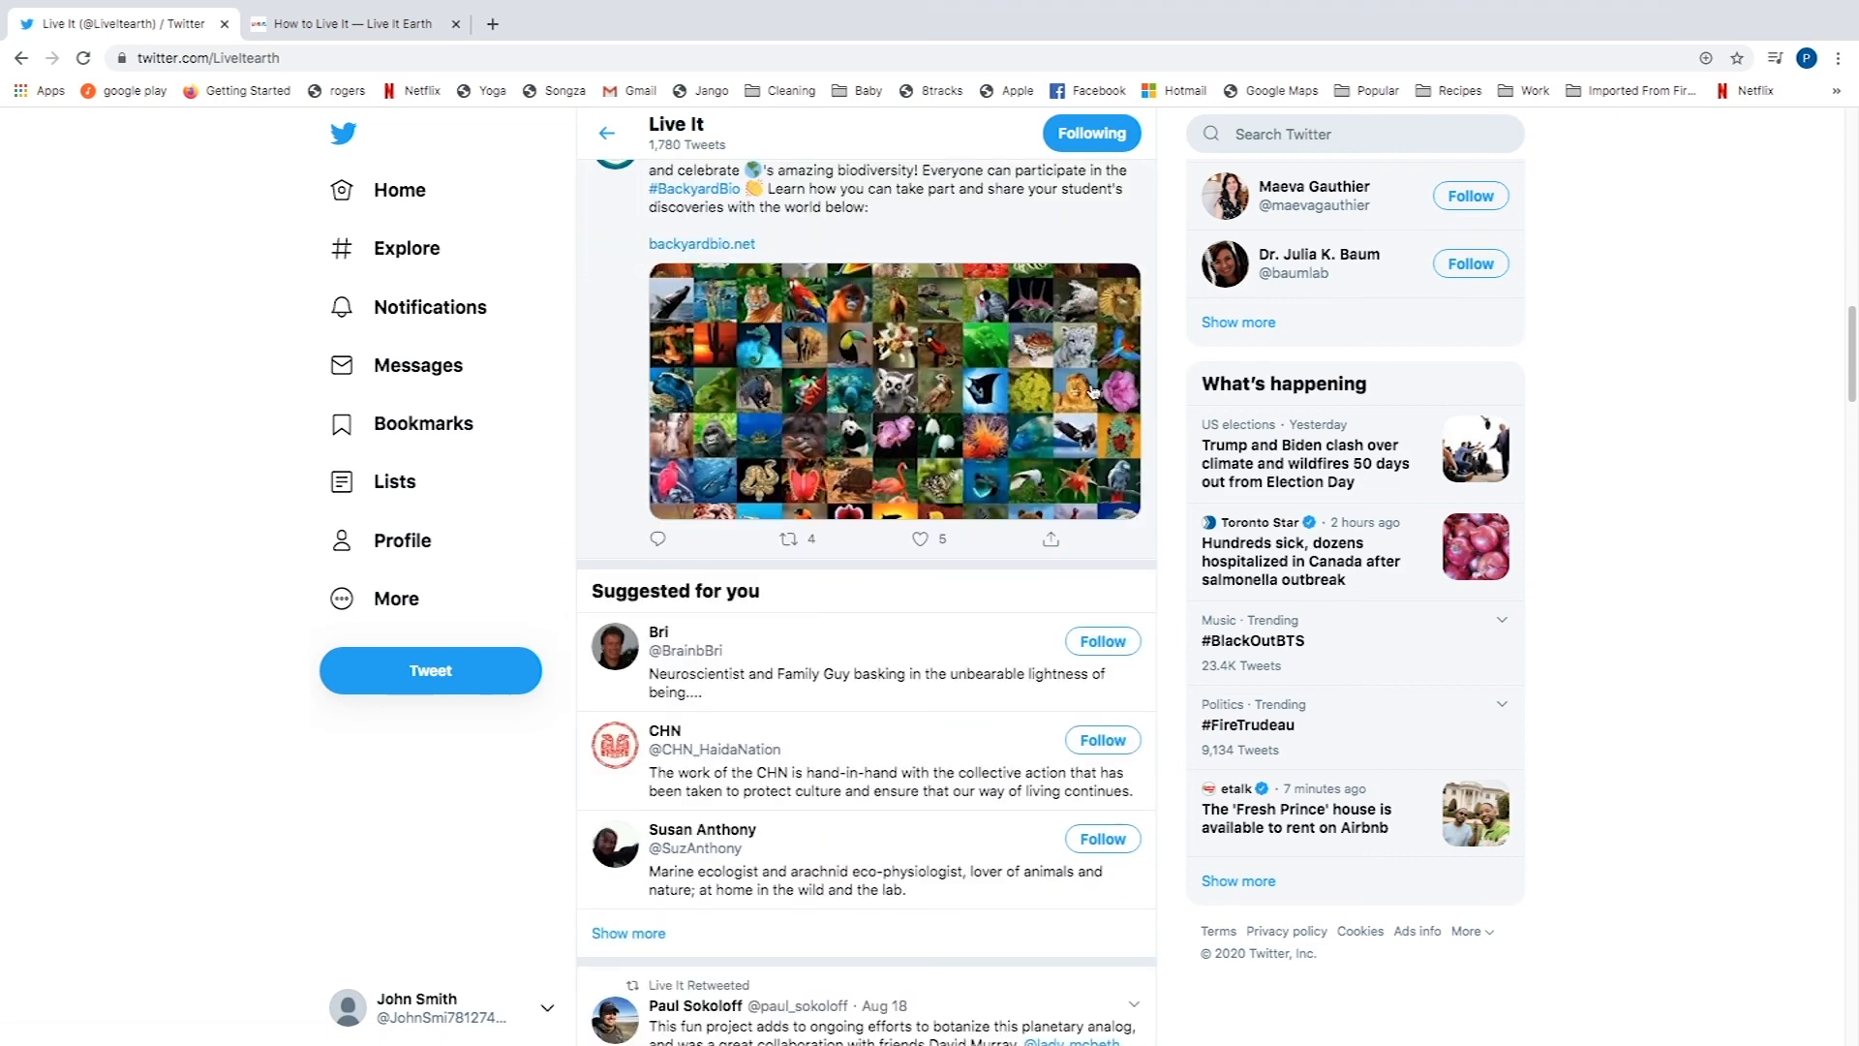